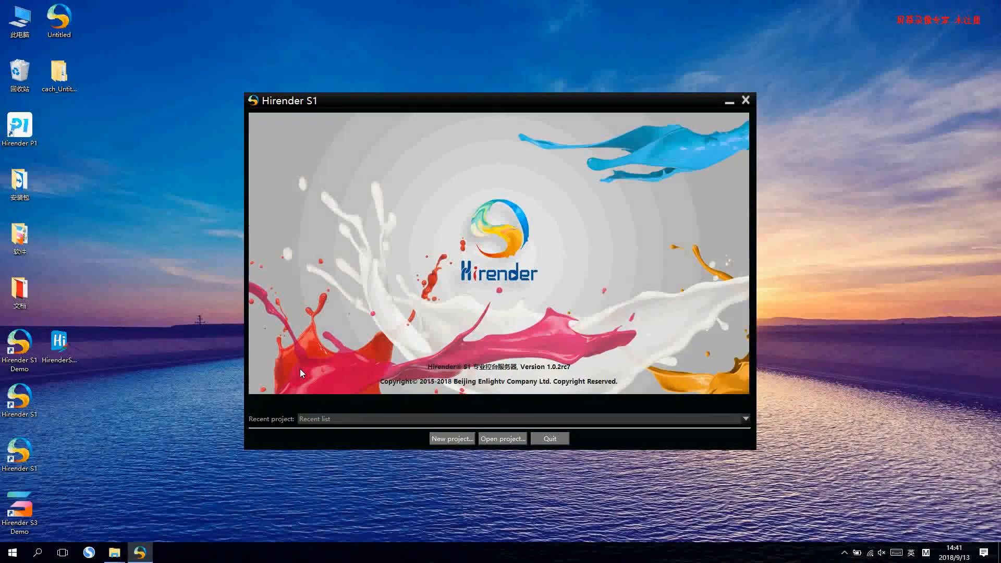
mouse_move(504, 111)
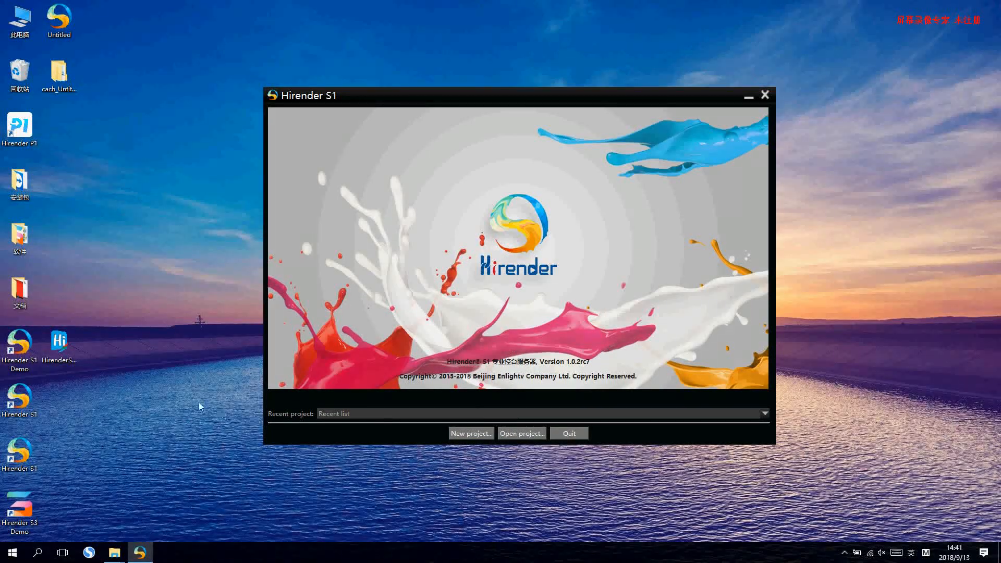
mouse_move(459, 188)
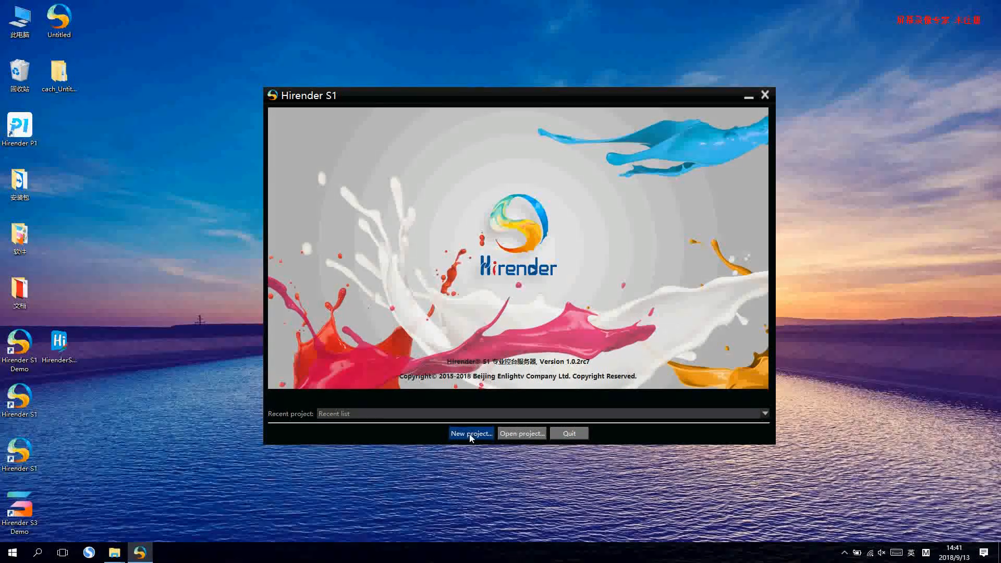
Create a new project named Untitled on the Desktop and save it.
click(470, 433)
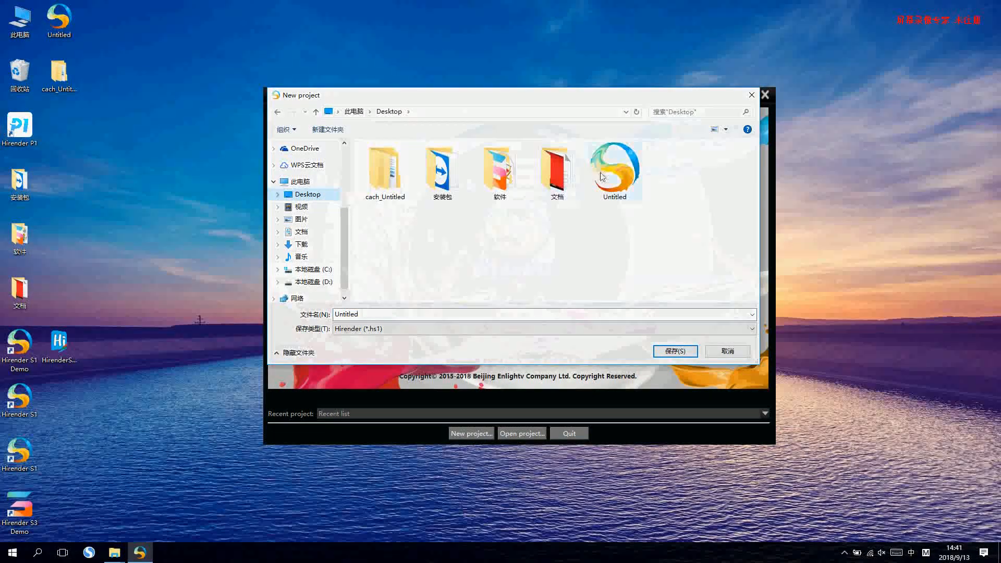
click(613, 169)
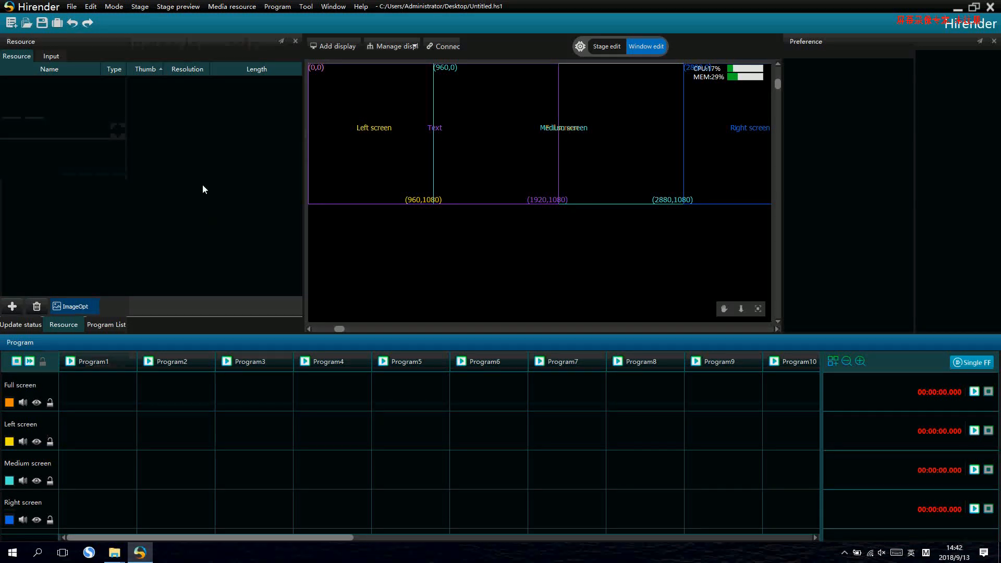
mouse_move(104, 101)
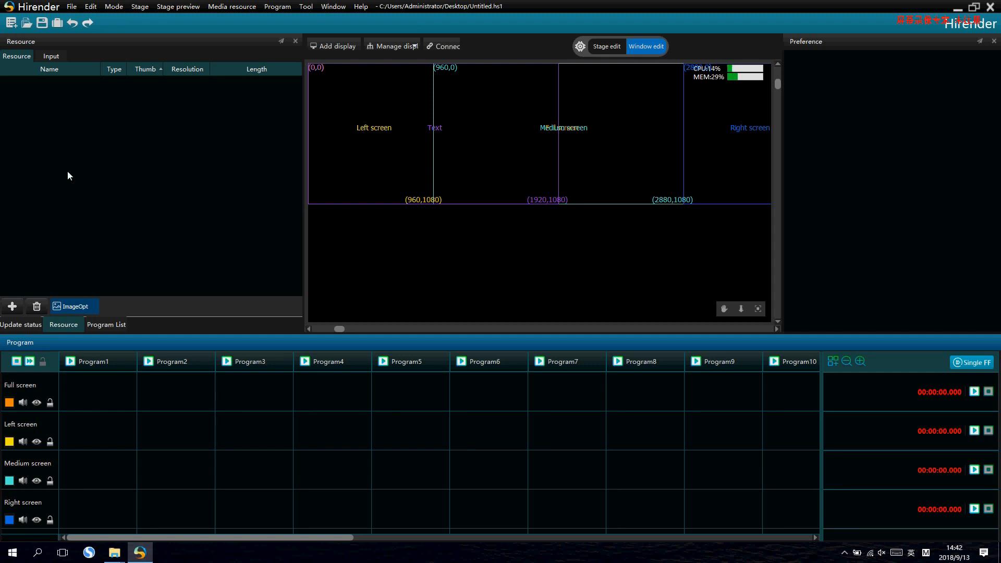
mouse_move(482, 196)
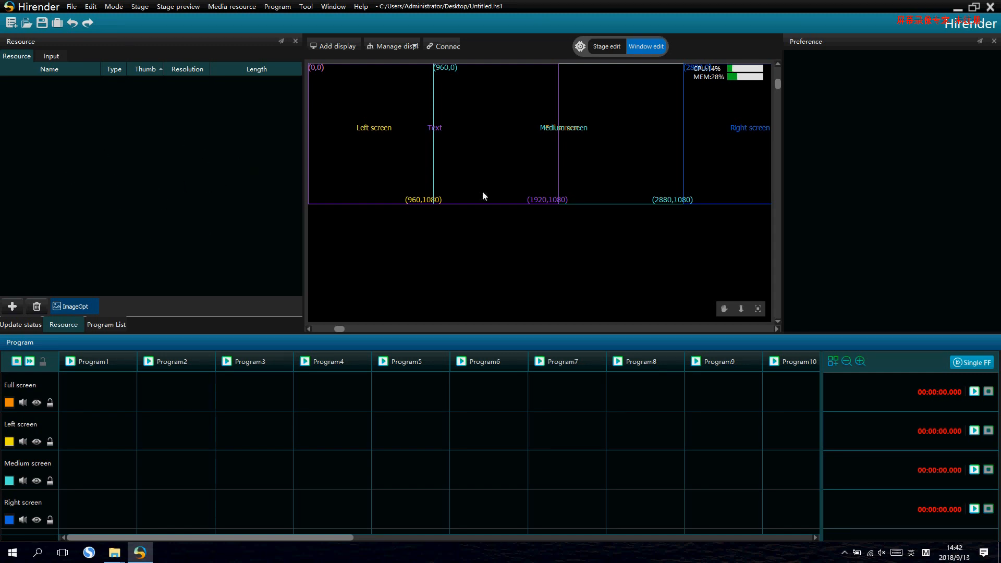
mouse_move(559, 218)
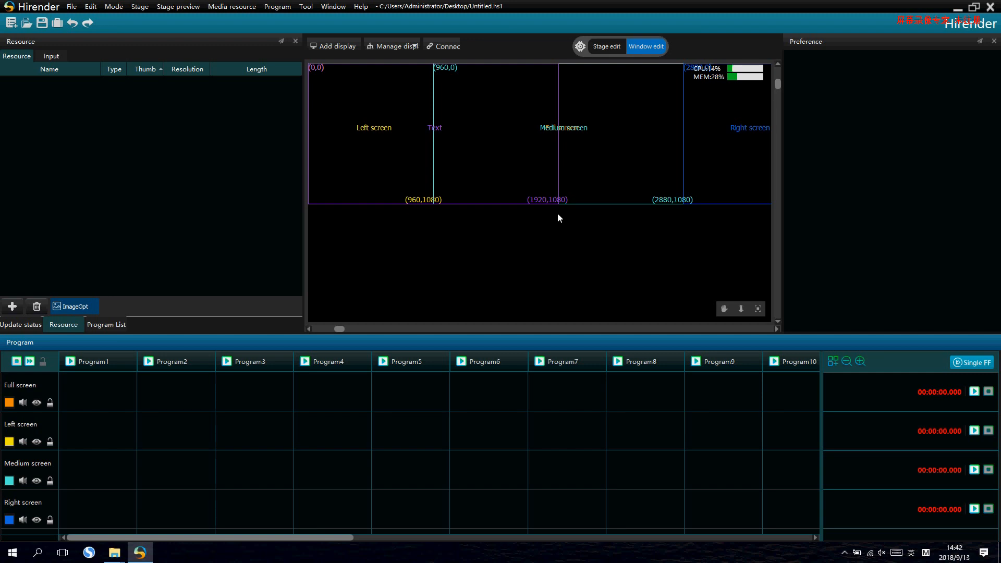
mouse_move(550, 185)
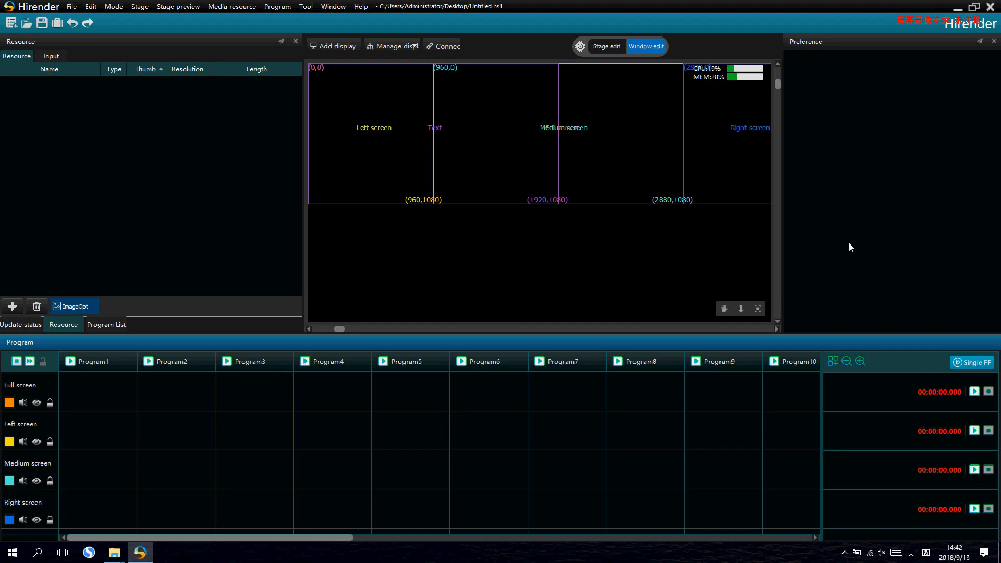
mouse_move(894, 215)
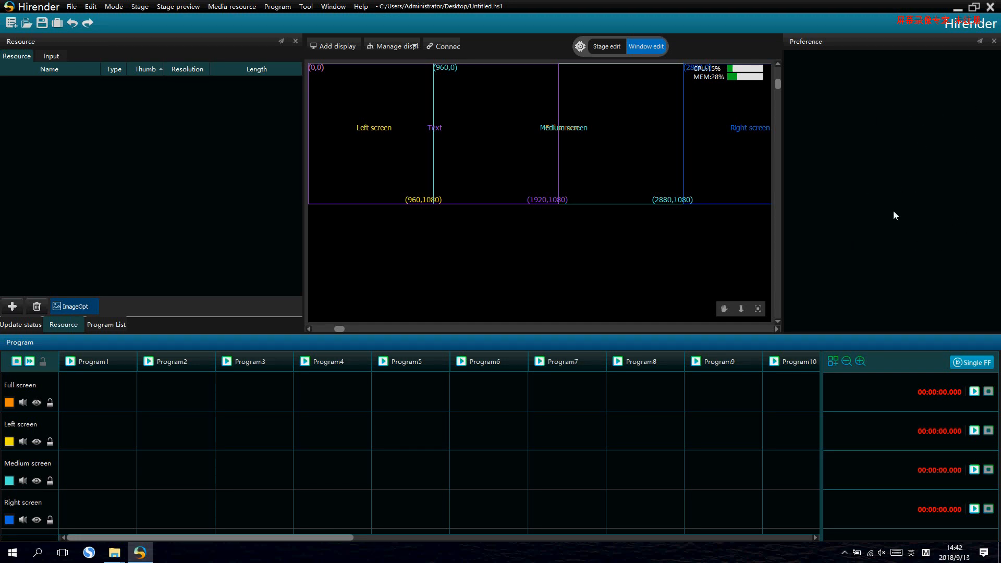
mouse_move(857, 133)
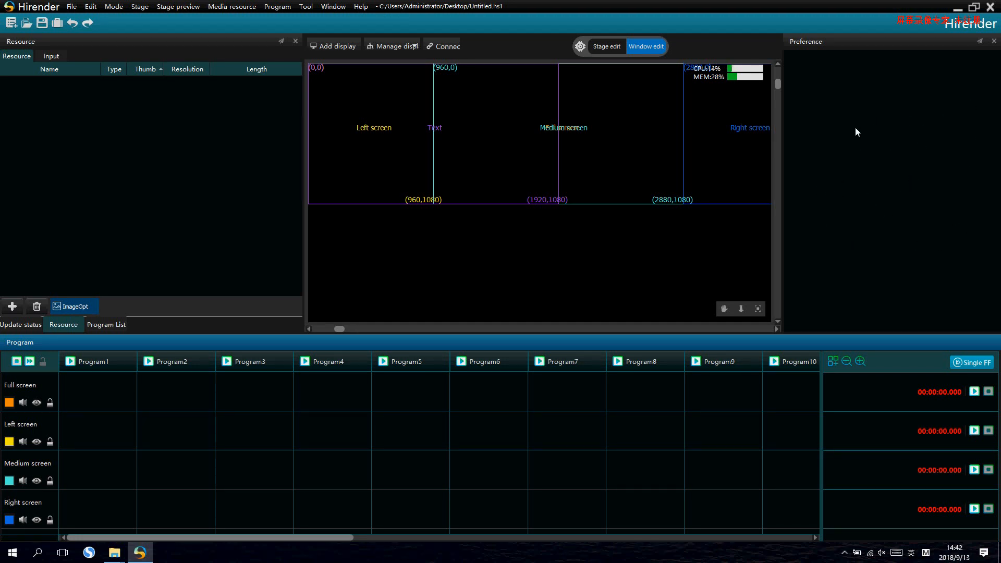
mouse_move(814, 262)
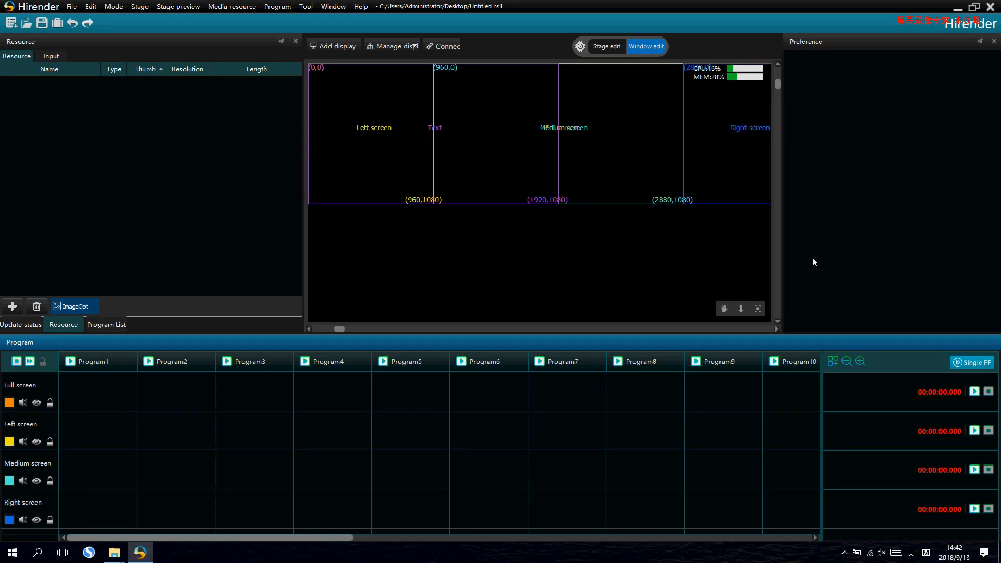
mouse_move(836, 217)
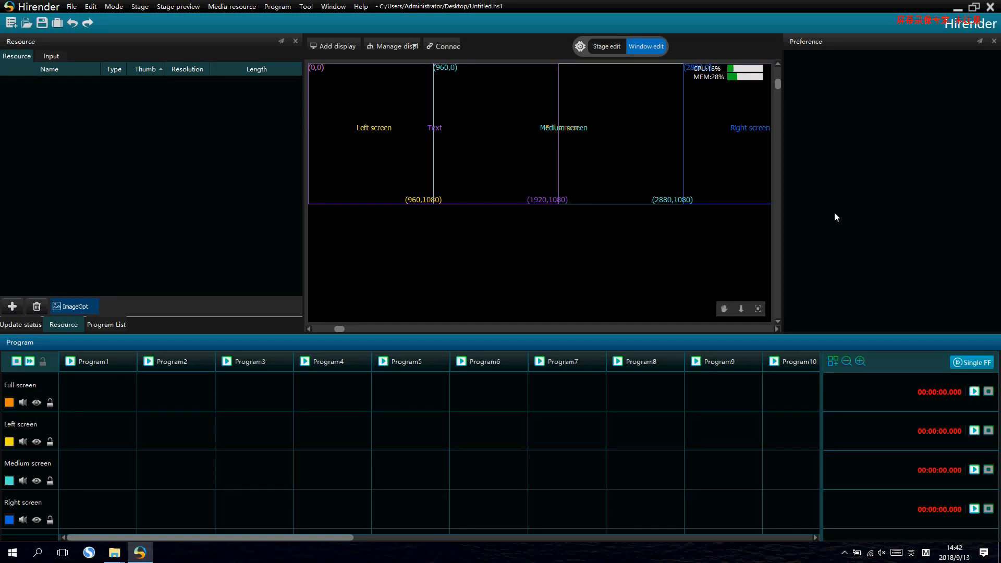
mouse_move(670, 488)
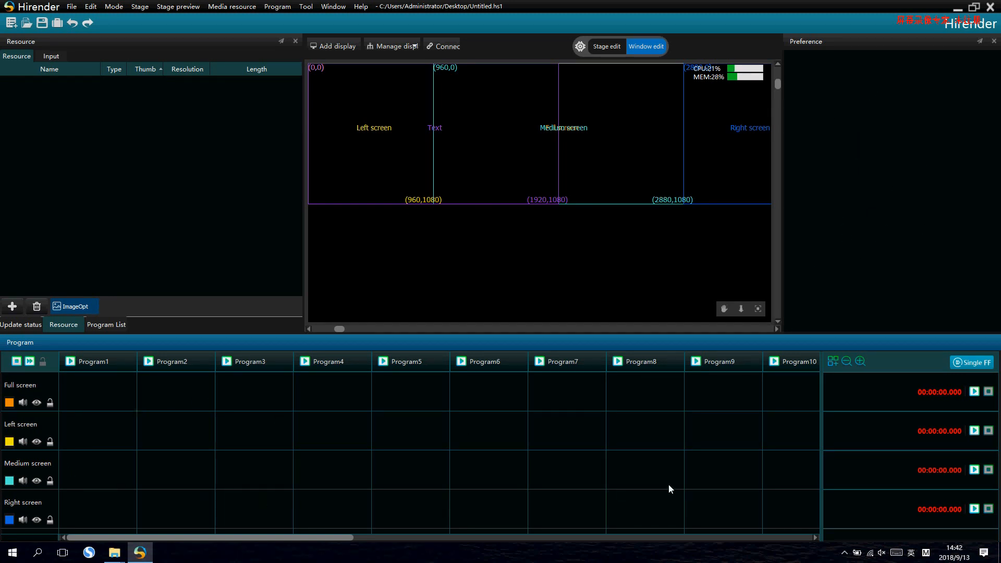
mouse_move(175, 428)
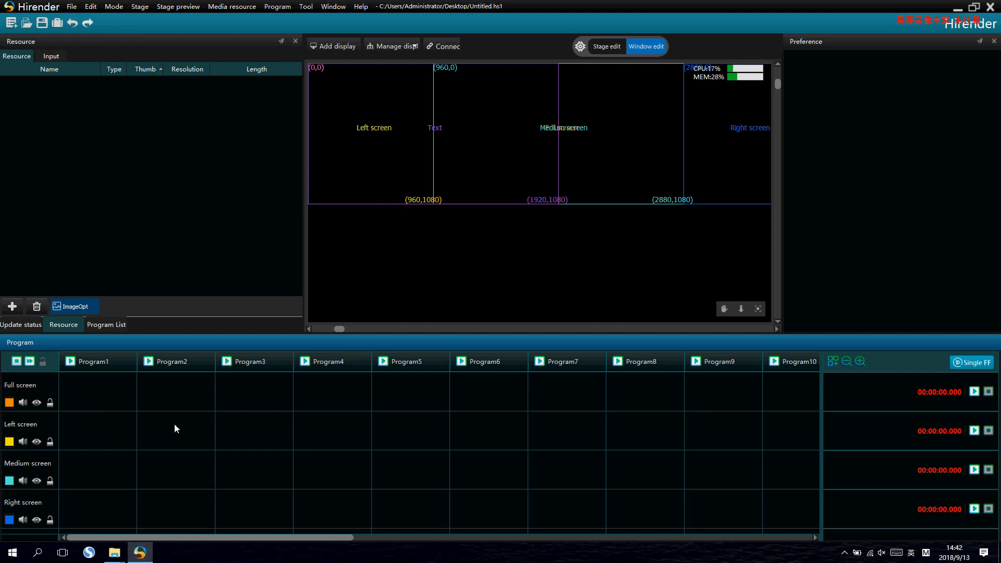
mouse_move(931, 478)
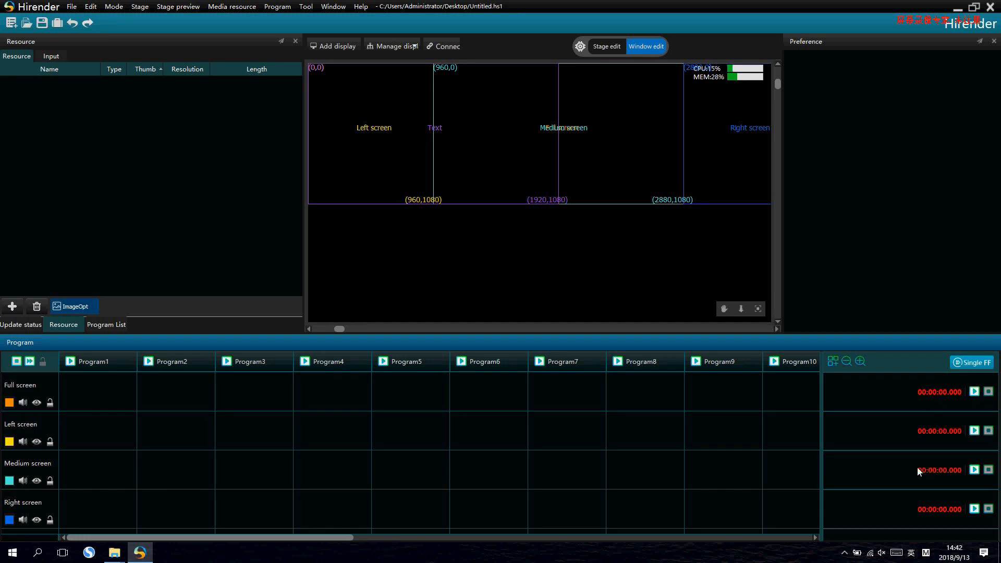
mouse_move(451, 354)
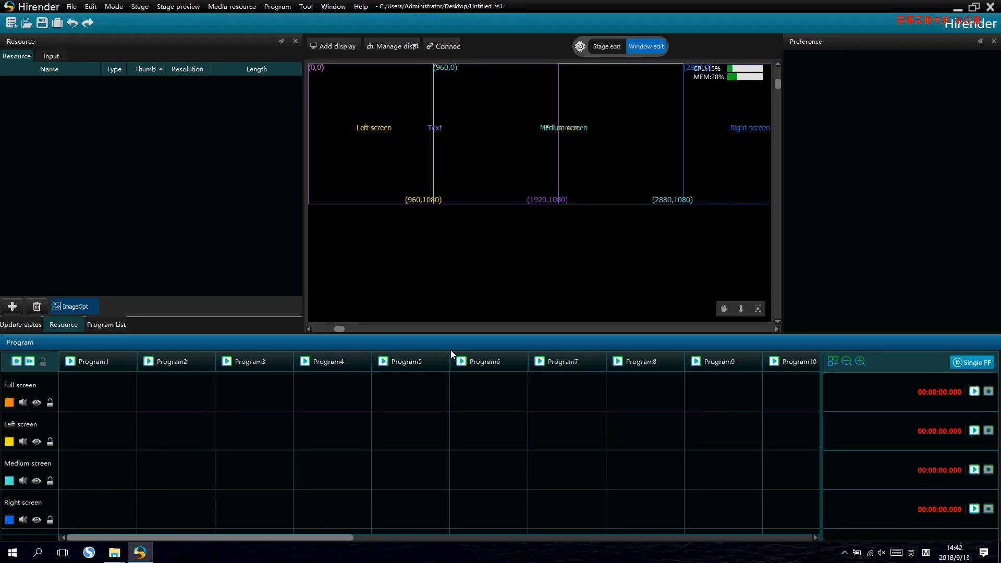
mouse_move(97, 153)
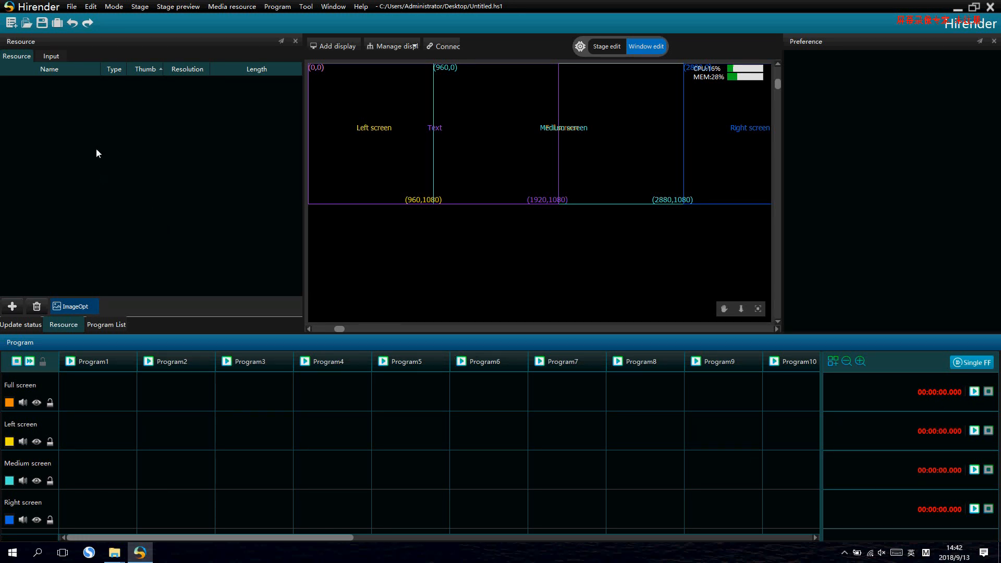
mouse_move(73, 174)
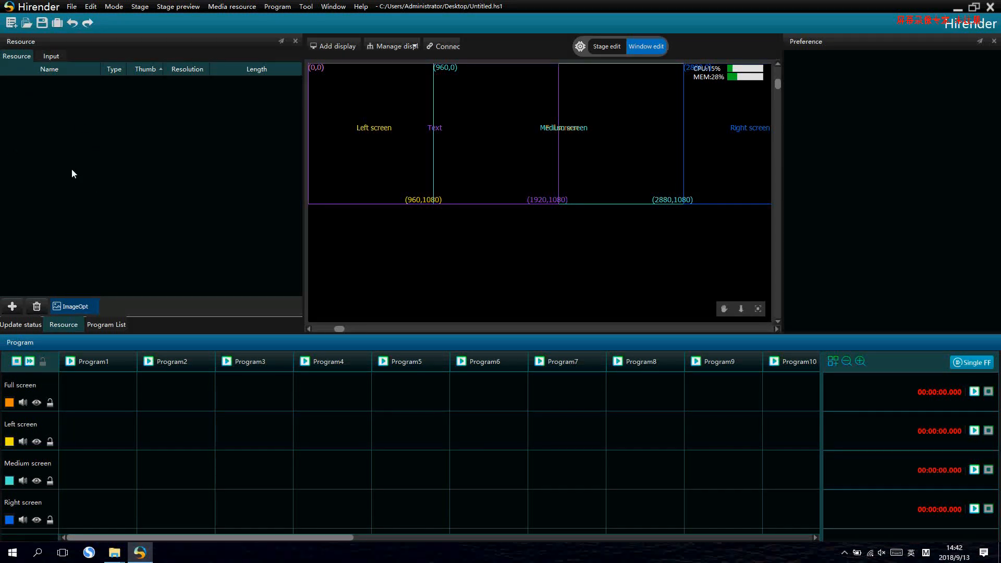
Add local resources from the 素材 folder: eleven videos and one audio track.
click(11, 307)
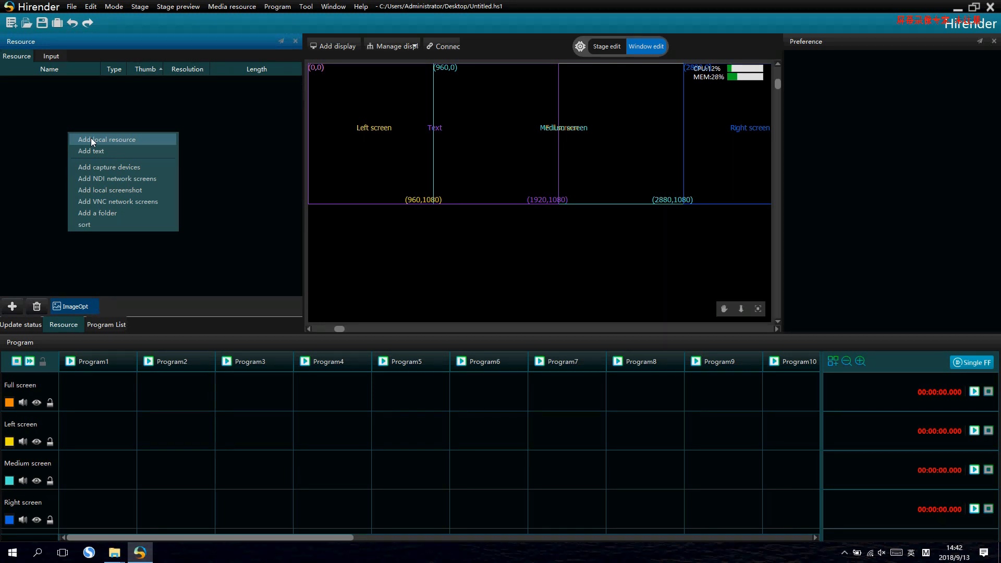
mouse_move(105, 151)
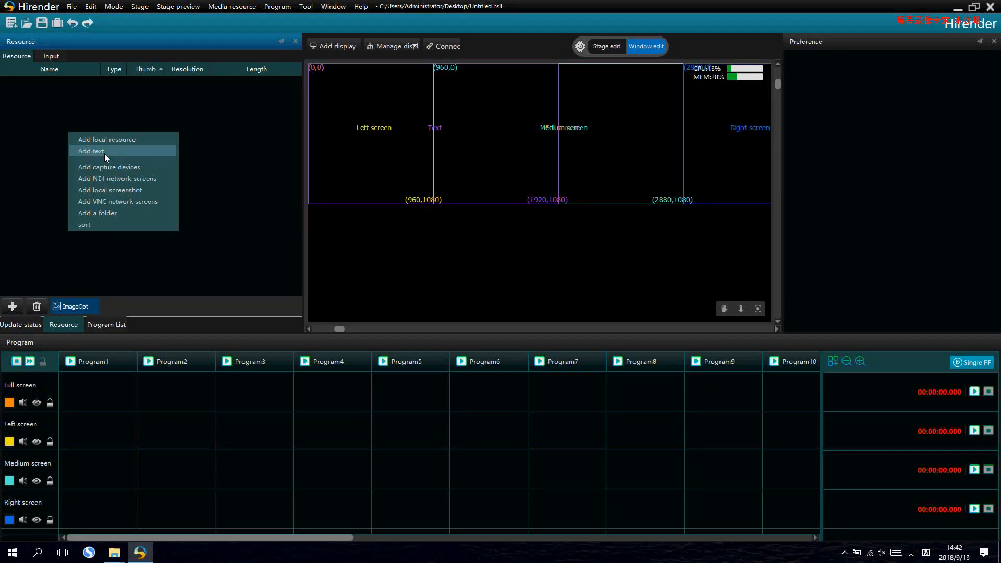
mouse_move(115, 166)
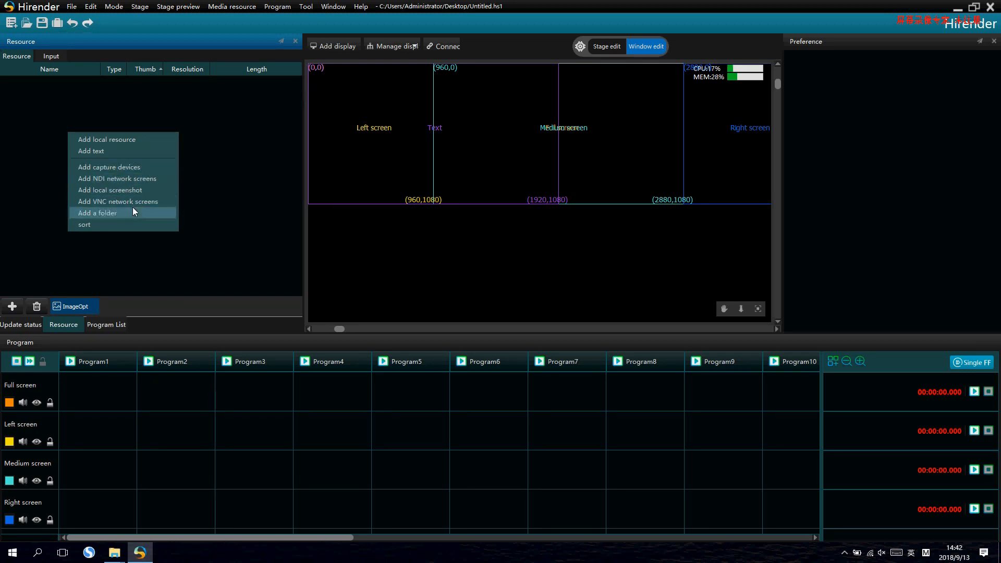
mouse_move(144, 198)
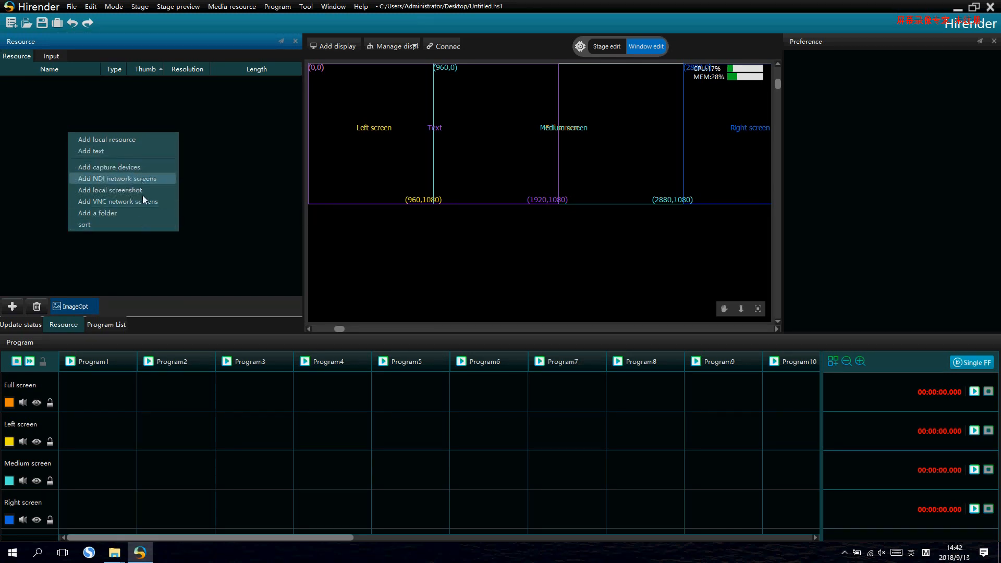
click(106, 139)
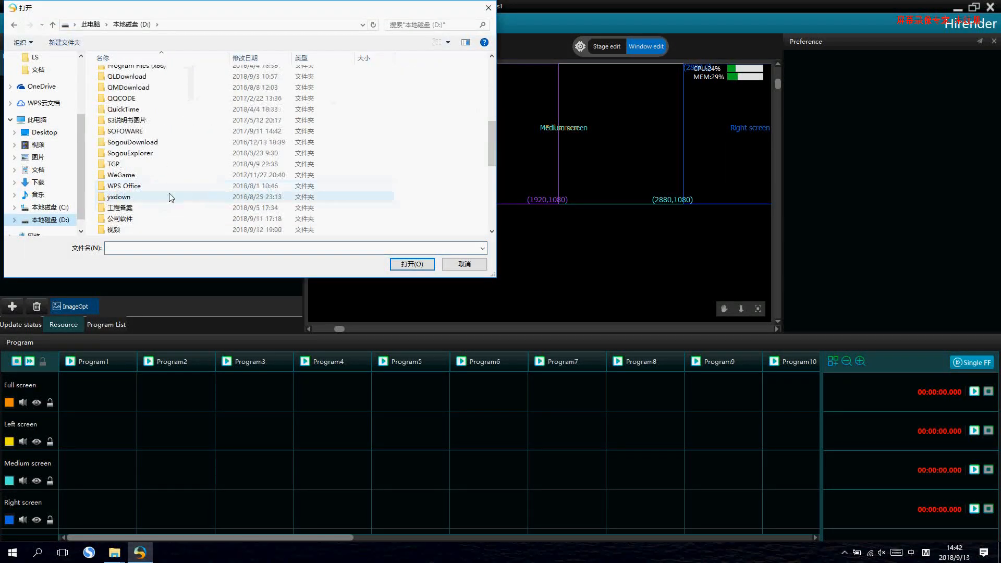
double_click(119, 218)
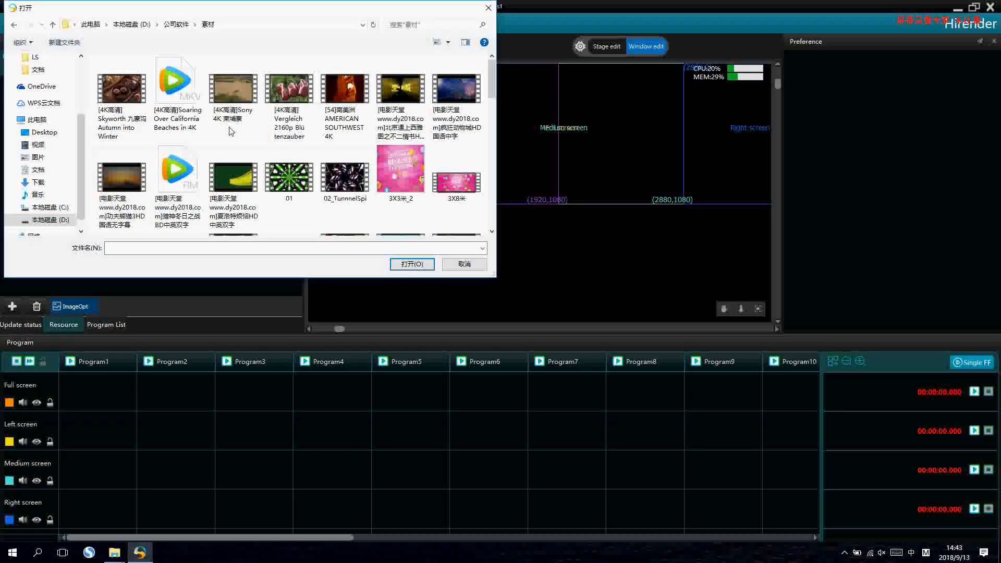
scroll(down, 3)
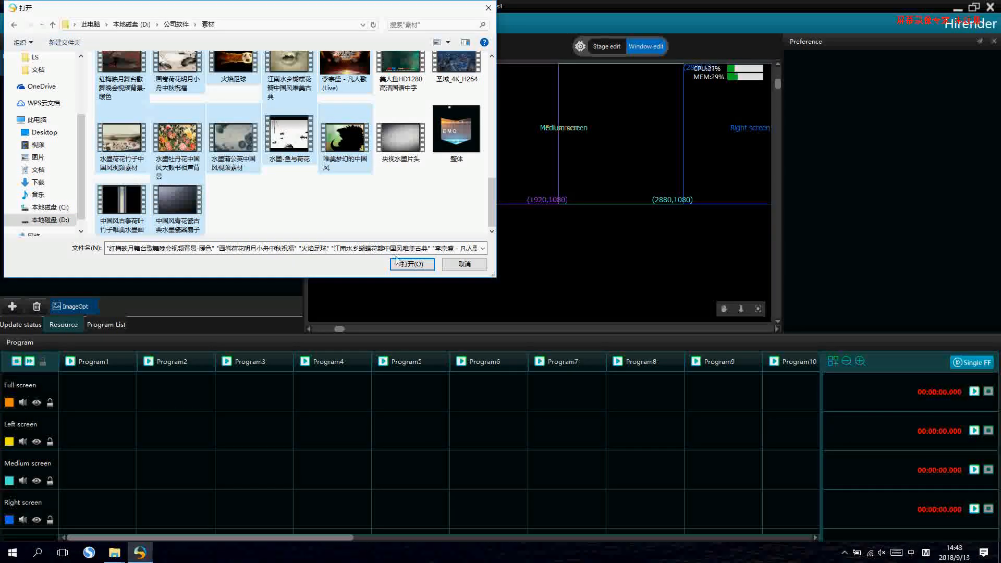
click(410, 263)
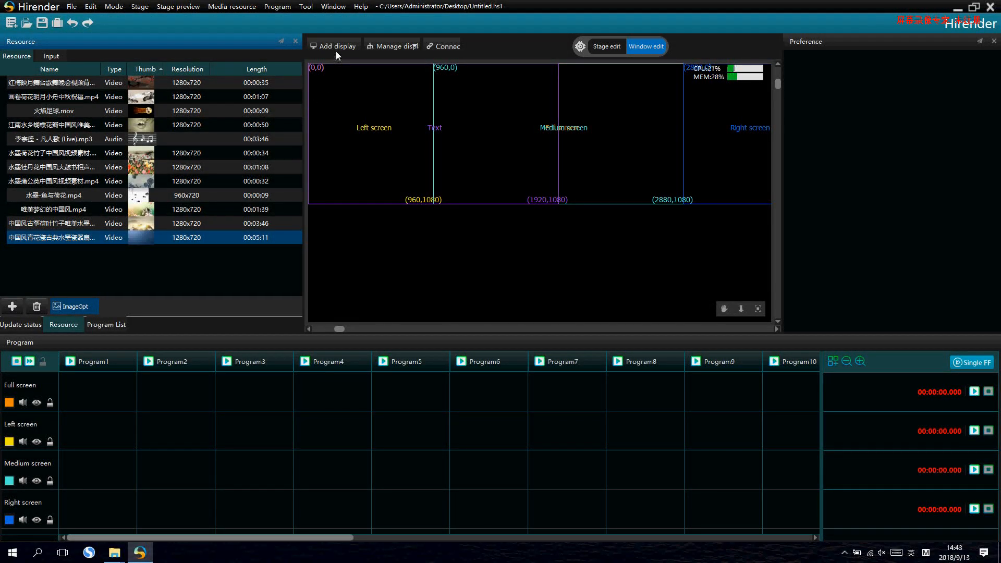
Try Dual output in Add display, then cancel leaving the single port-2 display.
click(332, 46)
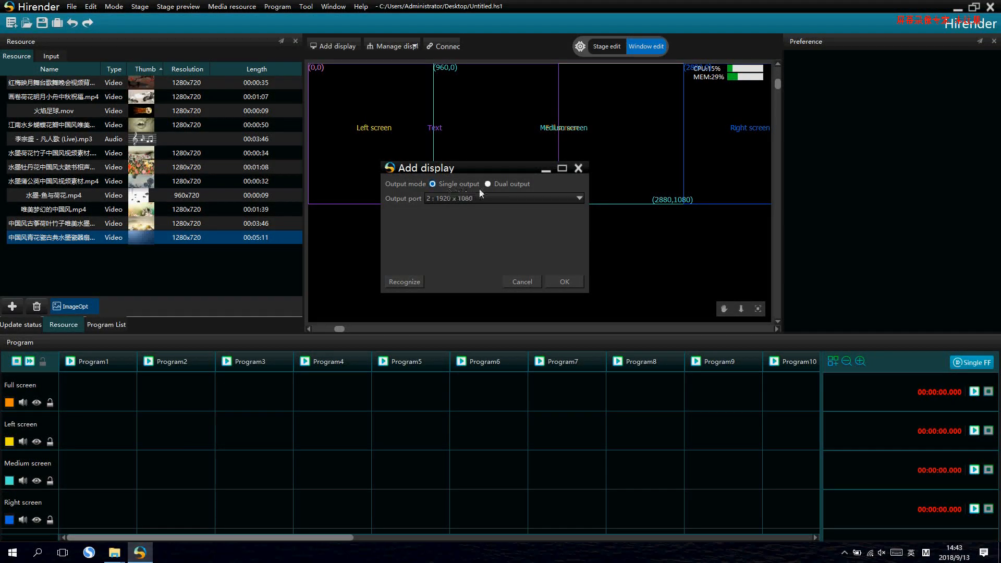
click(487, 183)
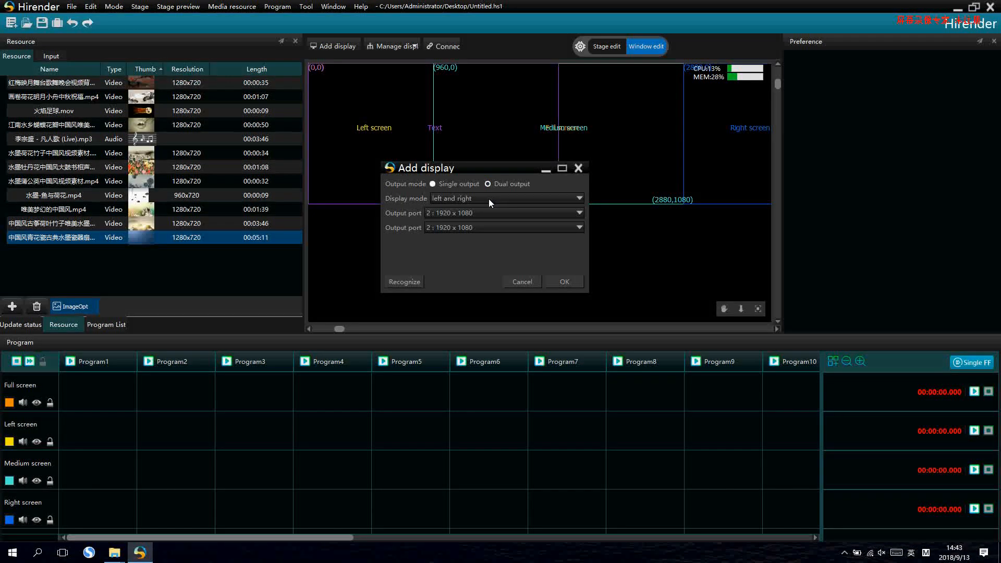
click(577, 198)
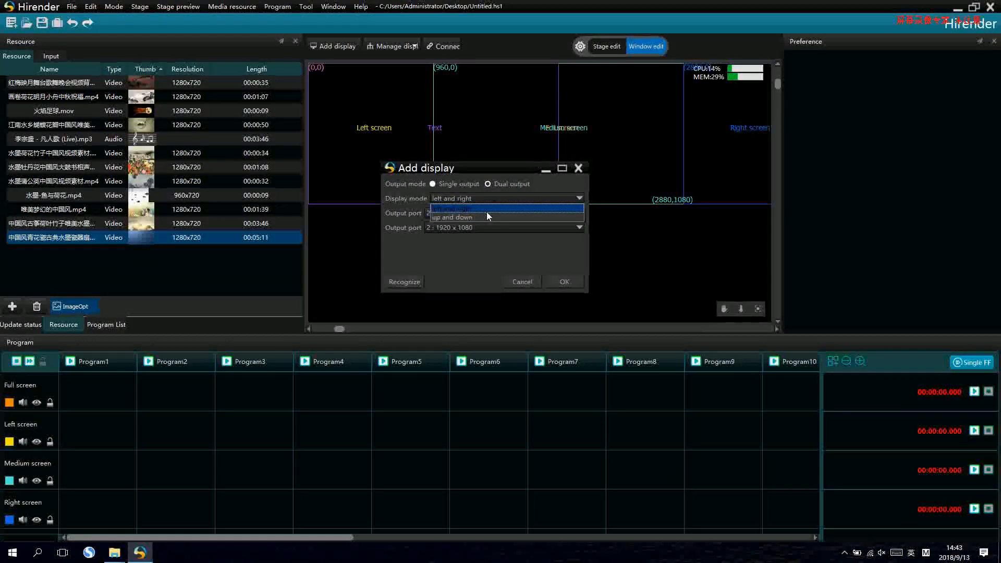
mouse_move(456, 185)
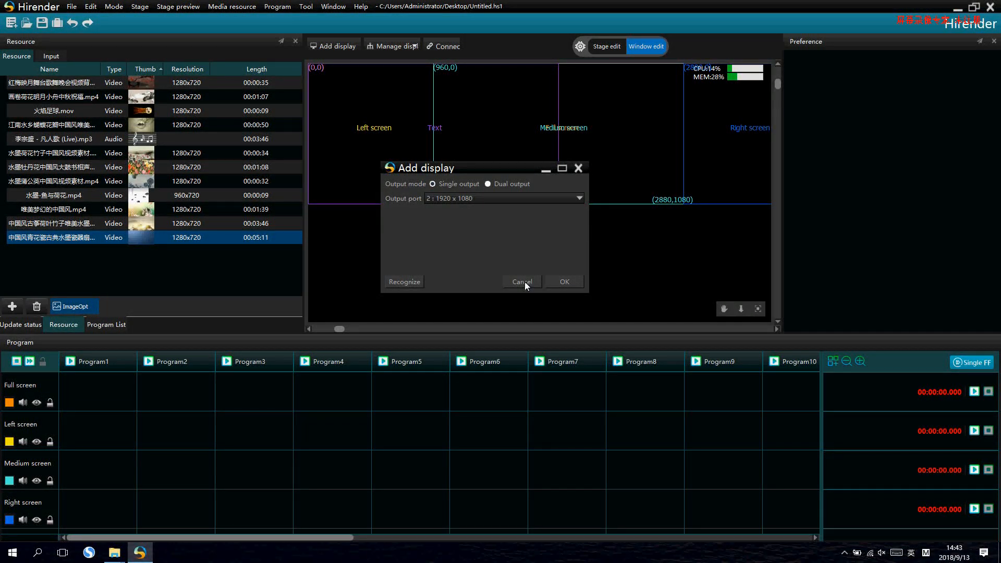
click(562, 281)
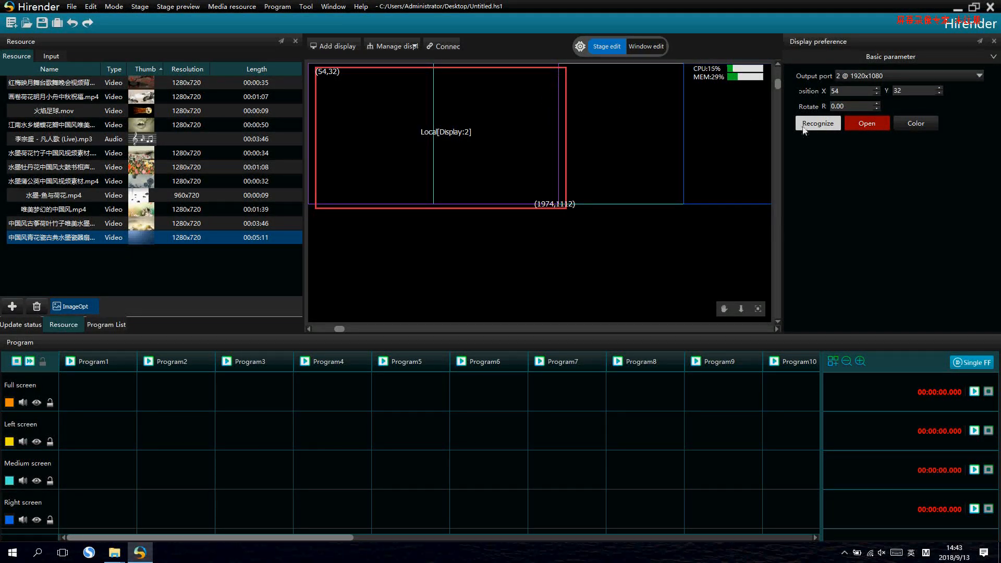
mouse_move(872, 142)
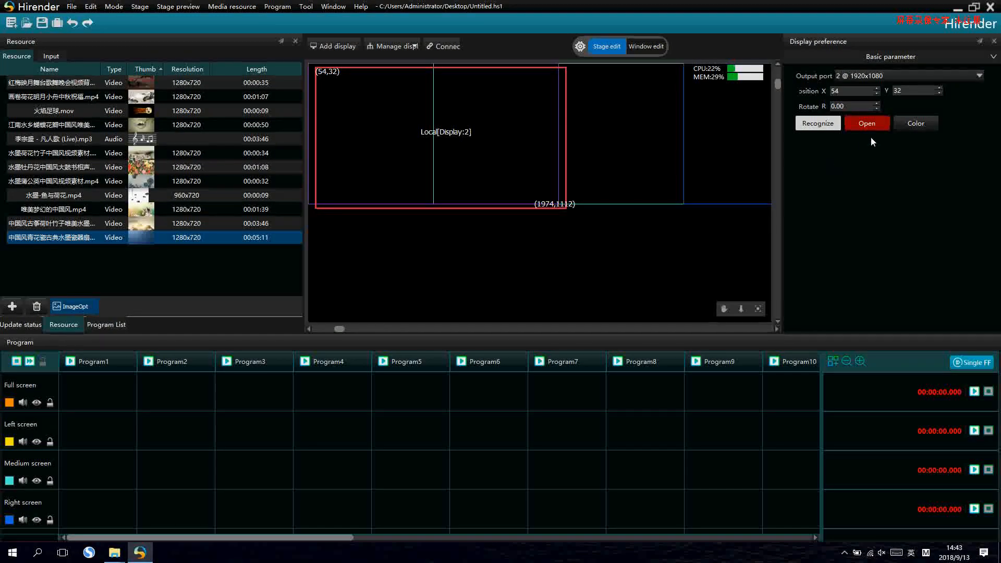
Open output for display 2 and connect the project to its render output.
click(866, 123)
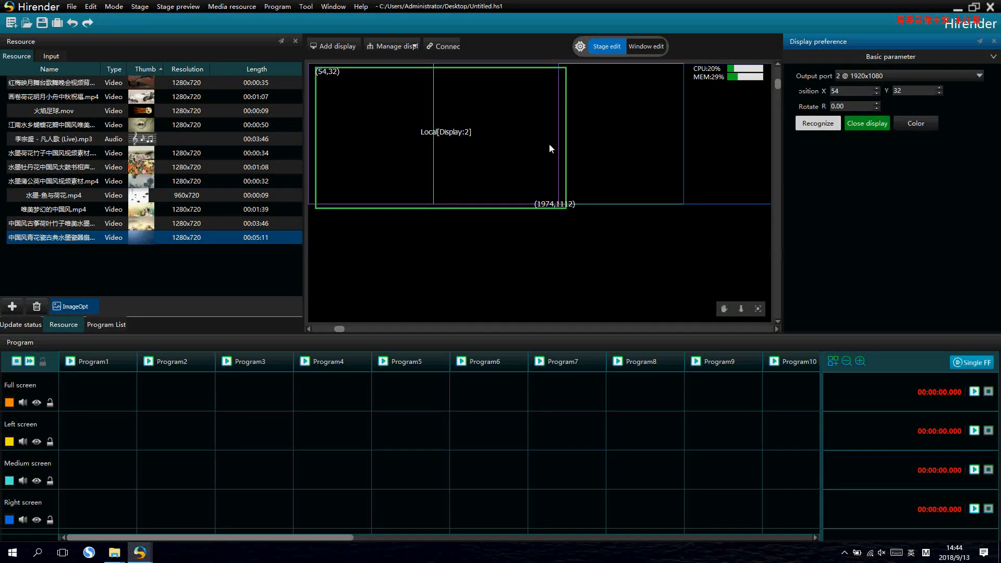
mouse_move(504, 119)
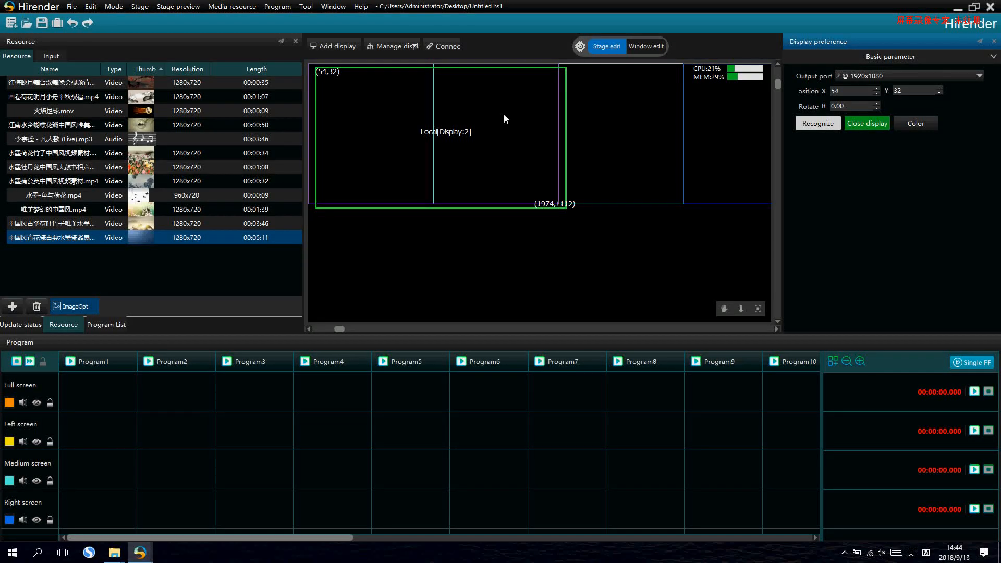
click(443, 45)
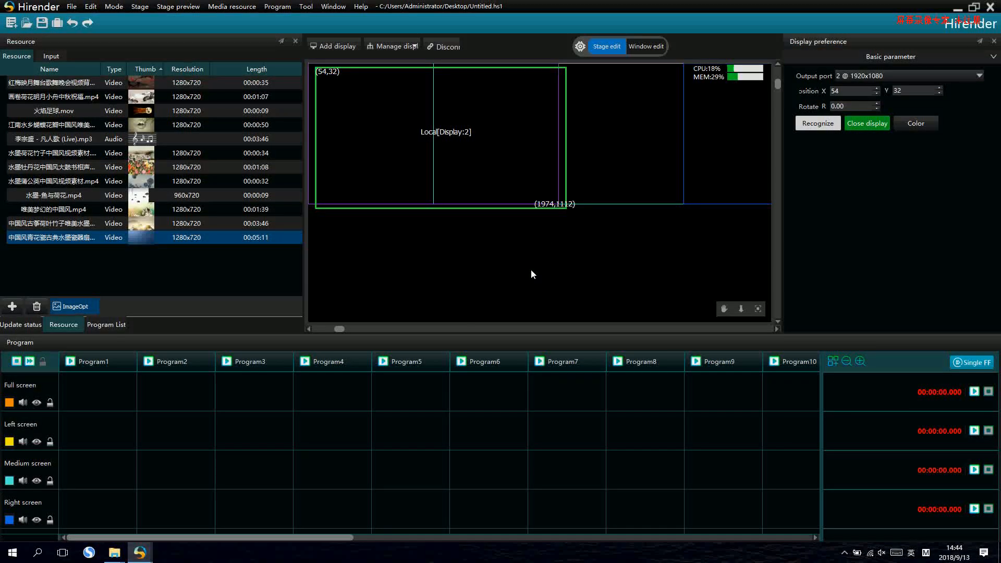
mouse_move(486, 112)
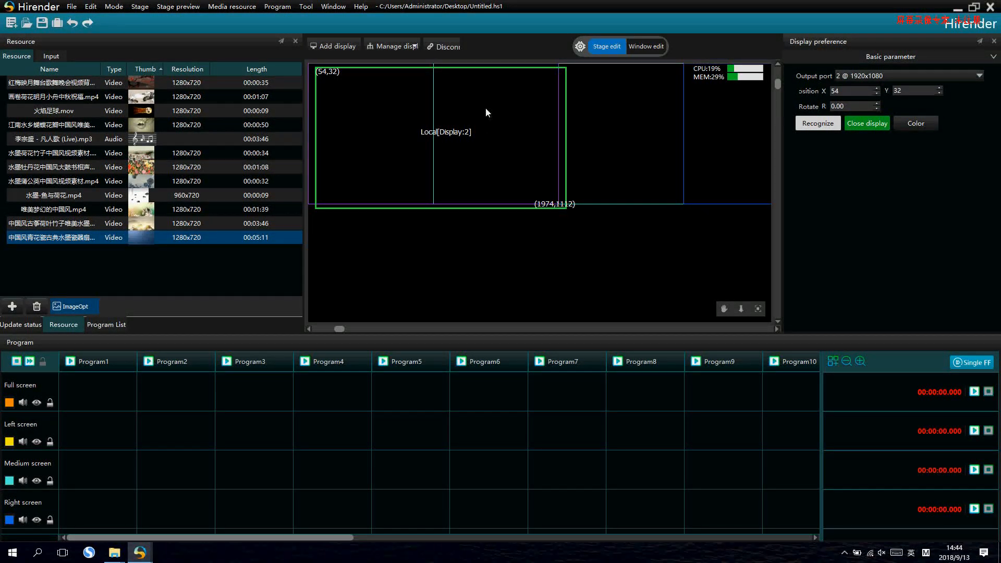
mouse_move(420, 204)
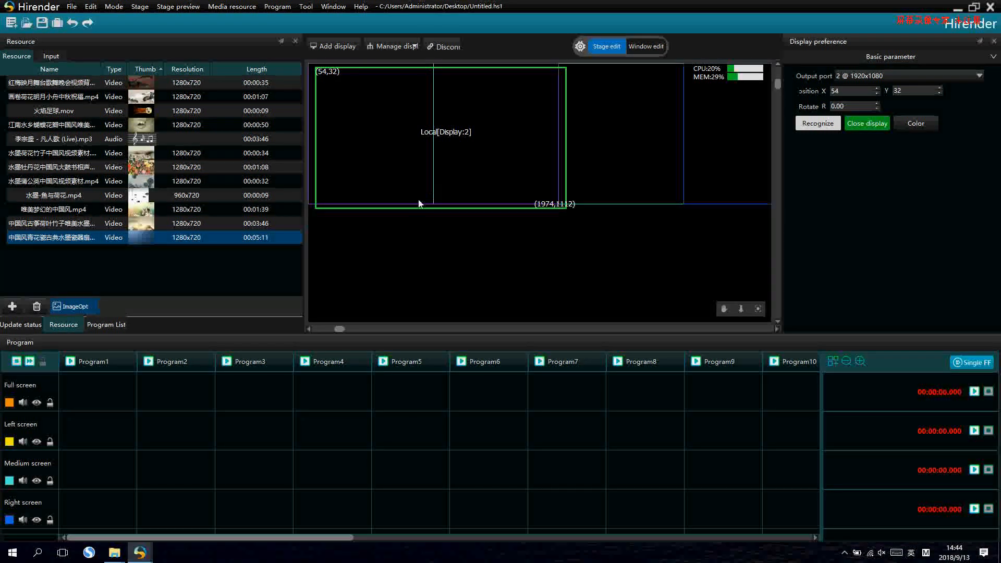
mouse_move(229, 282)
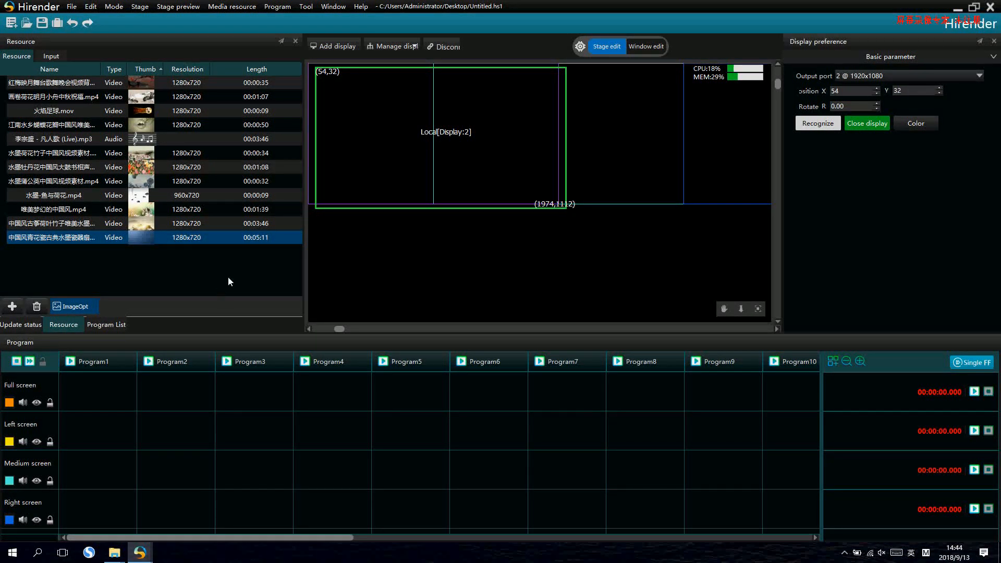
mouse_move(330, 388)
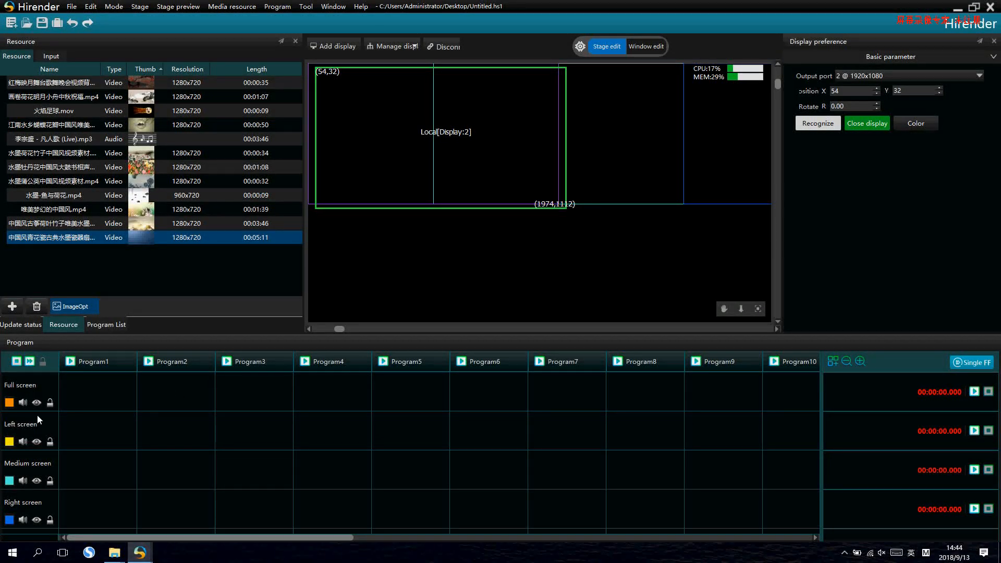
scroll(down, 3)
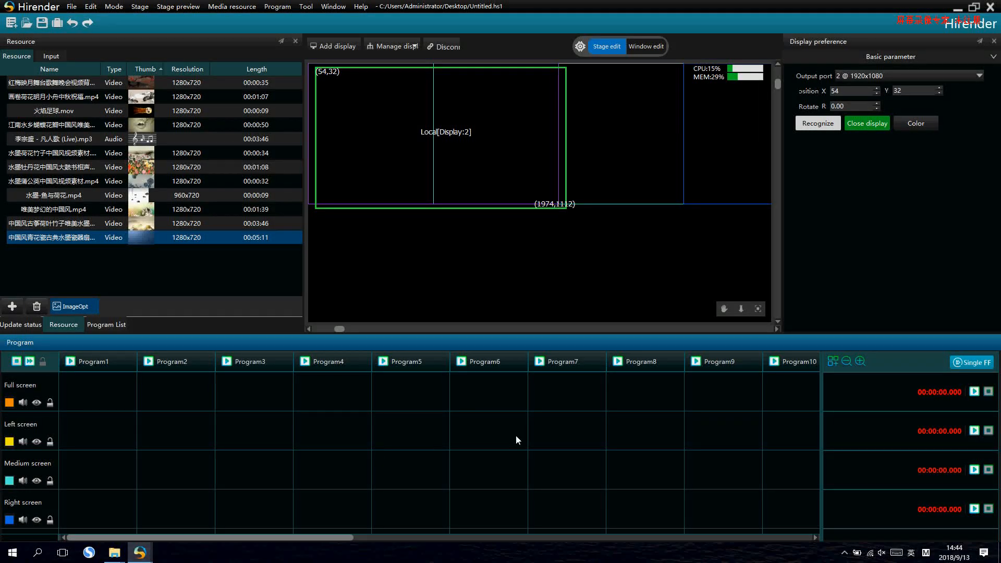
mouse_move(146, 413)
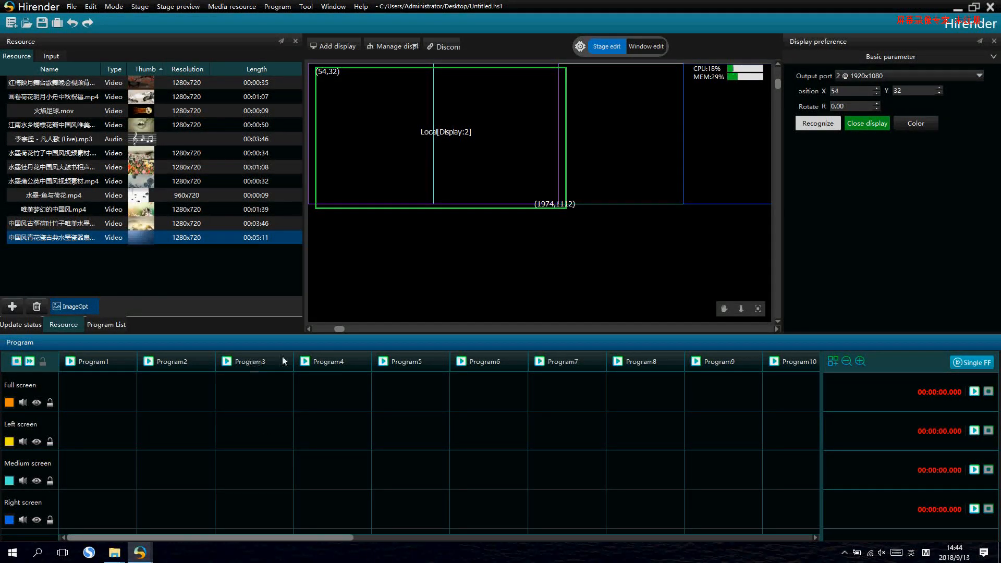
In Window edit, size Full screen to 1920x1080 and Medium screen to width 920.
click(645, 46)
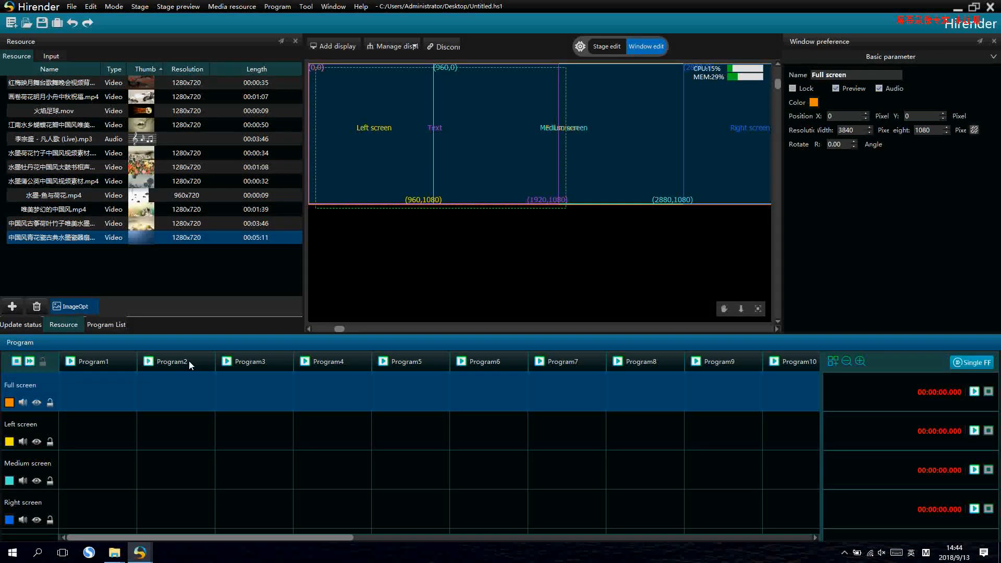
mouse_move(469, 160)
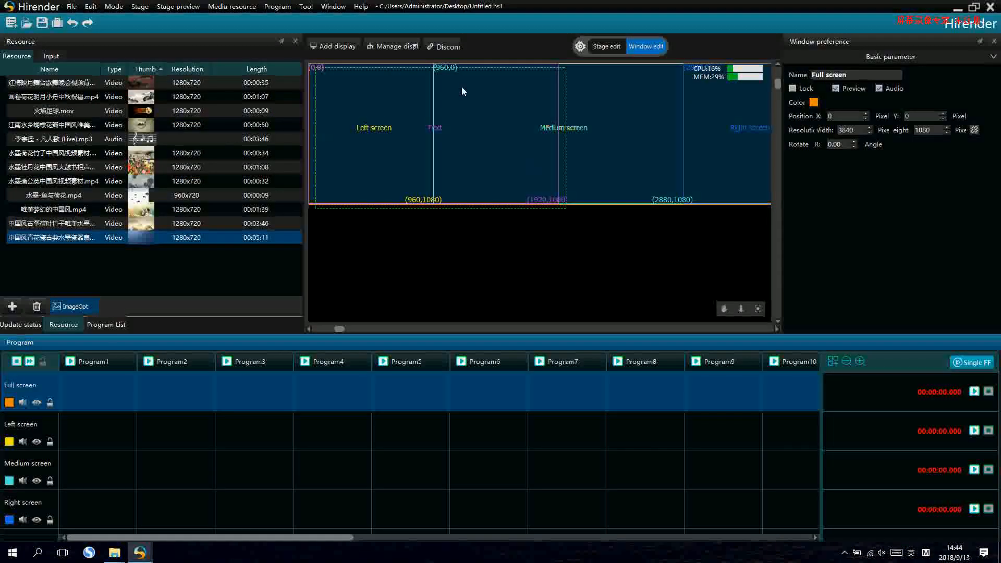
triple_click(851, 129)
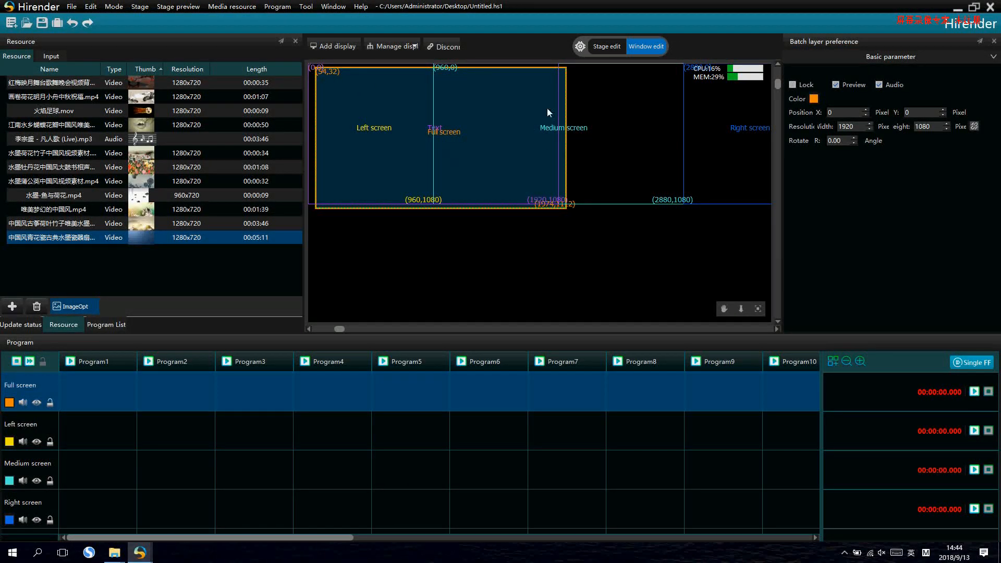
mouse_move(45, 426)
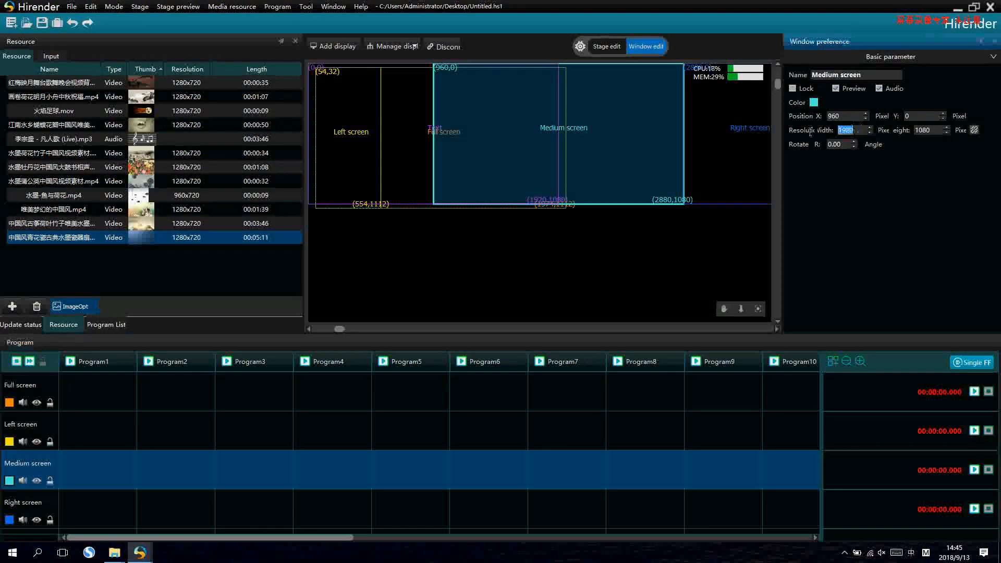
text(920)
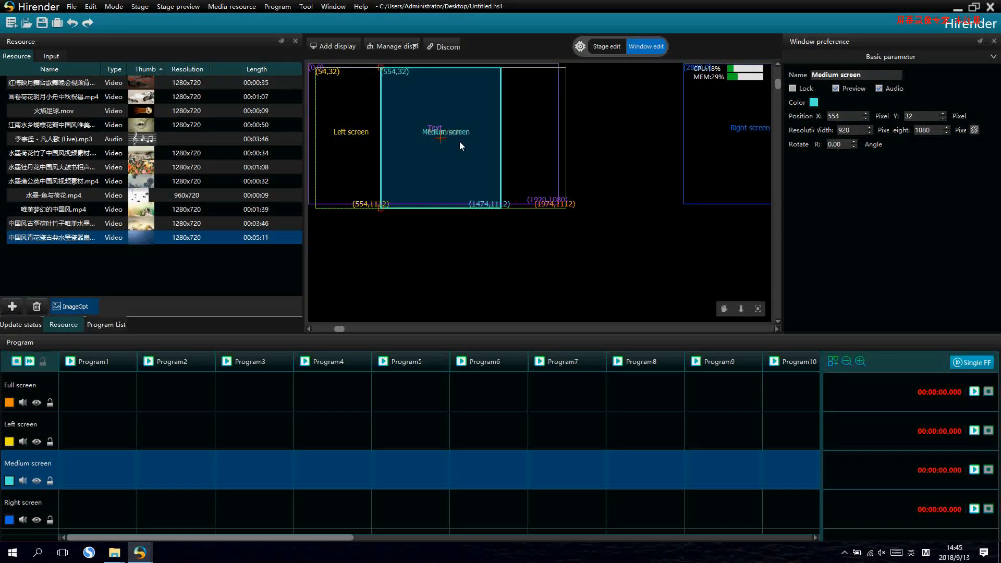
mouse_move(34, 502)
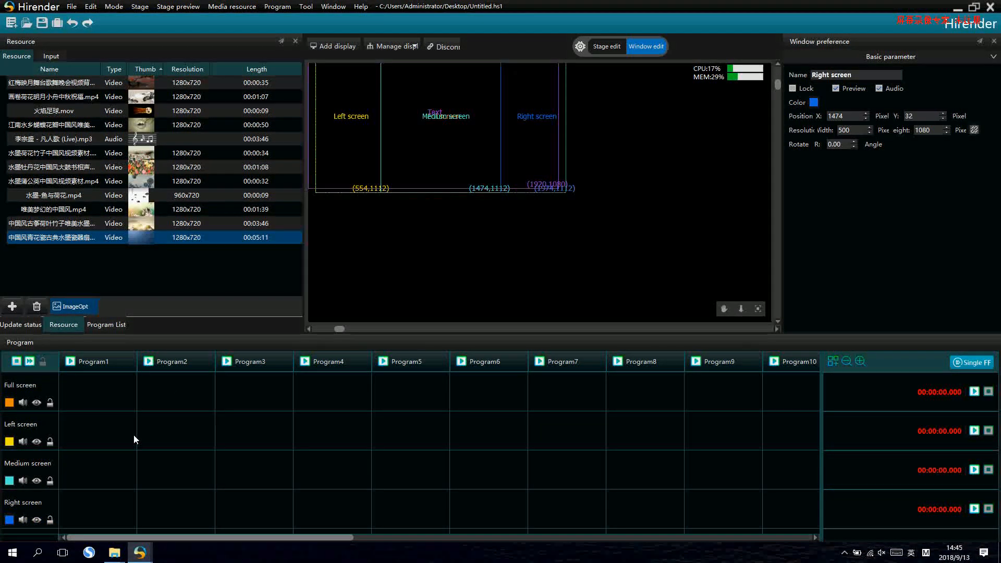
Select the Text and Audio layers to reposition the Text window below the display at 268,1168.
scroll(down, 3)
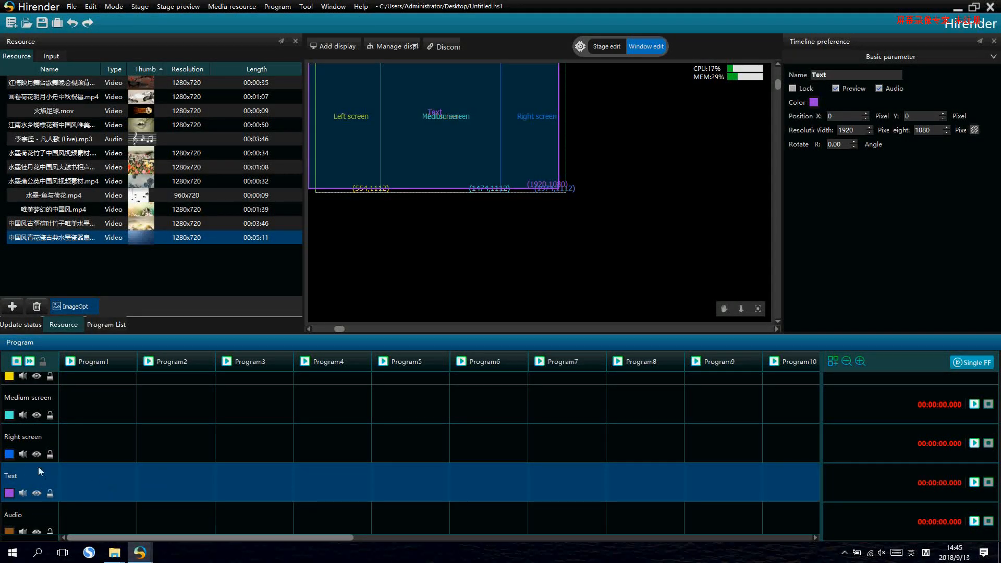
click(12, 514)
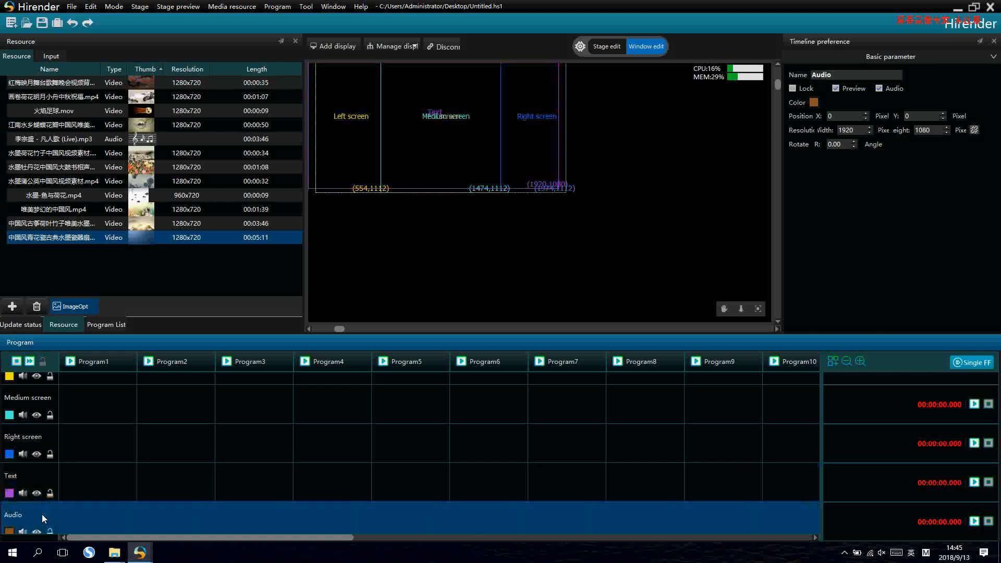
click(11, 475)
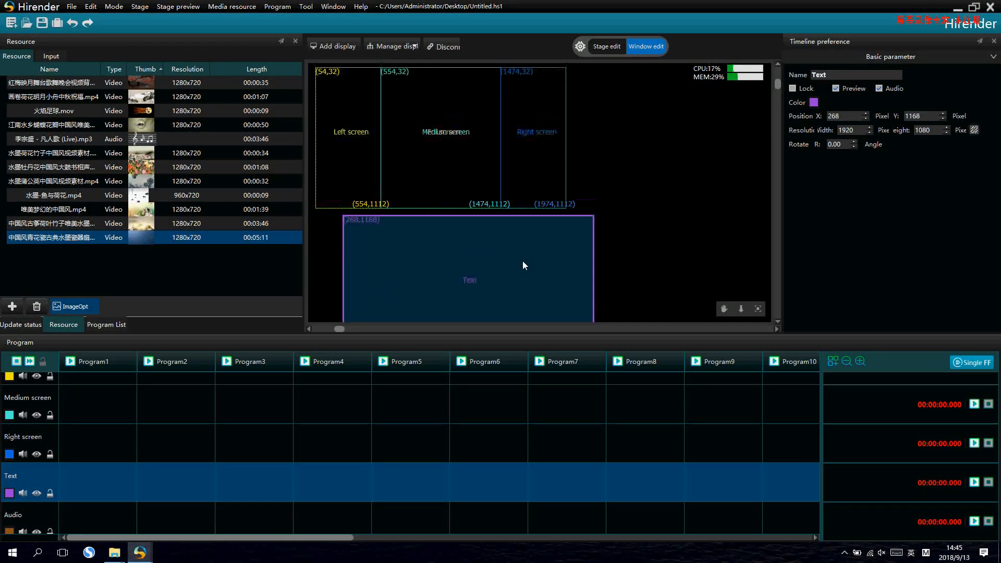
mouse_move(491, 301)
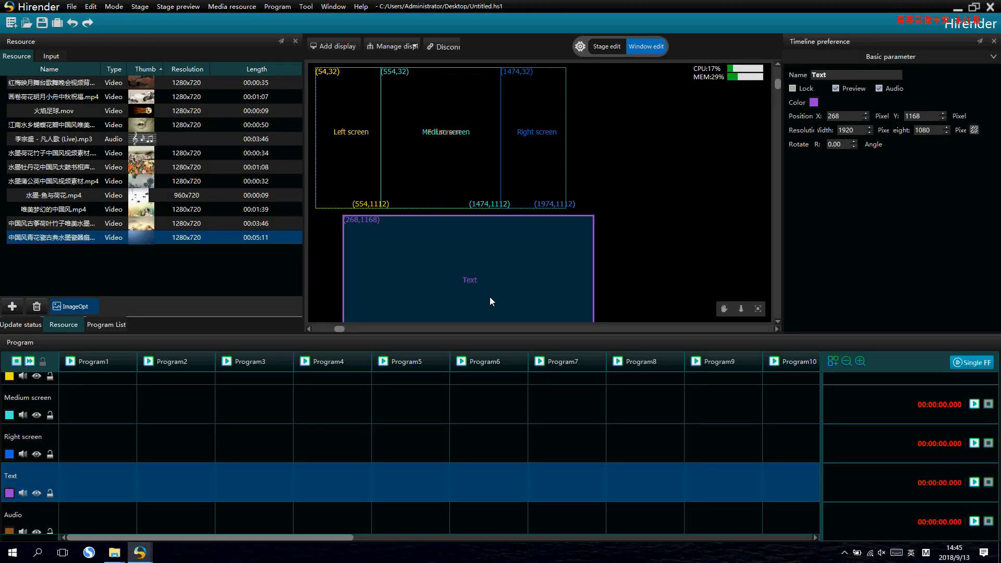
mouse_move(428, 275)
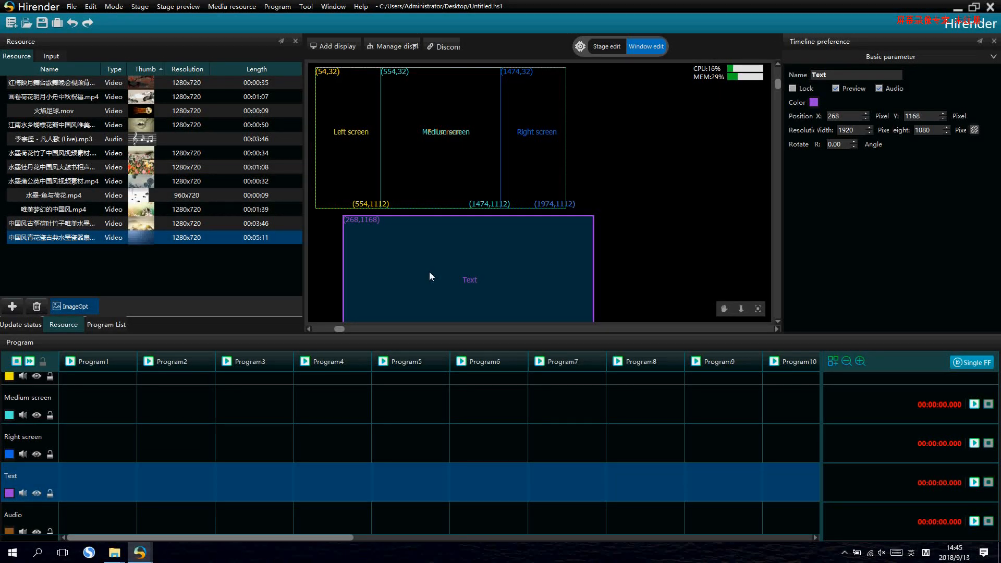
mouse_move(171, 403)
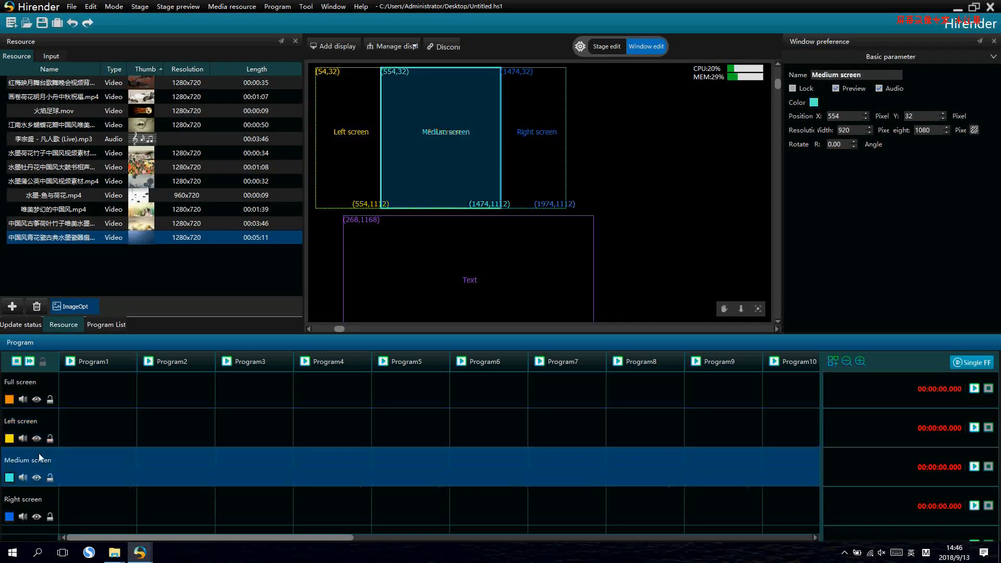
Place clips on the Medium screen layer and preview Programs 2, 6, 4 and 3.
click(19, 381)
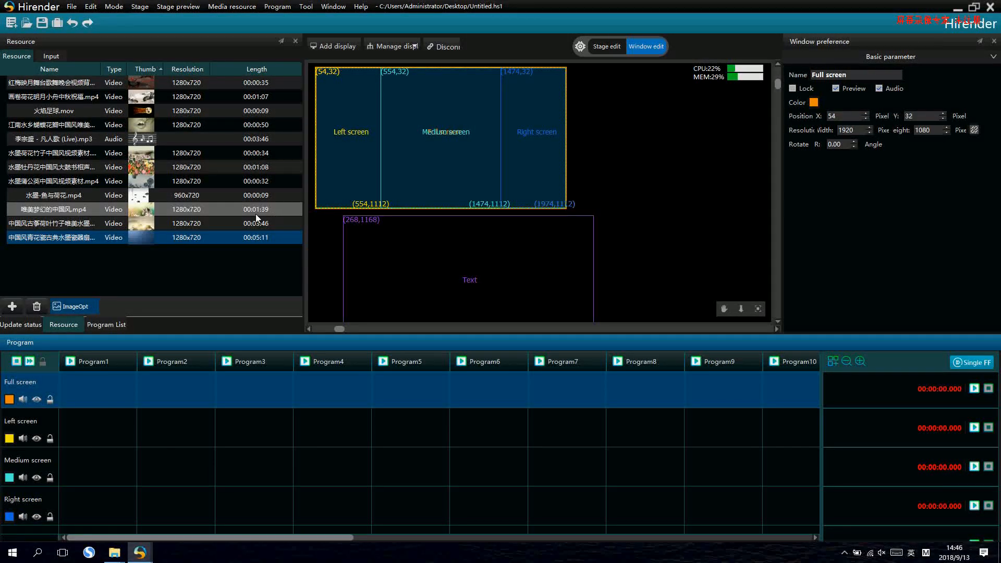
mouse_move(152, 458)
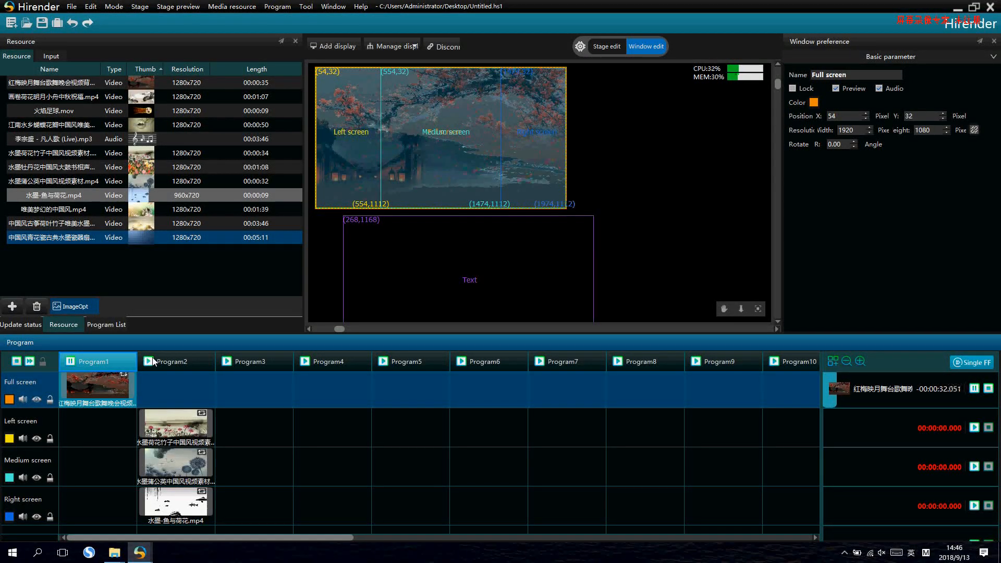
click(169, 362)
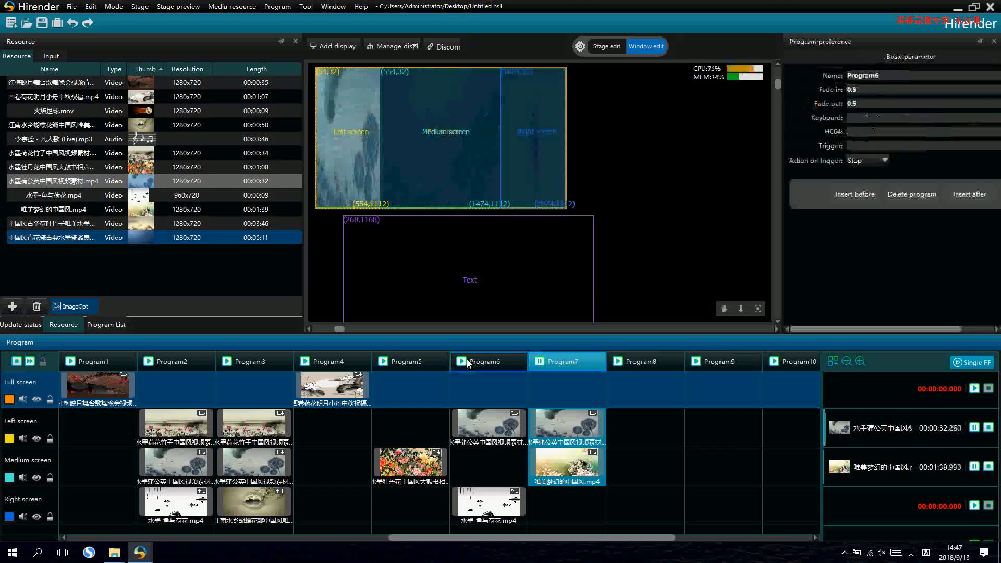
click(409, 362)
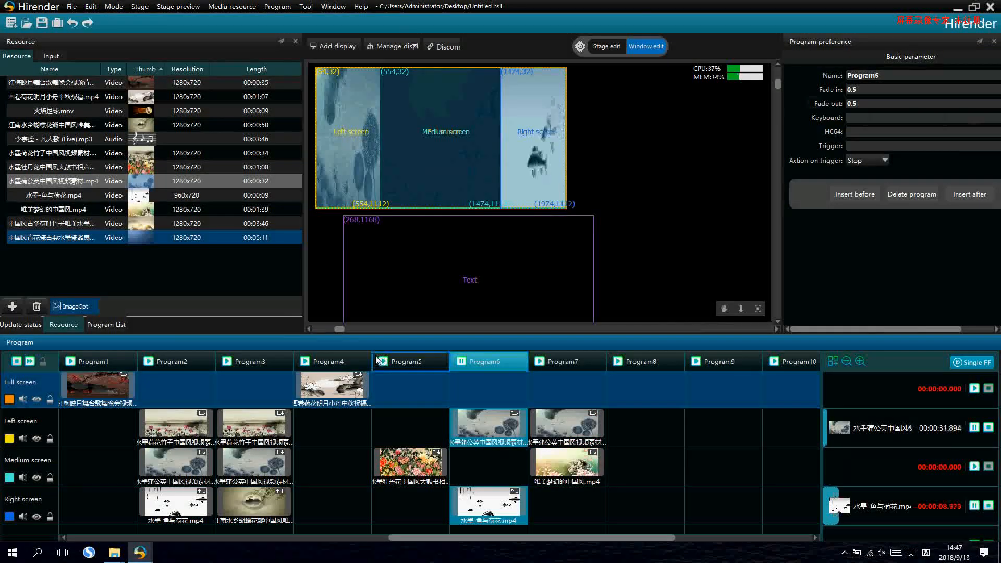
click(330, 362)
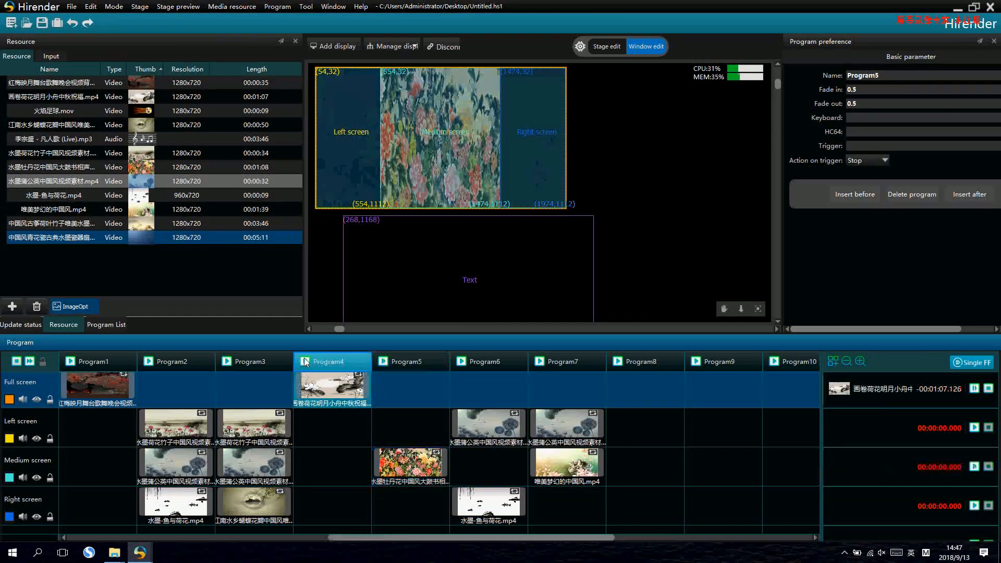
click(253, 362)
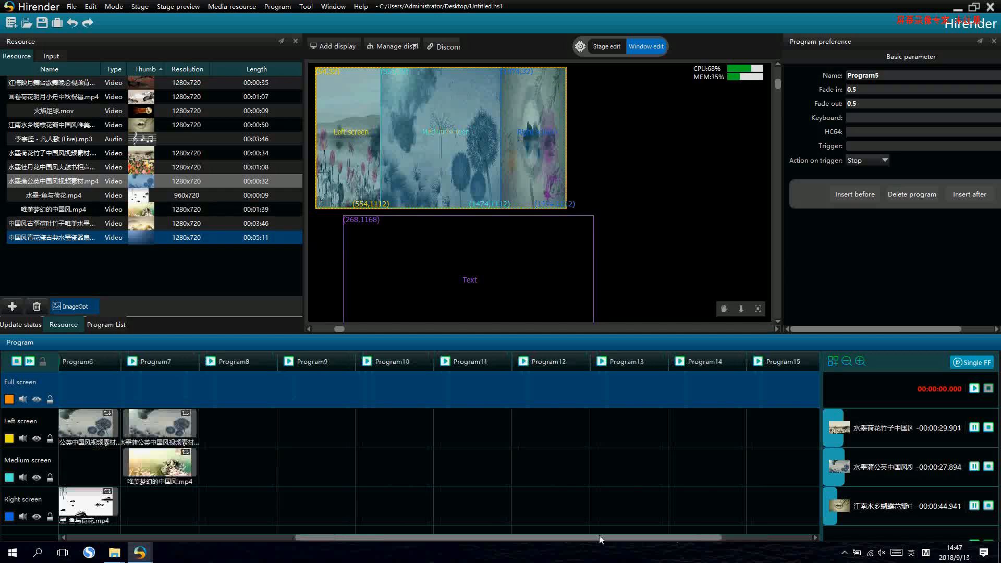
Show Node preference for Program1's full-screen clip (loop playback, 80% volume).
scroll(left, 3)
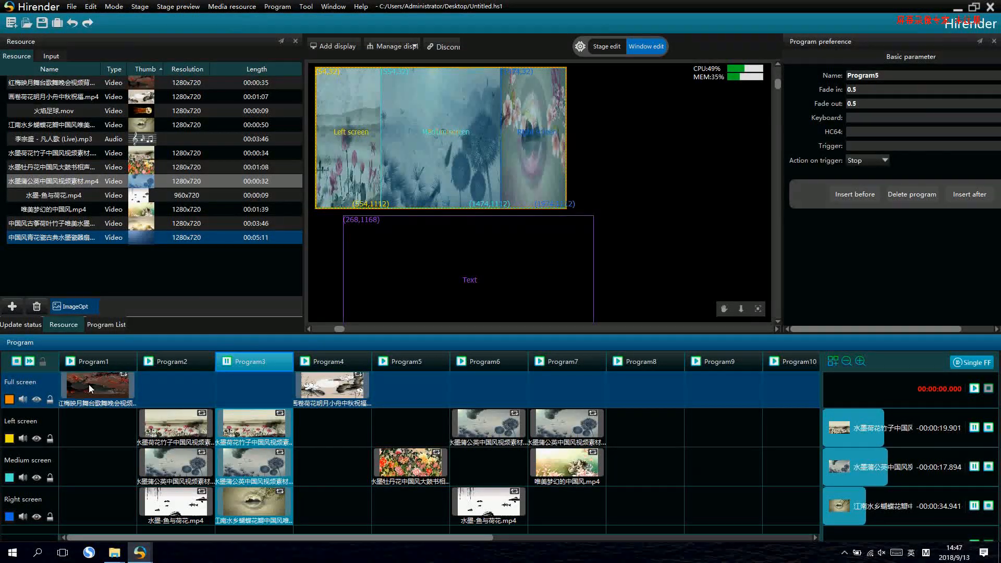
click(96, 385)
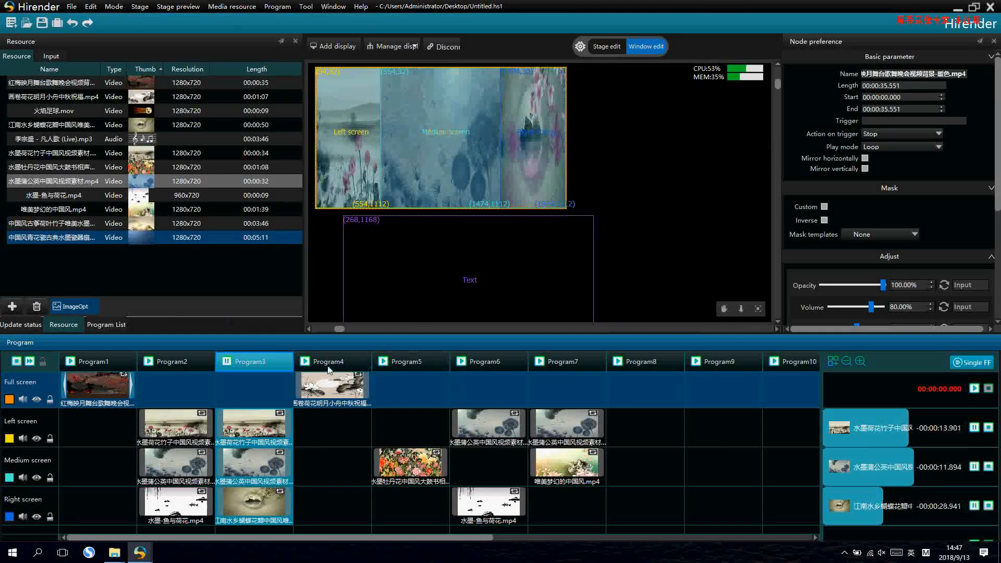
Play Program1 and reach the Mask templates list for its full-screen clip.
click(96, 362)
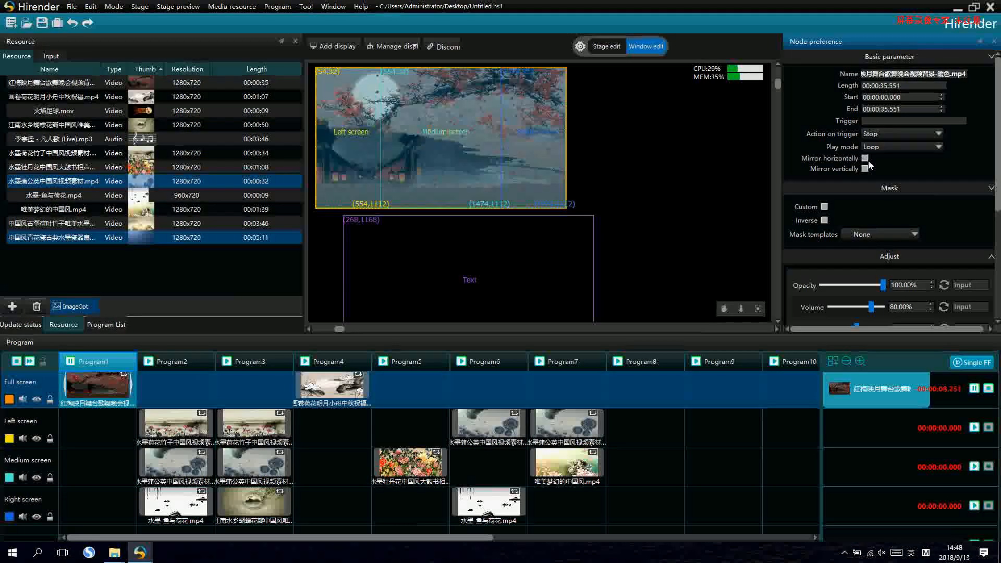
click(865, 159)
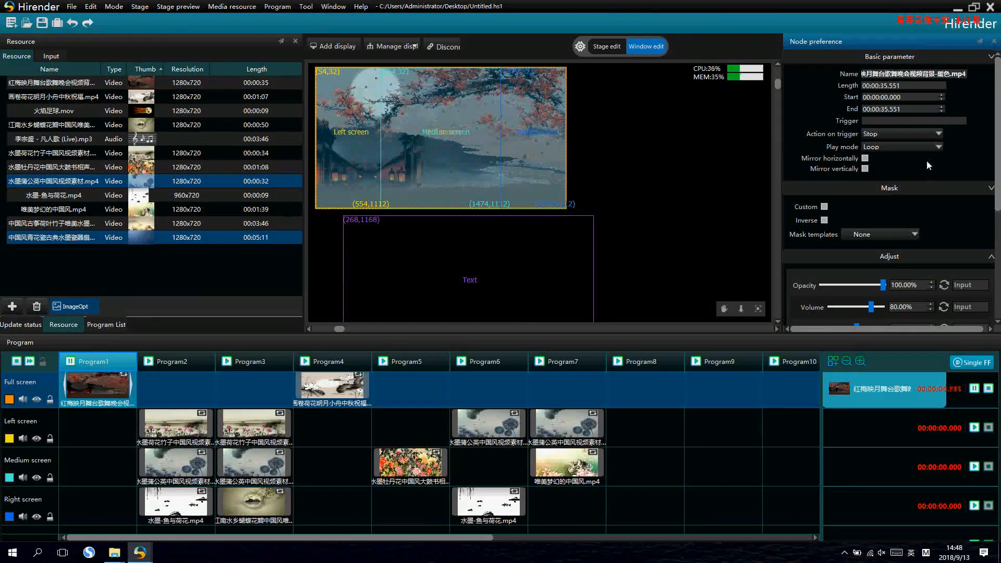
scroll(down, 3)
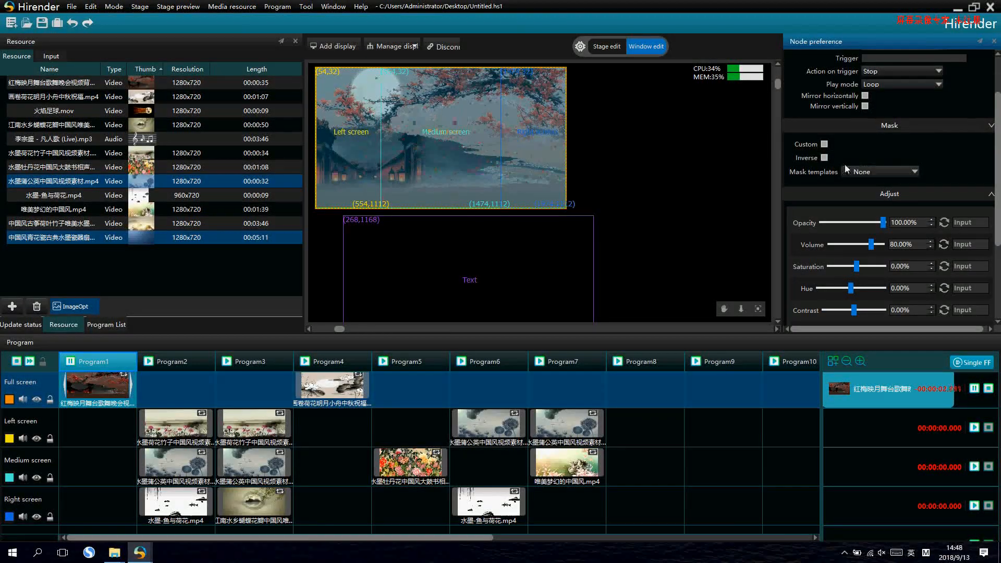
click(915, 171)
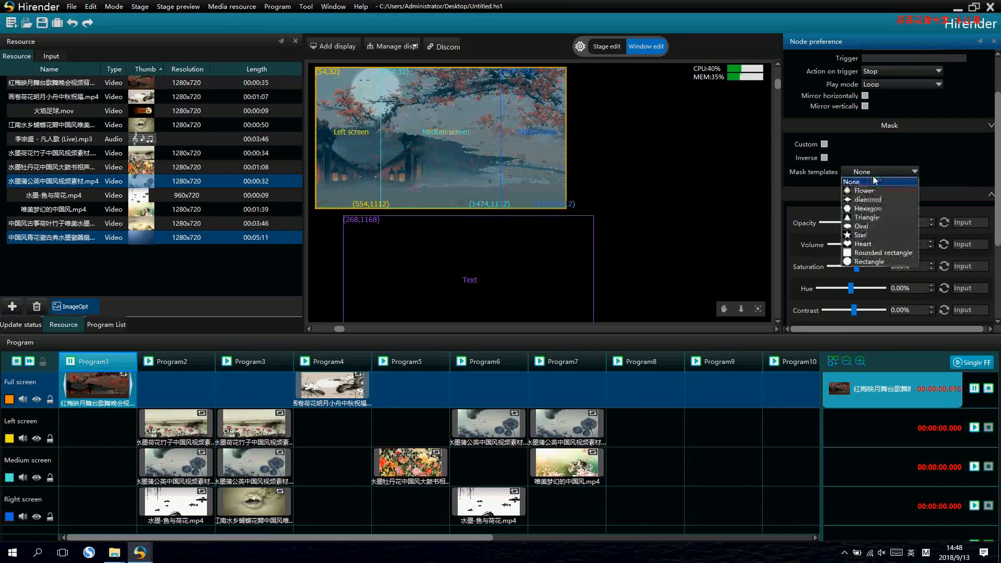
Preview Hexagon and Star masks on the clip, ending with None applied.
click(863, 190)
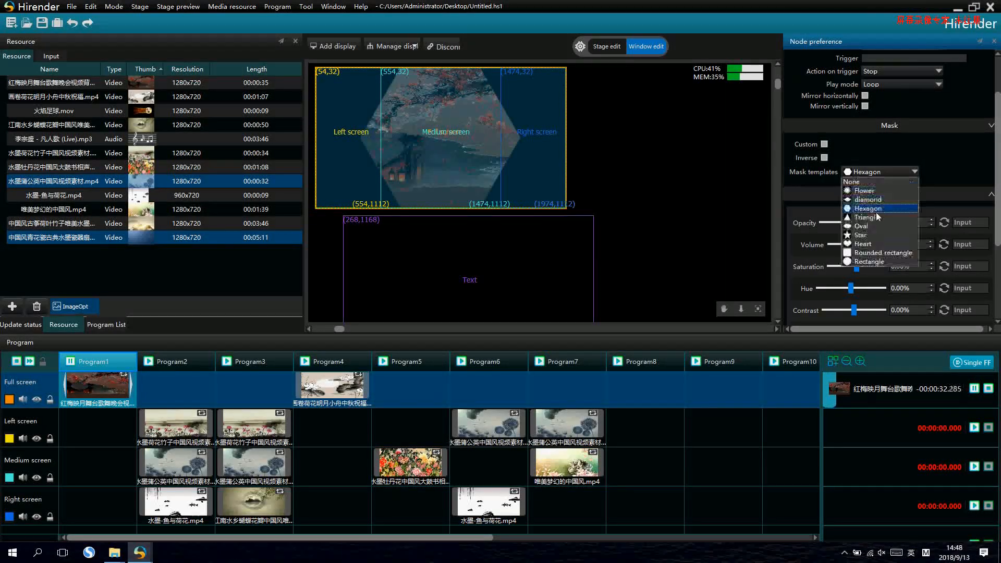
click(861, 225)
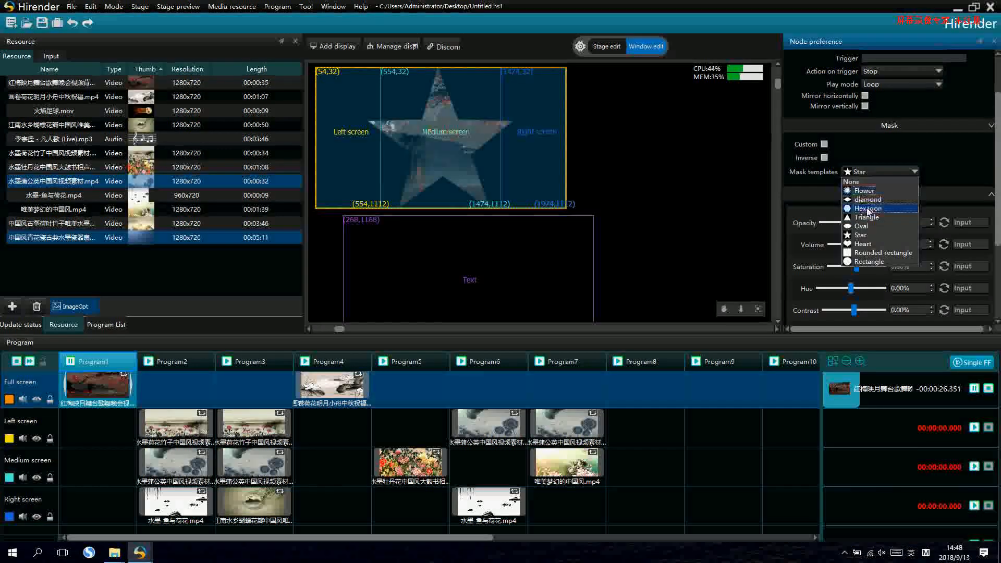
click(868, 208)
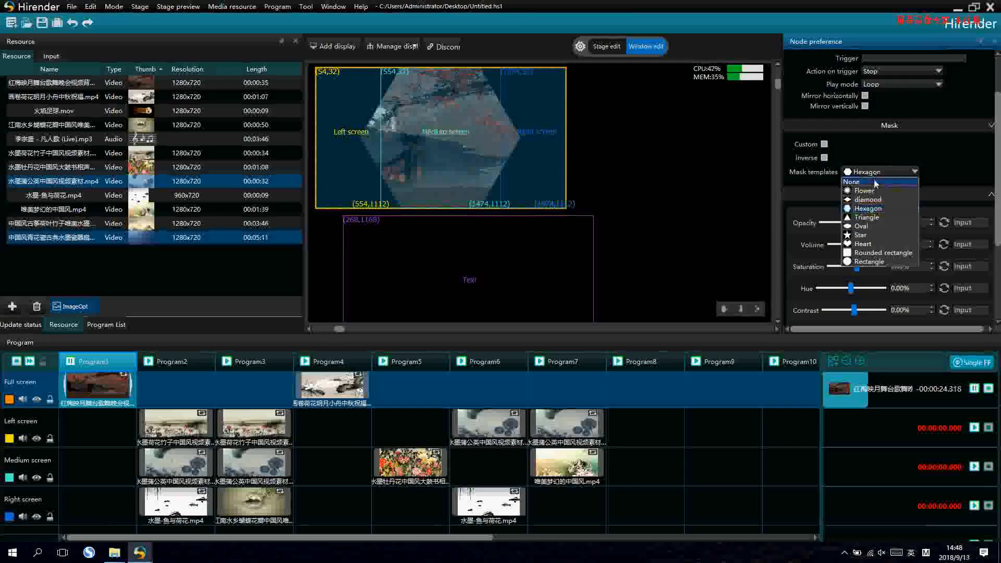
click(850, 182)
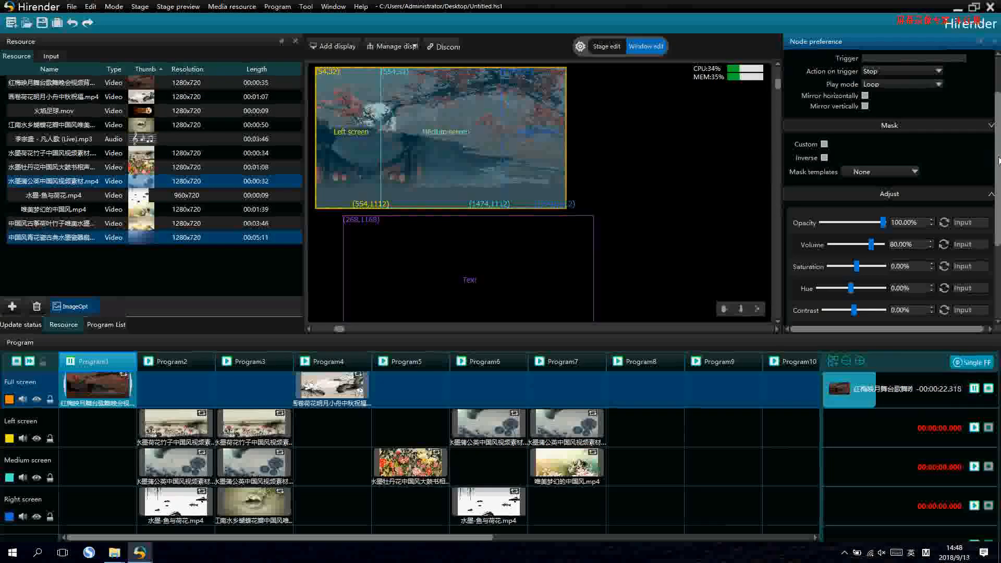
Set the full-screen clip's Opacity to 84.75% under Adjust.
scroll(down, 3)
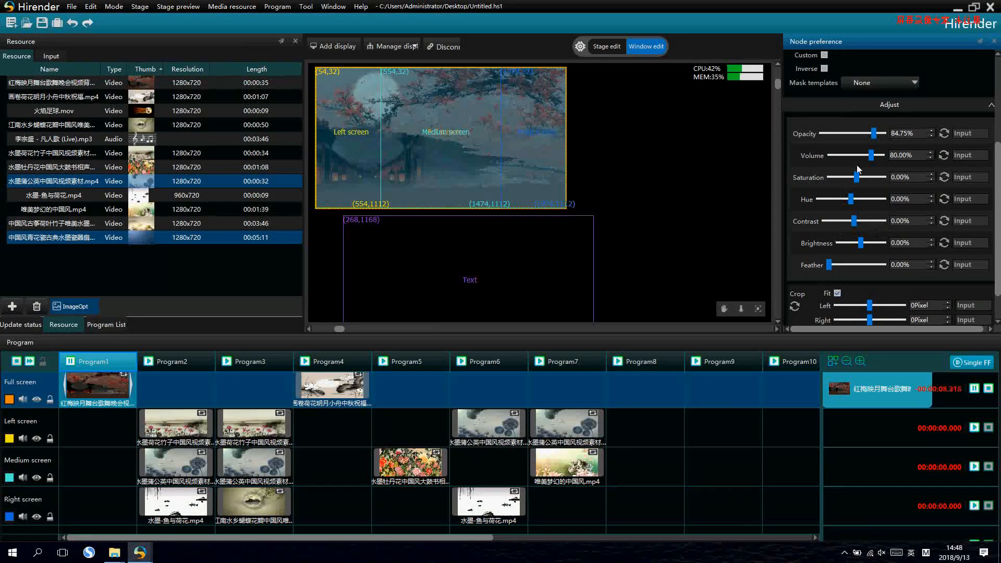
scroll(down, 3)
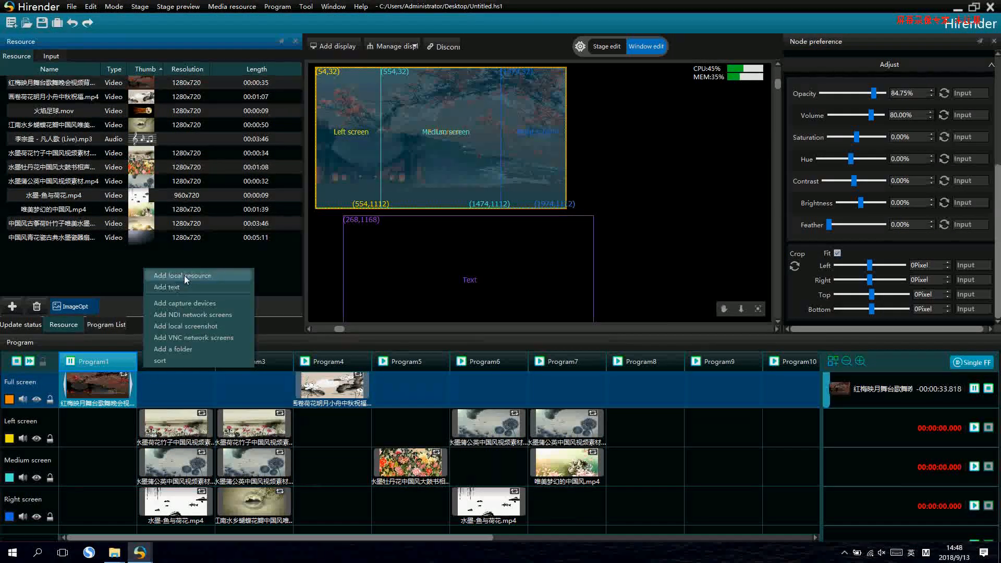
Import a long HD video as a local resource, place it on Program8's full-screen layer and play Program8.
click(181, 275)
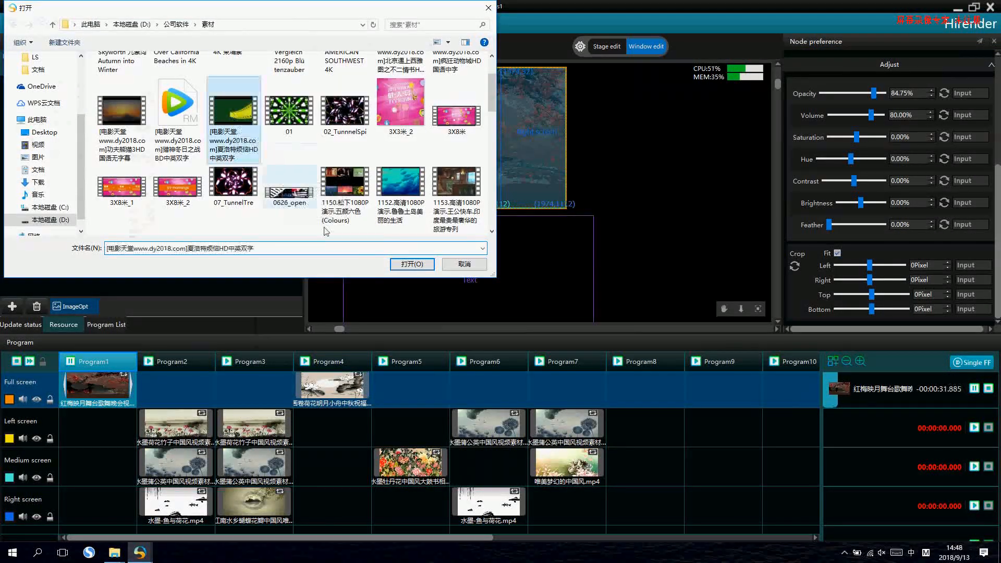
click(410, 264)
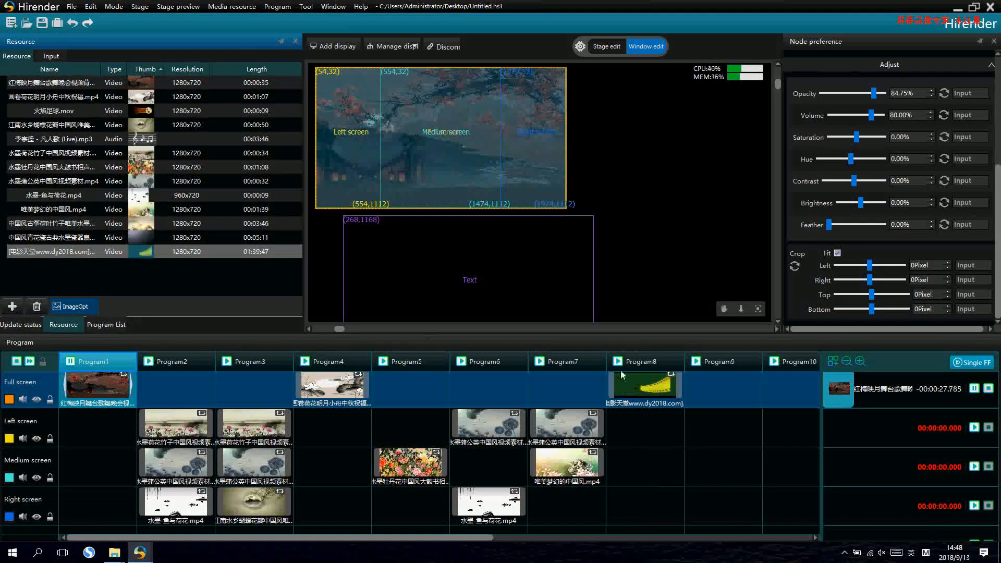
click(644, 361)
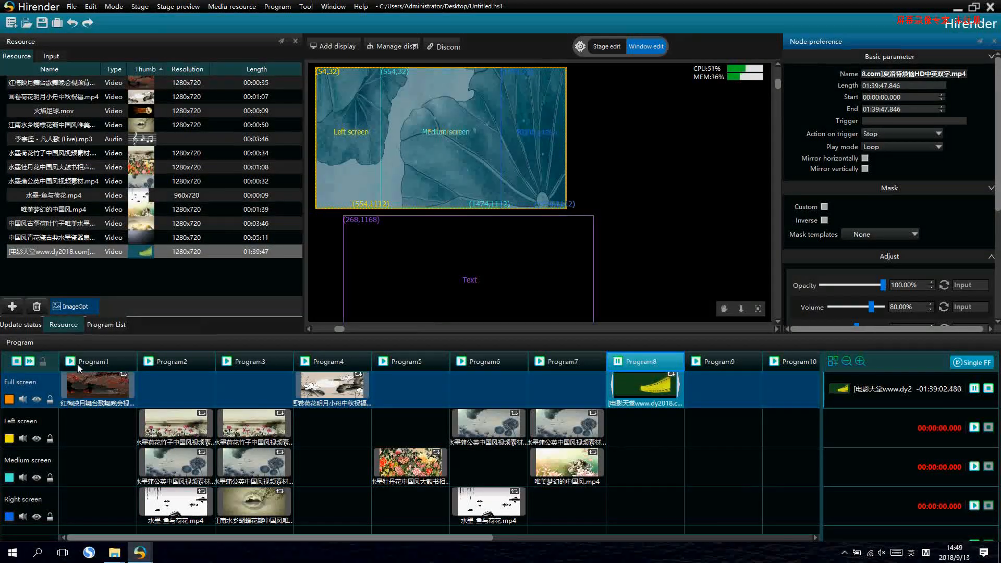
Switch live playback through Programs 2, 3, 4 and 6 in turn.
click(170, 362)
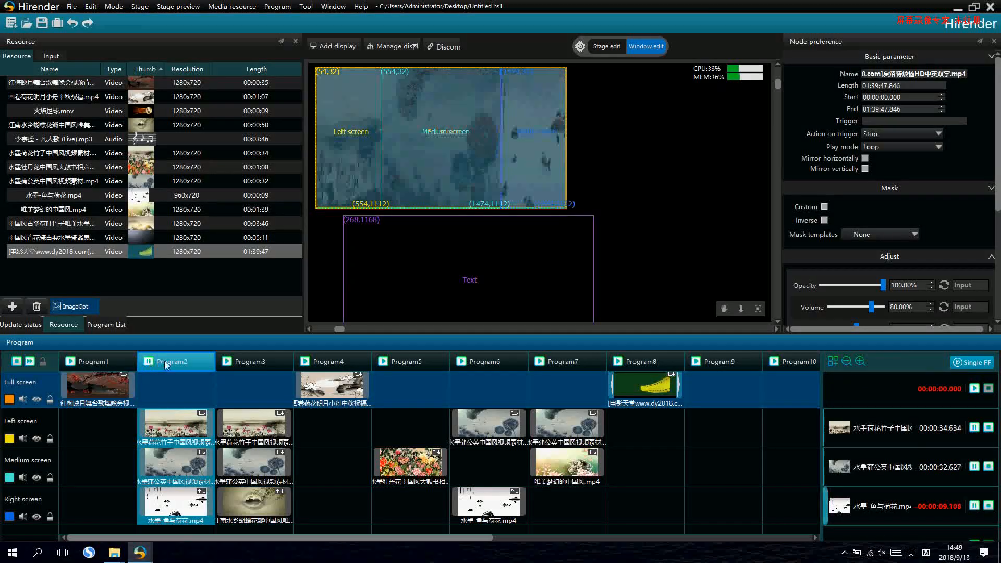
click(331, 362)
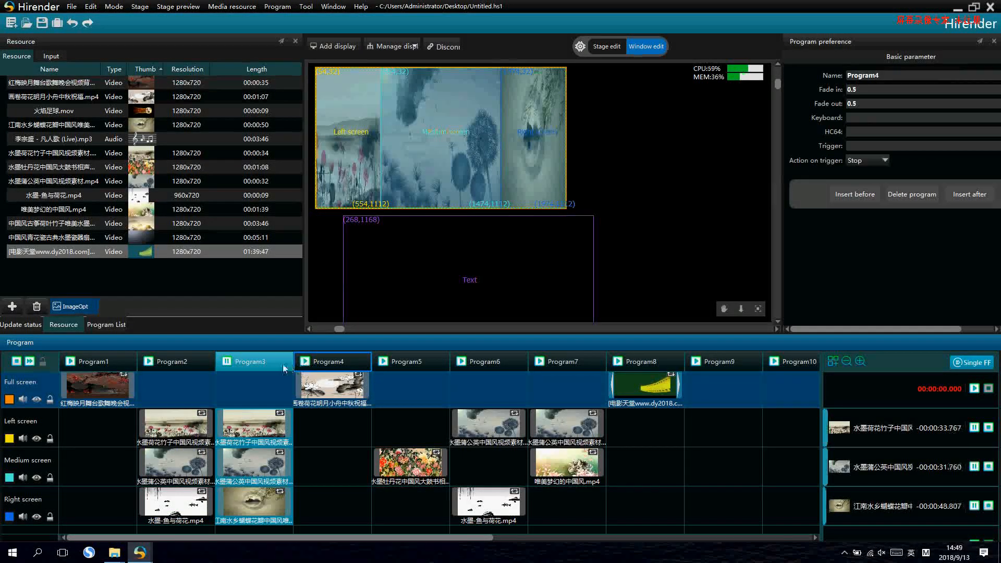
click(331, 362)
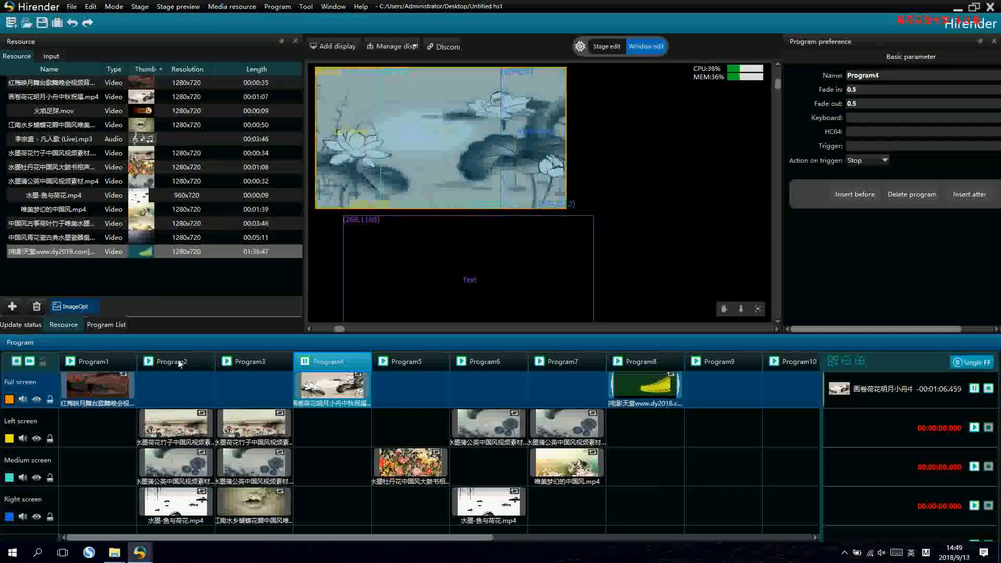
click(487, 361)
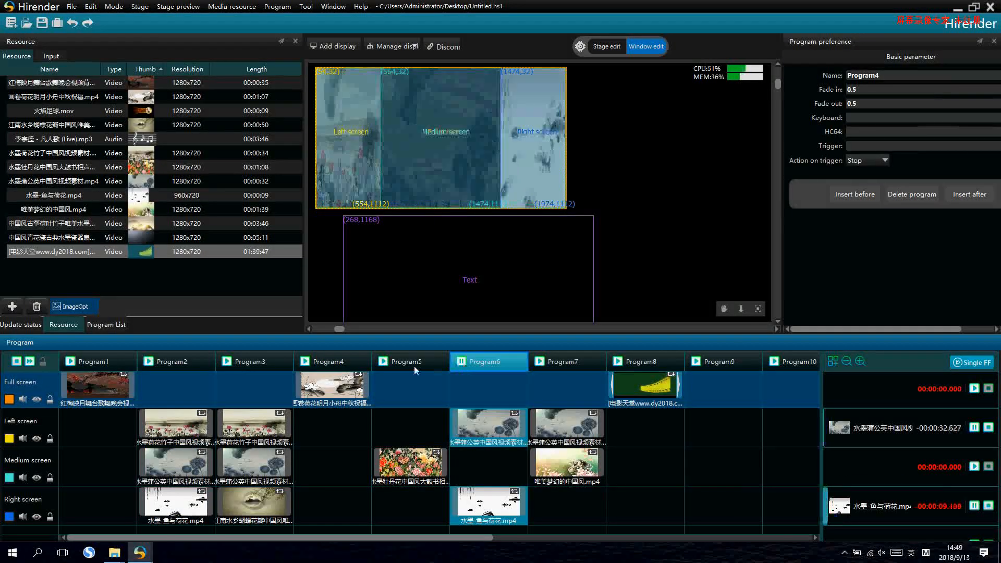
Continue switching through Programs 4, 7 and 5, ending on Program4's full-screen lotus clip.
click(331, 361)
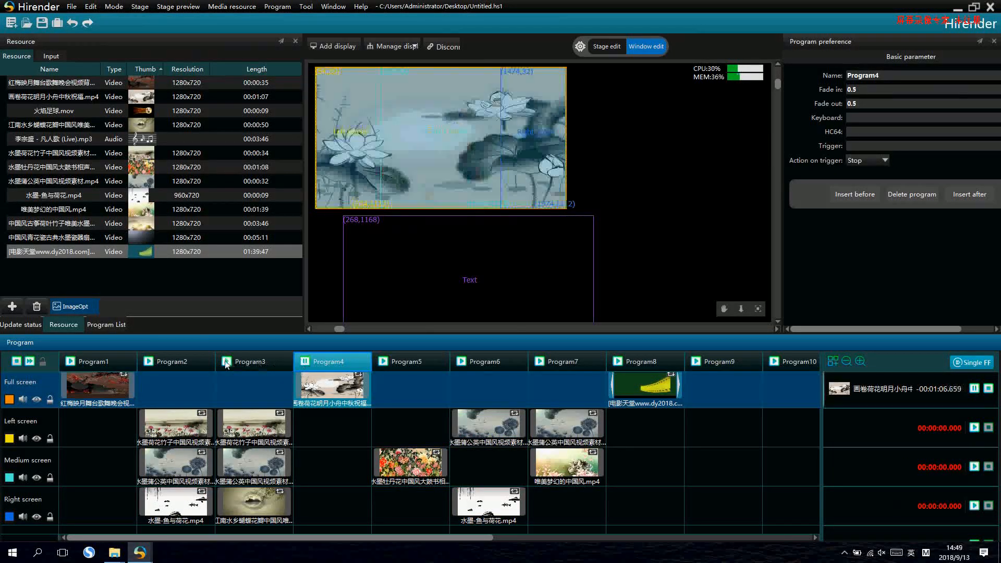
click(564, 361)
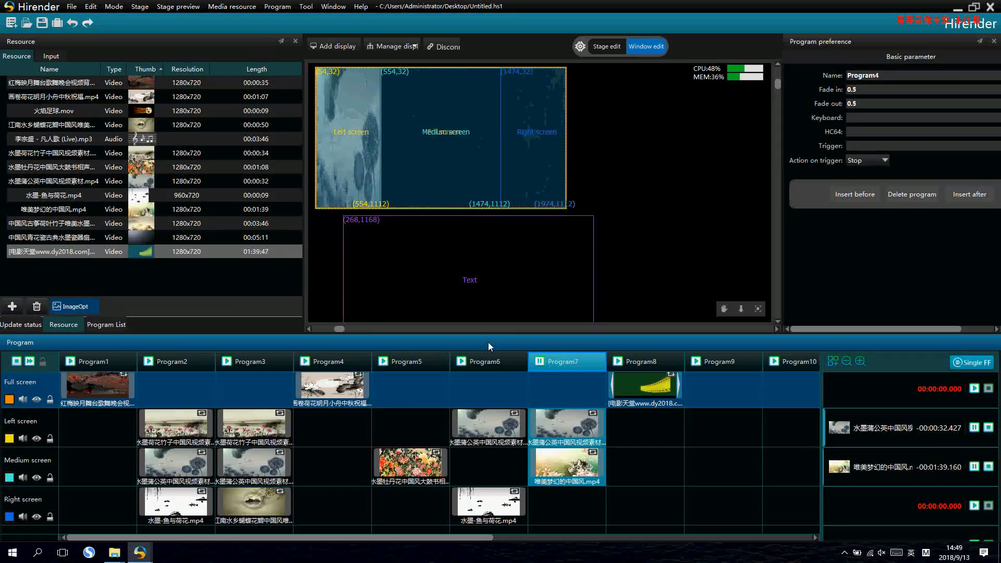
click(411, 361)
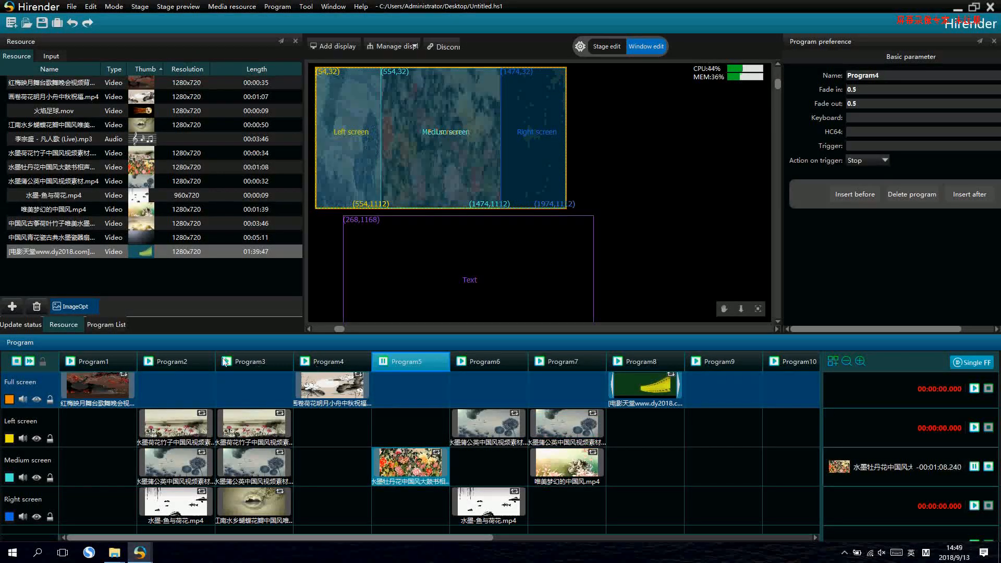
click(331, 361)
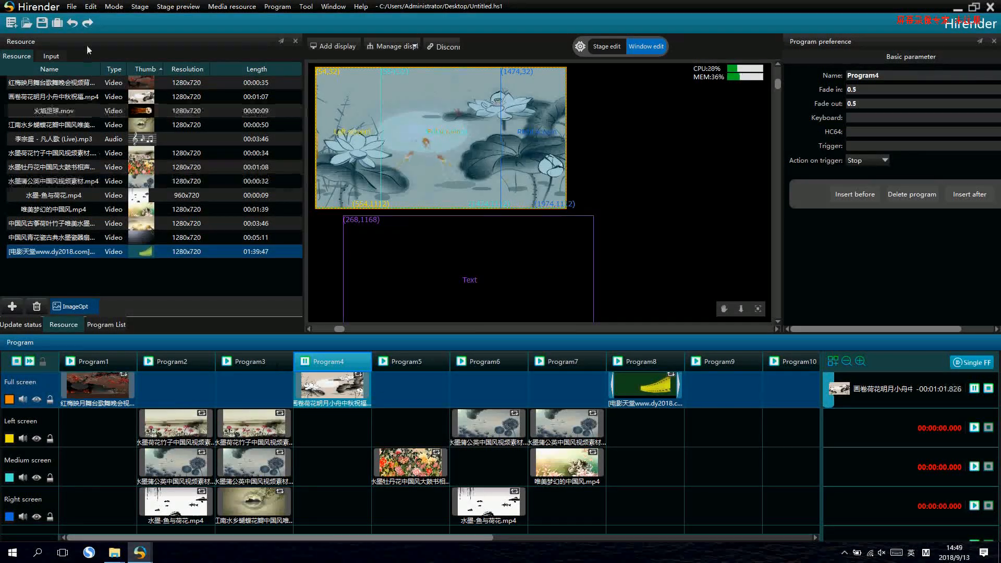
Review the General preferences from the File menu and close them unchanged.
click(71, 6)
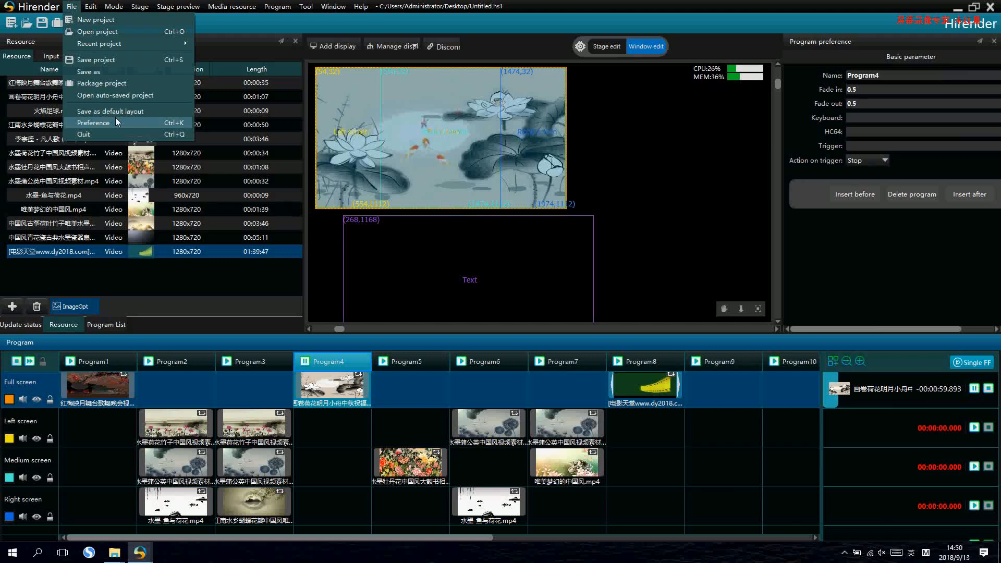
click(93, 123)
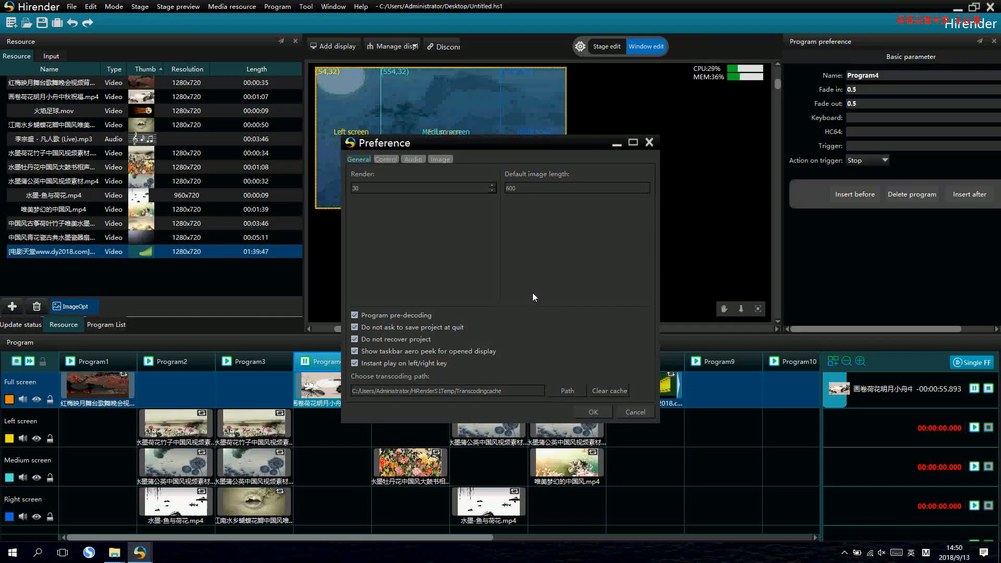
click(592, 412)
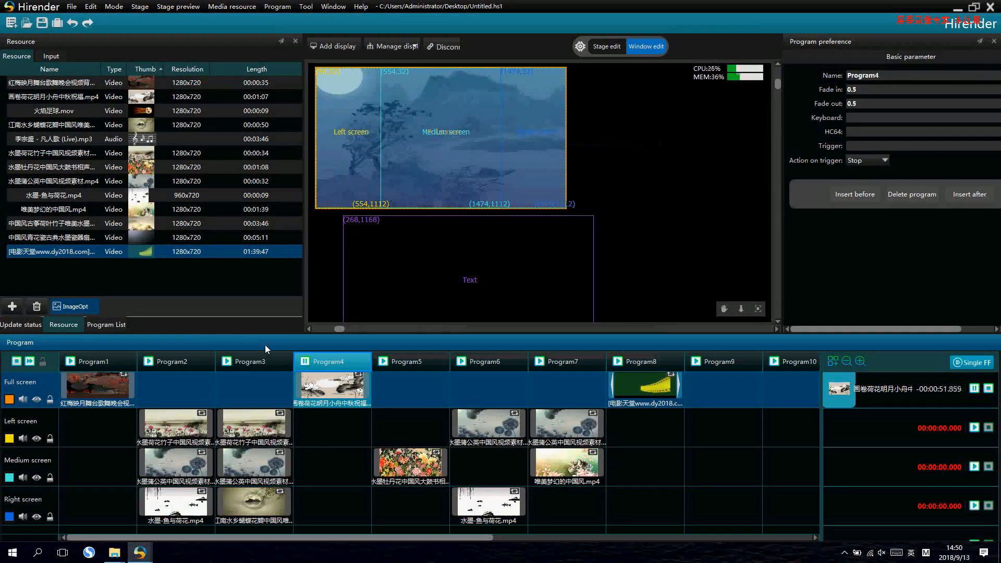
Switch playback to Program2, then to Program3 across the three screens.
click(175, 361)
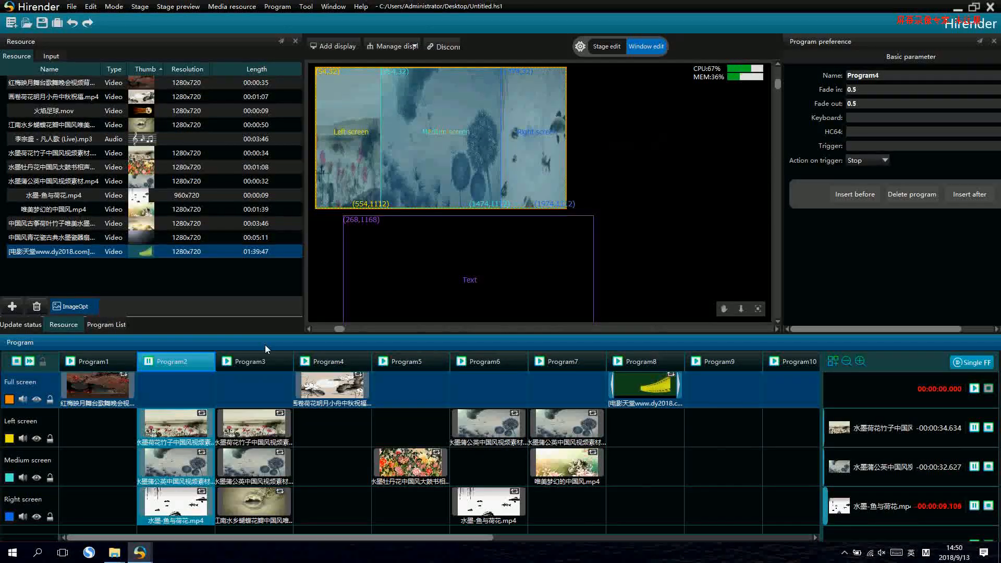
click(253, 362)
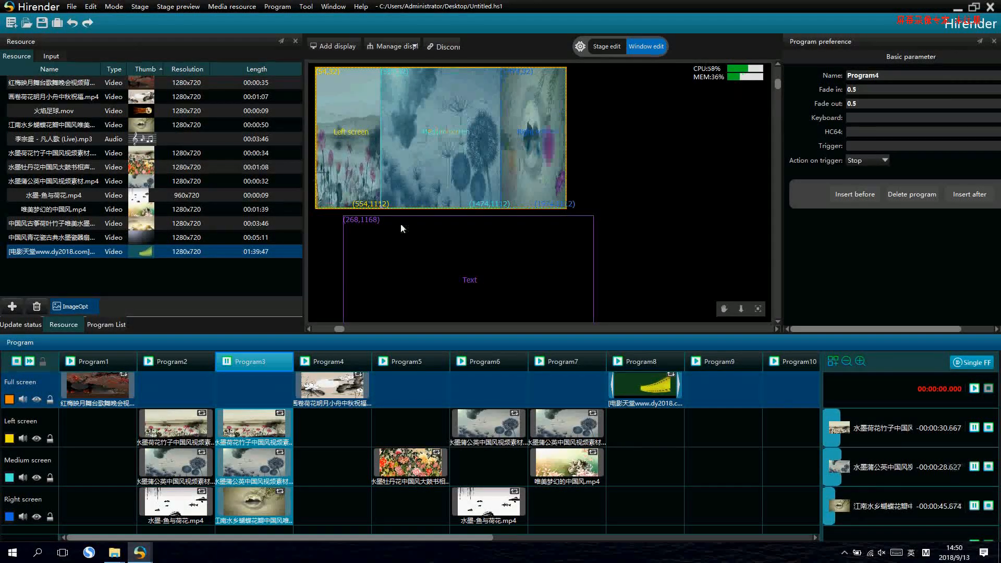
Assign keyboard triggers a to Program1, s to Program2 and d to Program4.
click(97, 361)
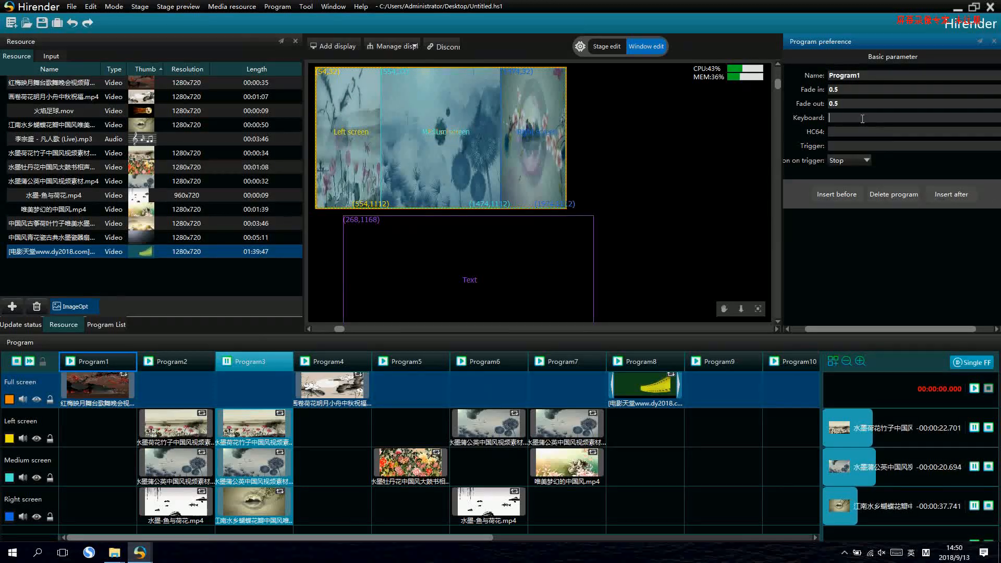
text(a)
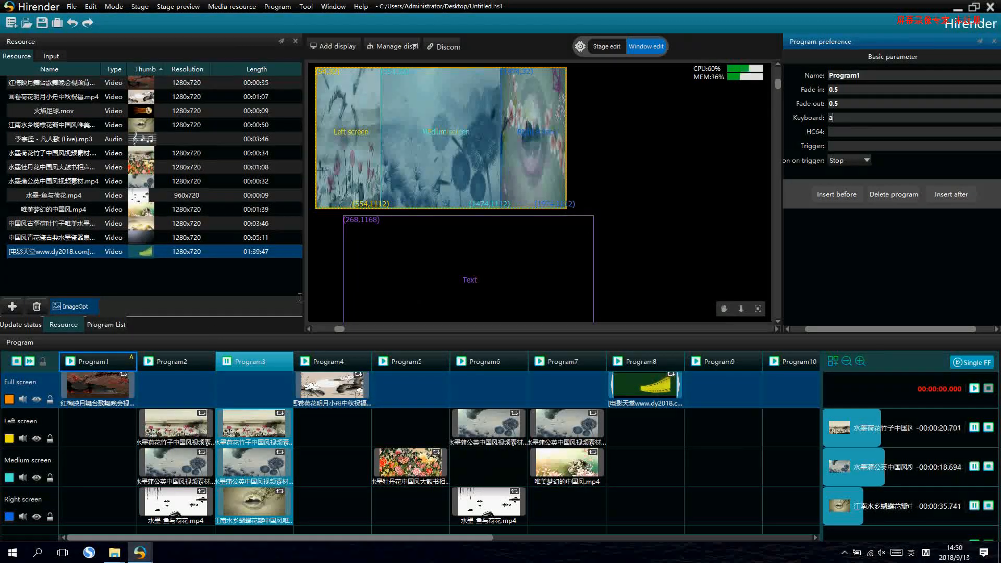
click(175, 362)
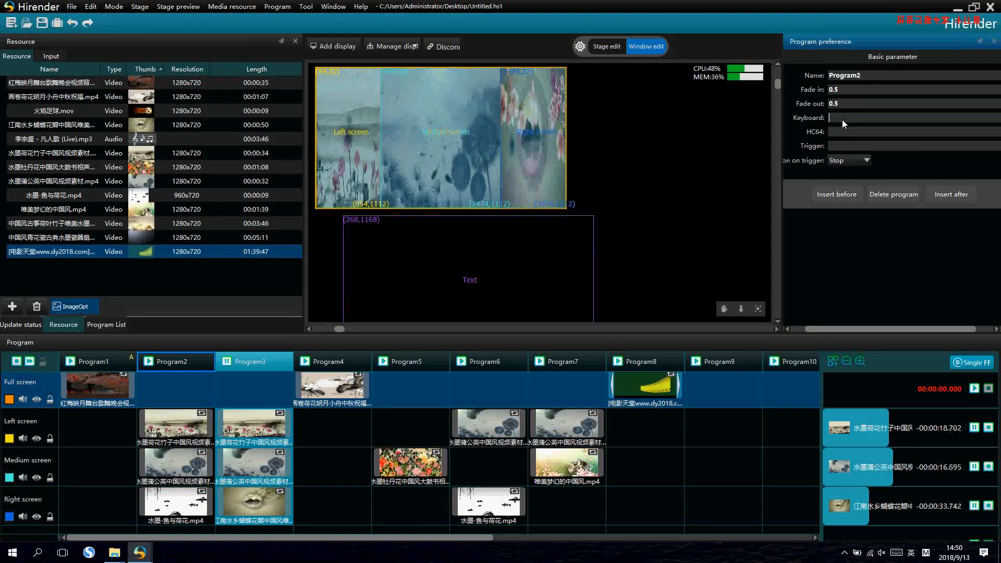
text(s)
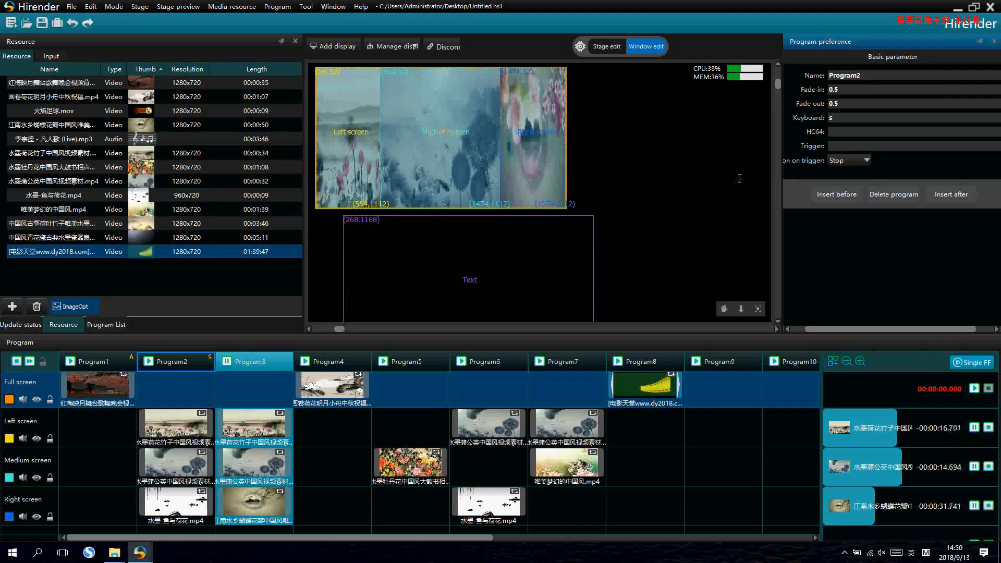
click(331, 361)
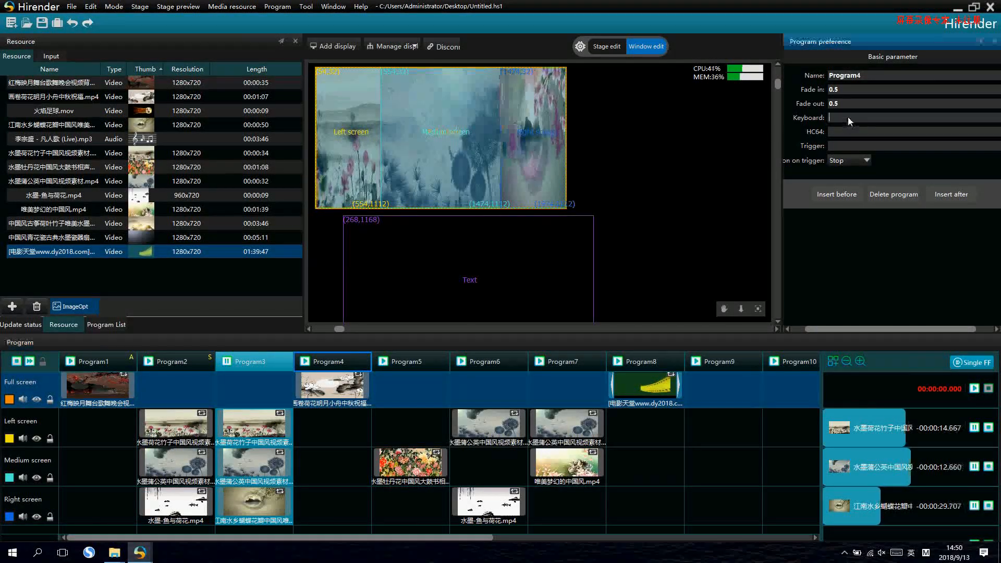
text(d)
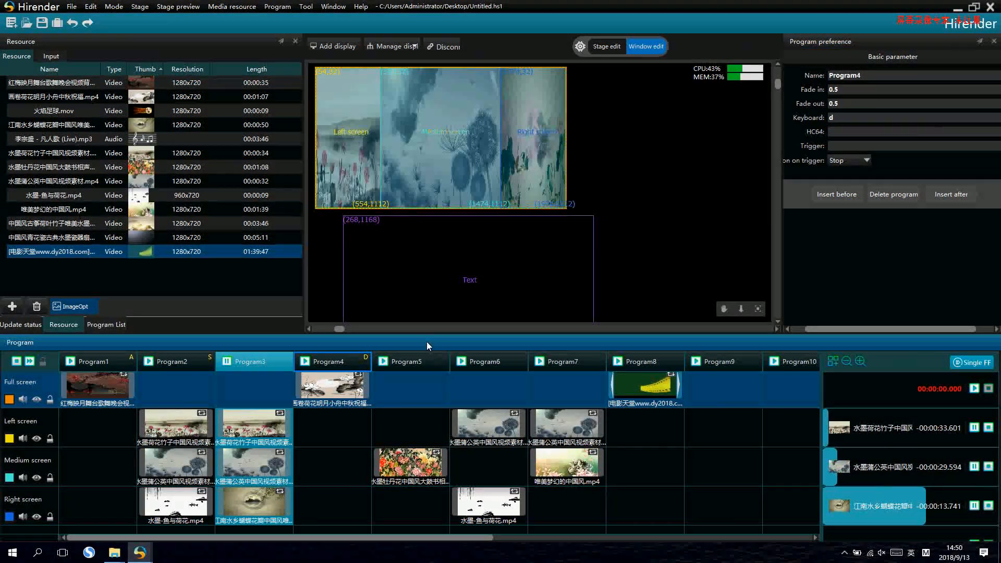
Test the shortcuts by jumping playback Program1 → 2 → 1 → 4 → 1.
click(96, 362)
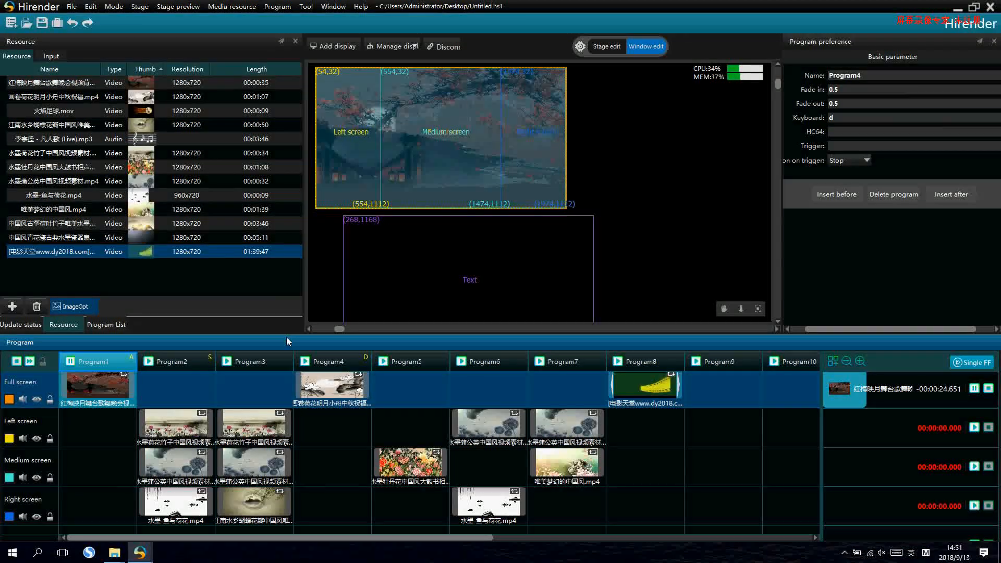
click(175, 362)
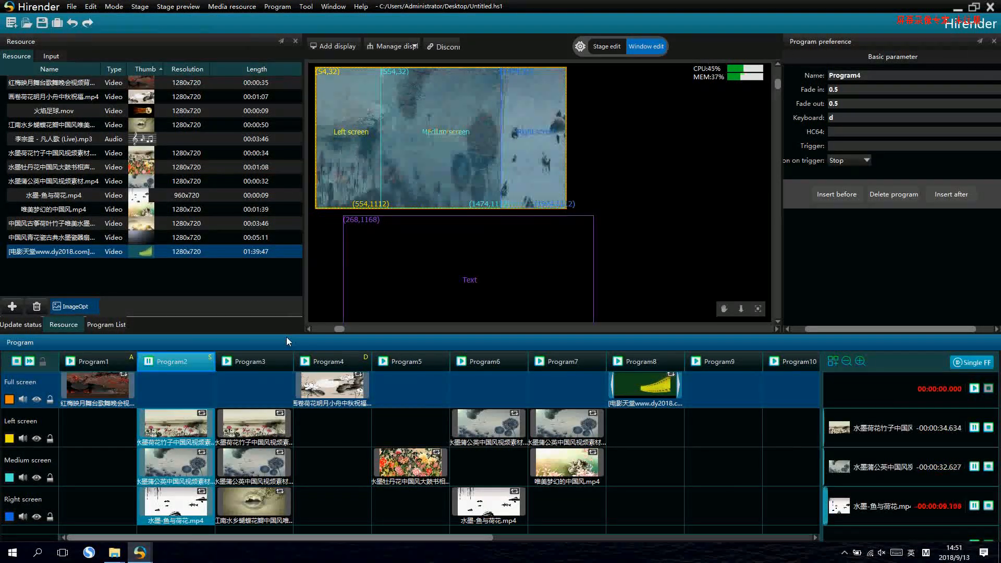
click(97, 361)
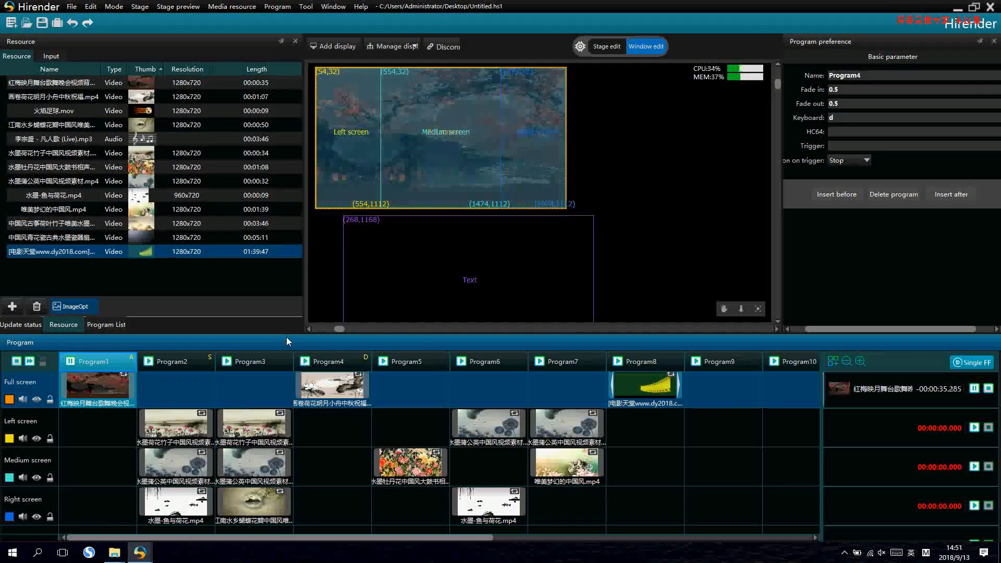
click(332, 362)
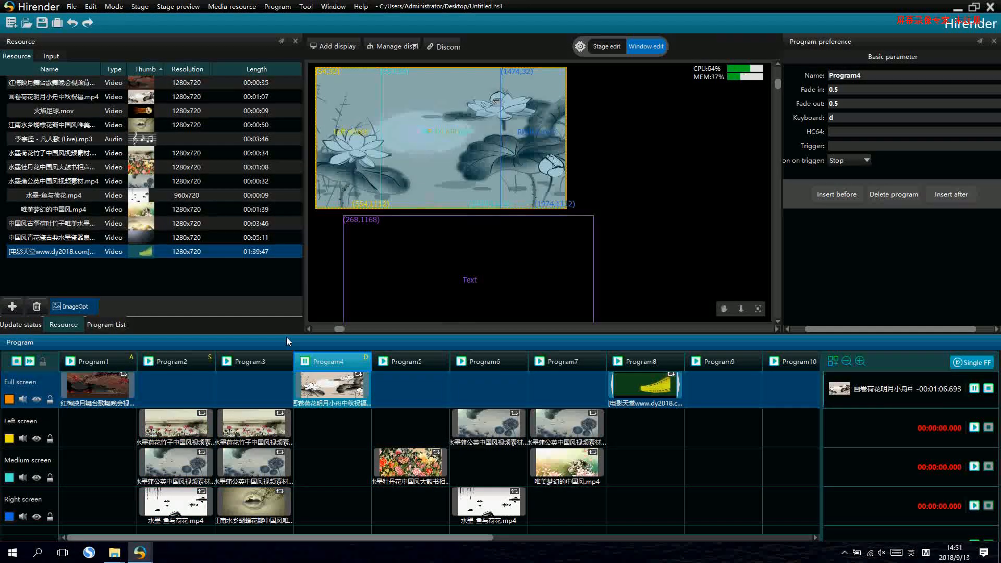
click(96, 362)
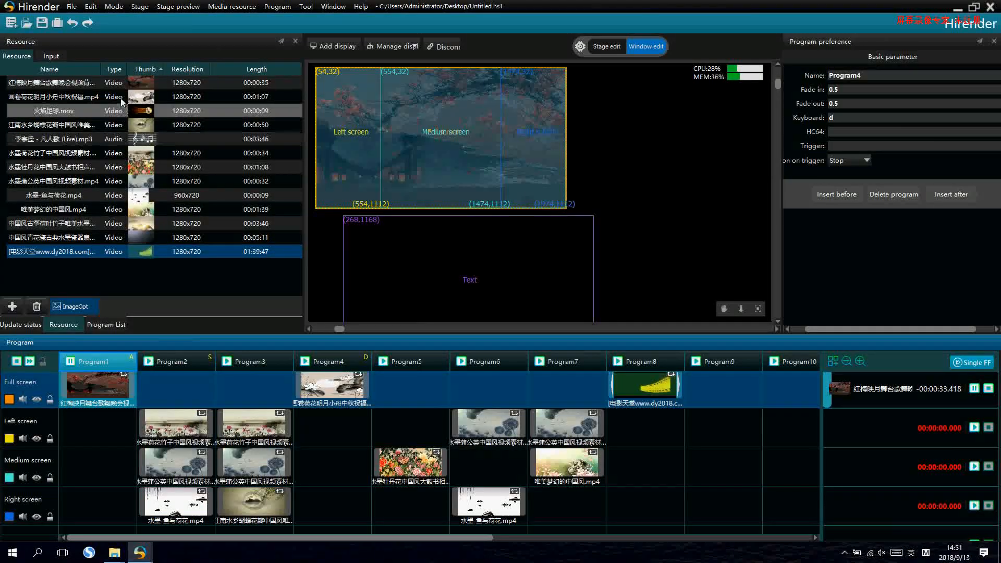
Add a MIDI controller input named zz and set it as Program6's trigger.
click(50, 56)
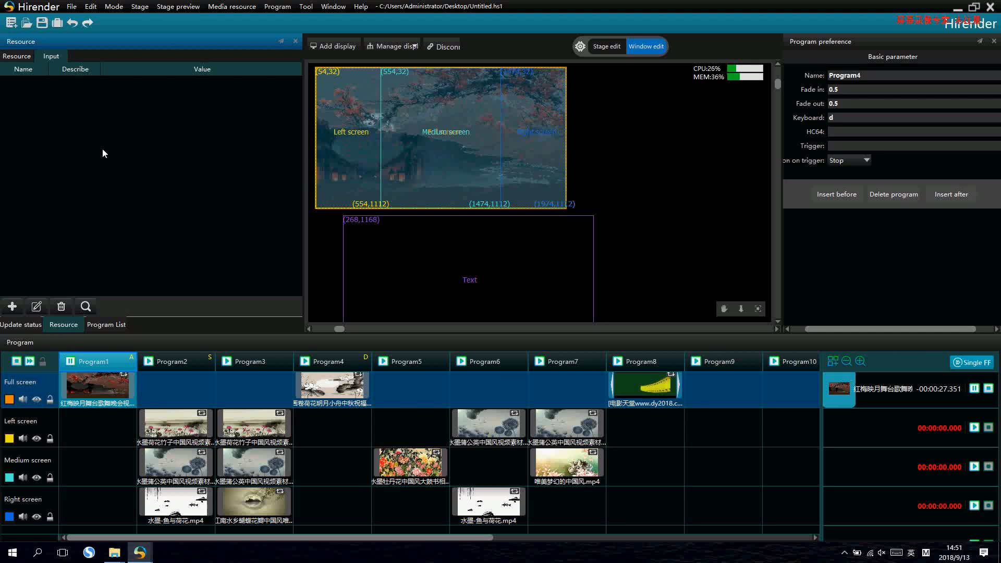
right_click(96, 153)
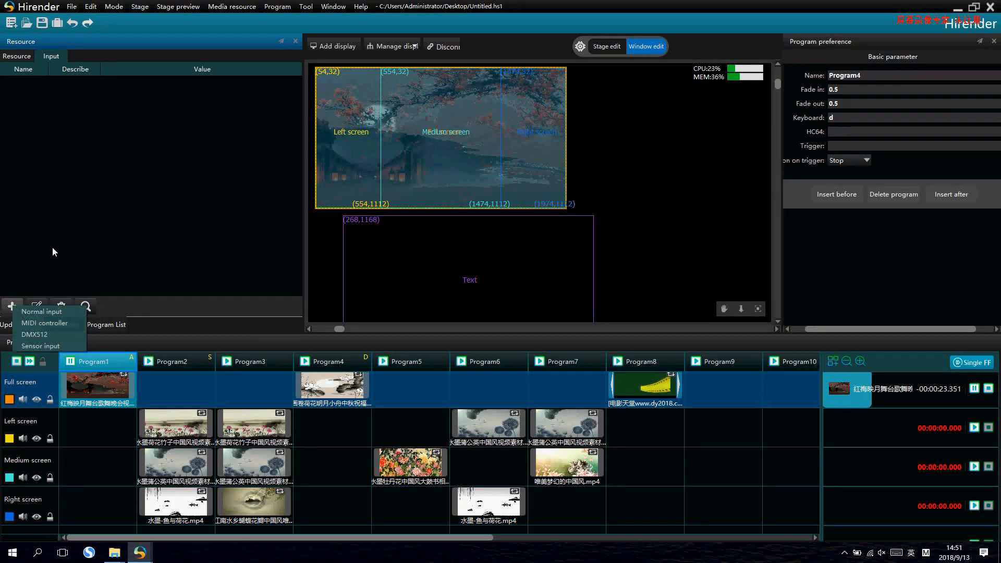
mouse_move(33, 335)
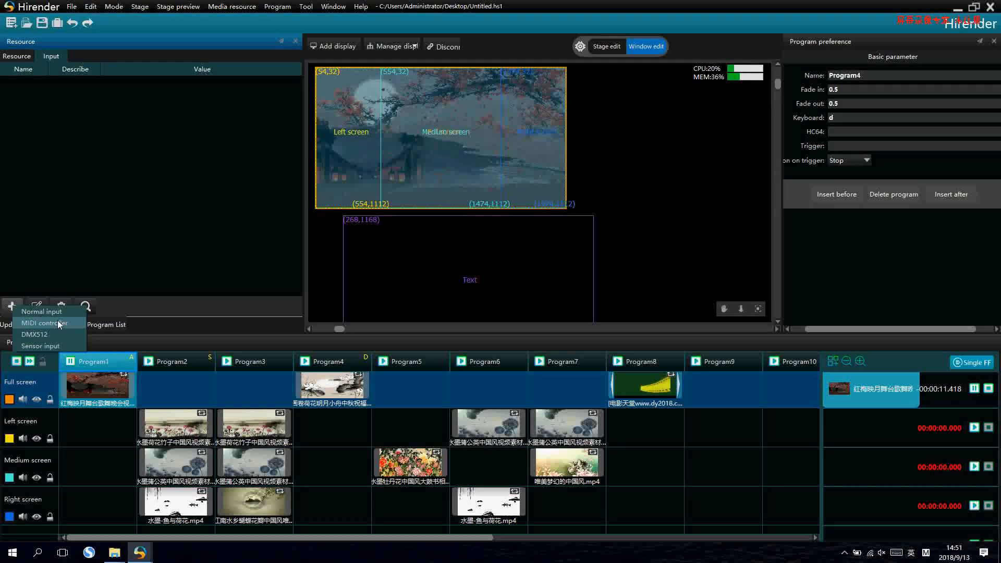
click(43, 323)
text(zz)
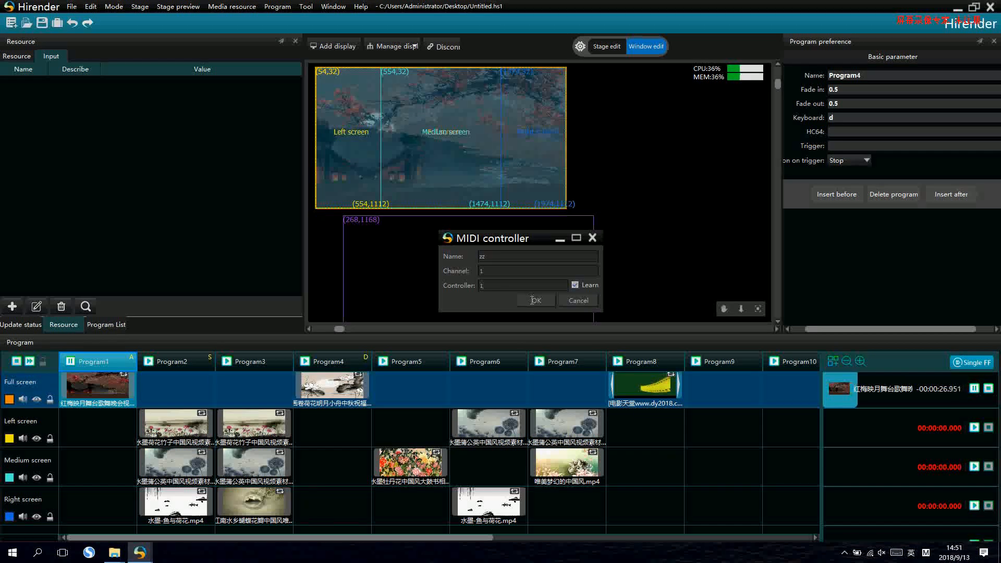
click(533, 300)
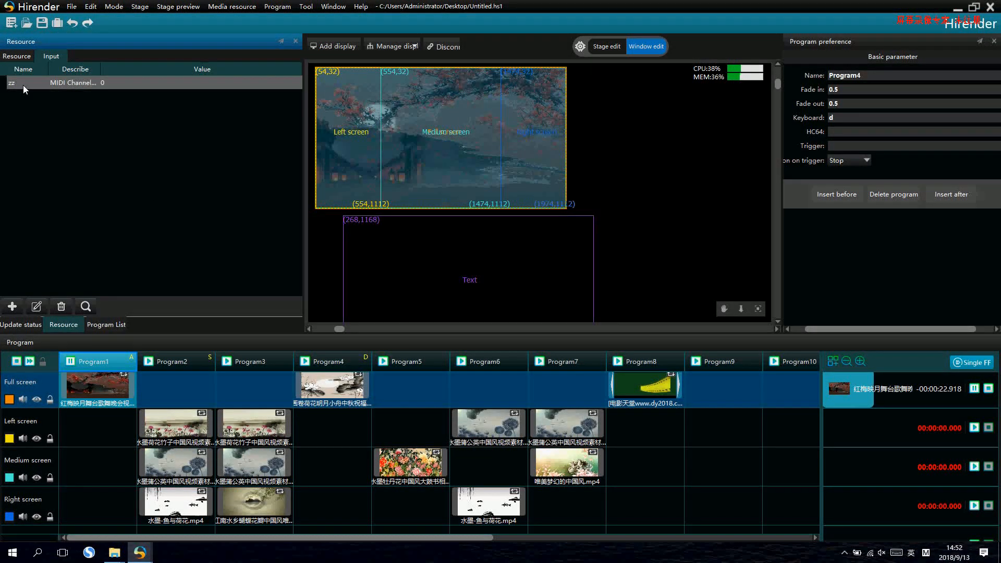
click(488, 362)
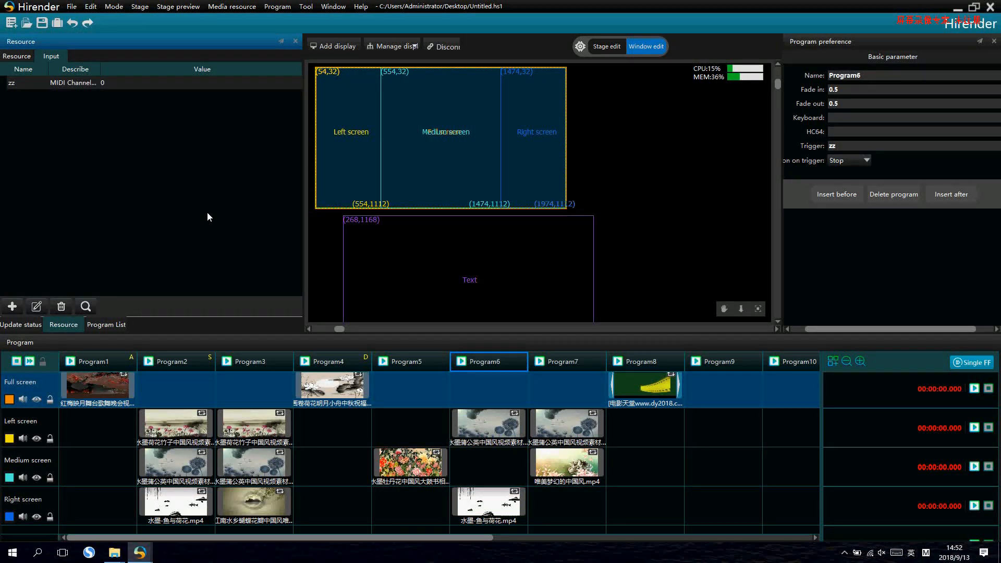
mouse_move(229, 208)
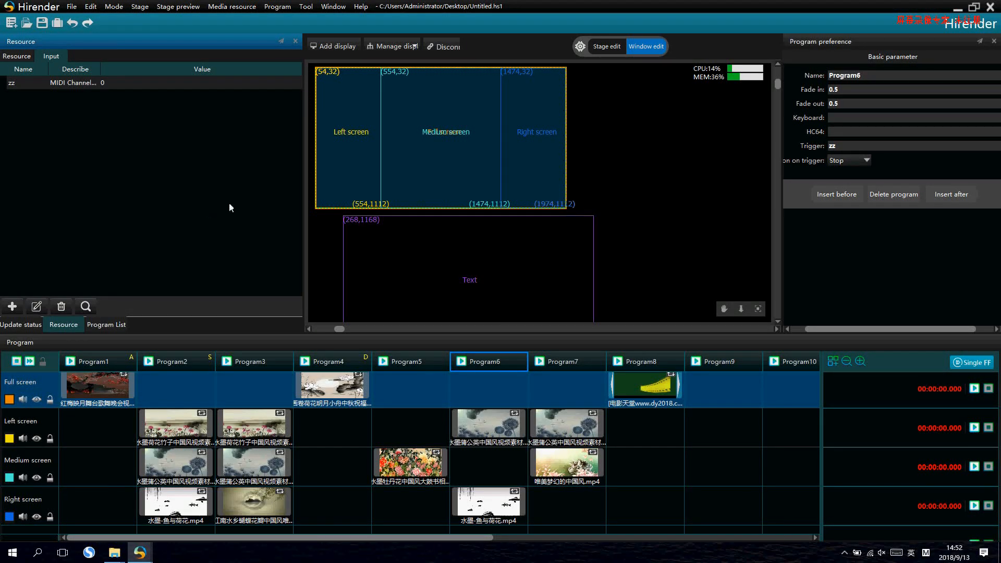
Set Program1's full-screen clip to play mode 'Jump to other program' targeting Program3.
click(172, 362)
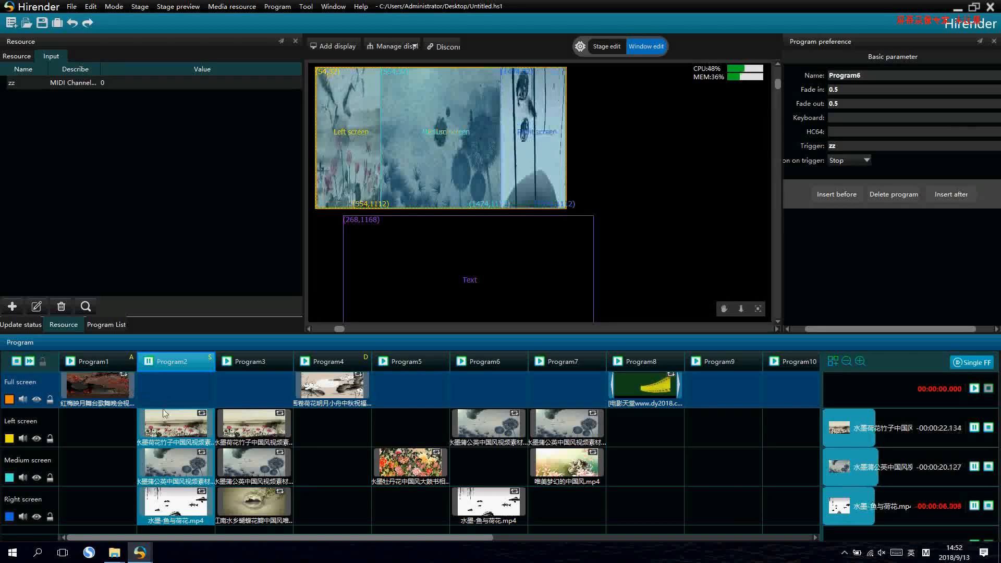
click(95, 388)
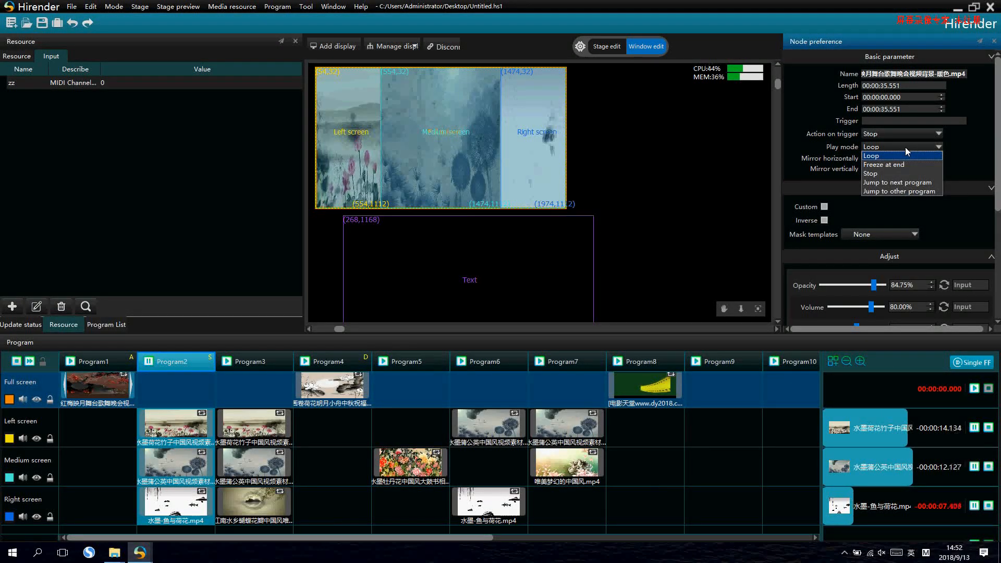
mouse_move(899, 173)
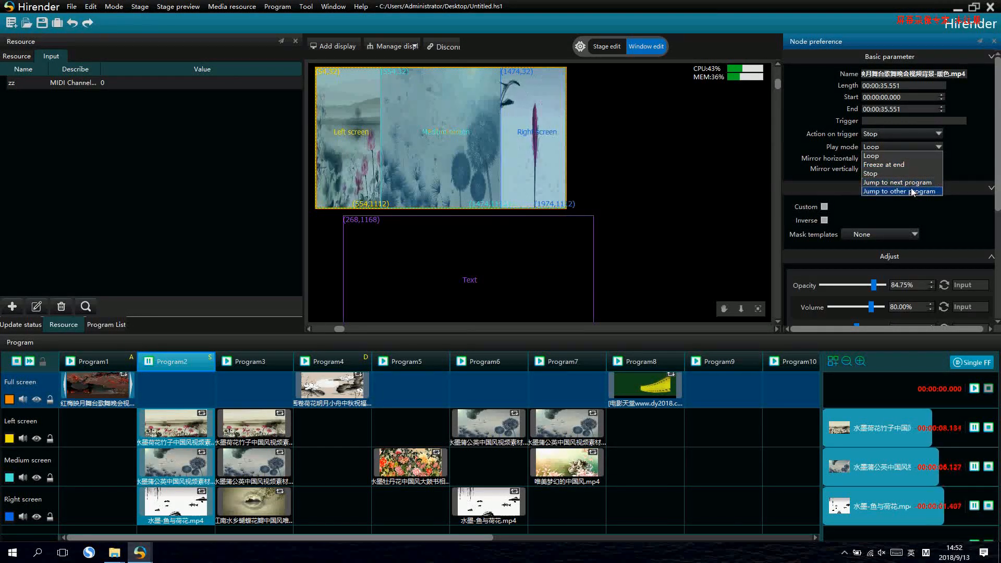
click(900, 191)
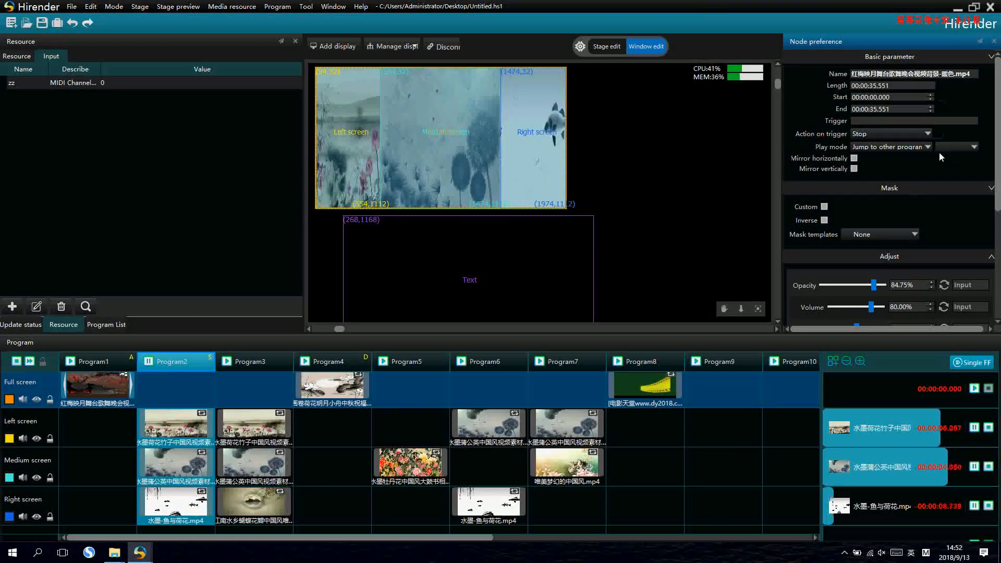
click(989, 146)
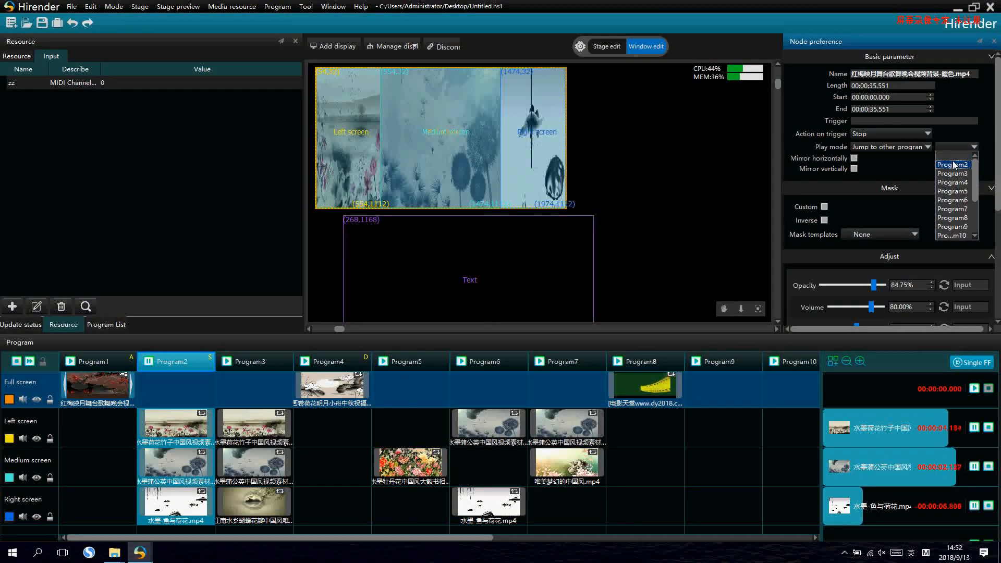
click(953, 173)
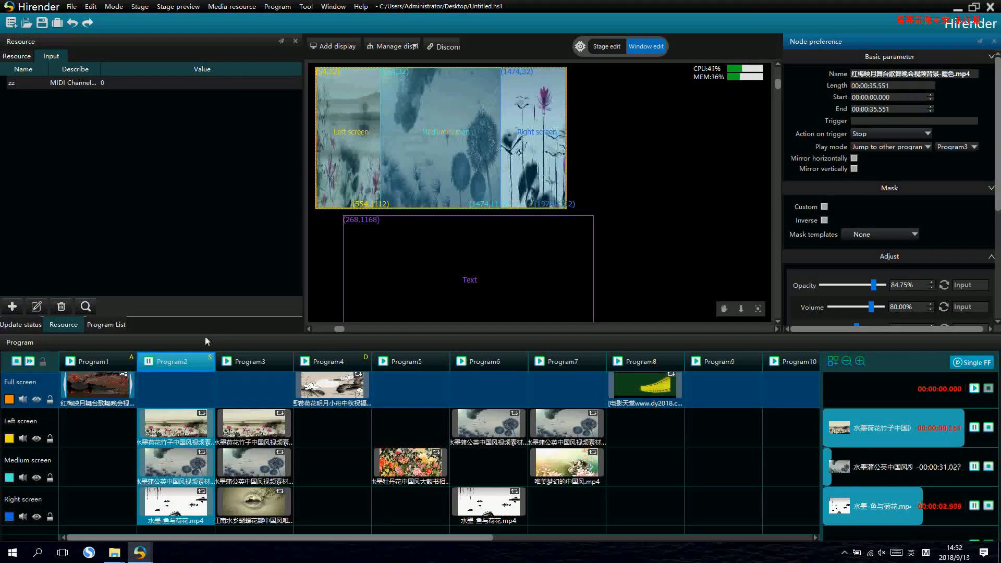
click(253, 362)
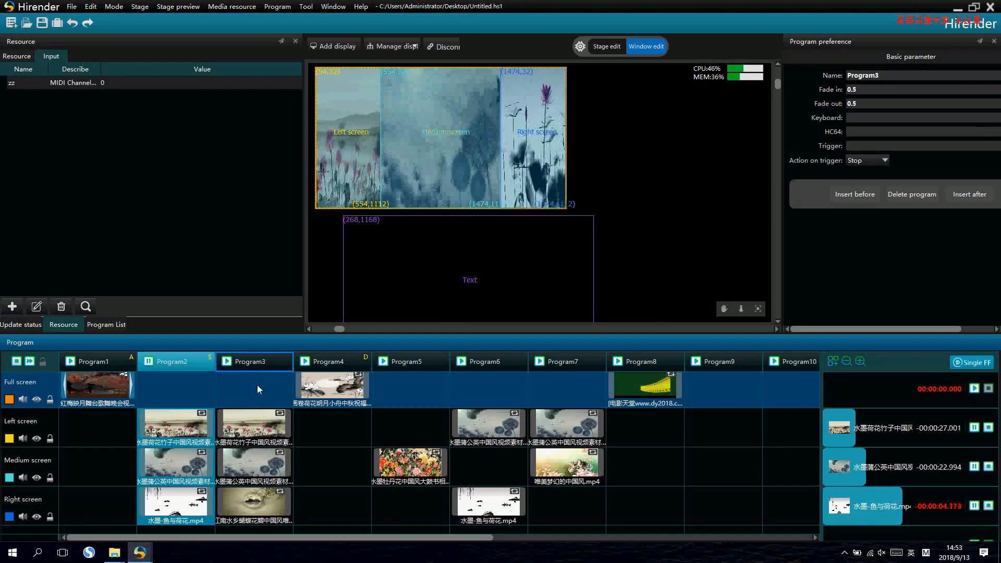
Set the left-screen lotus clip's jump target to Program2.
click(255, 425)
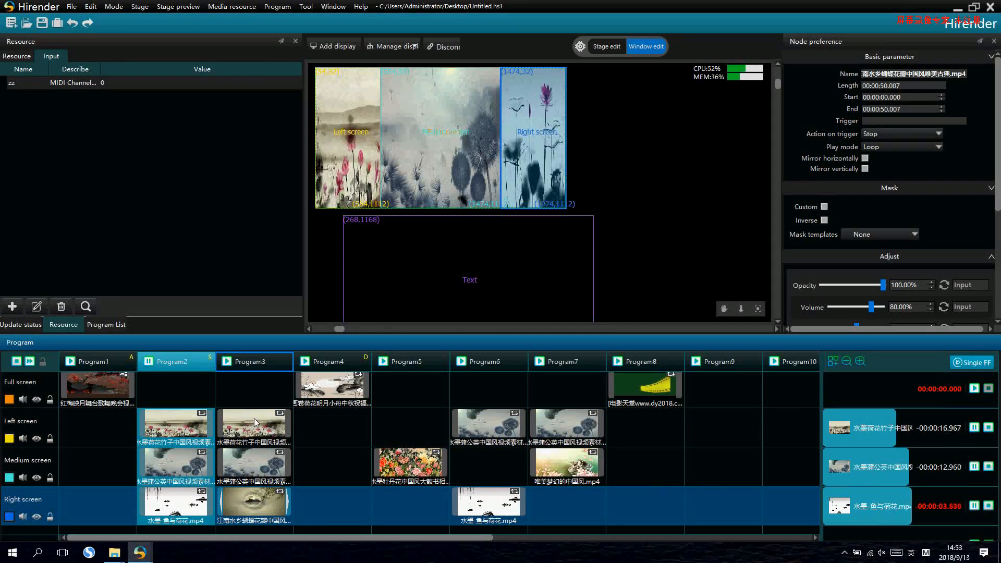
click(254, 423)
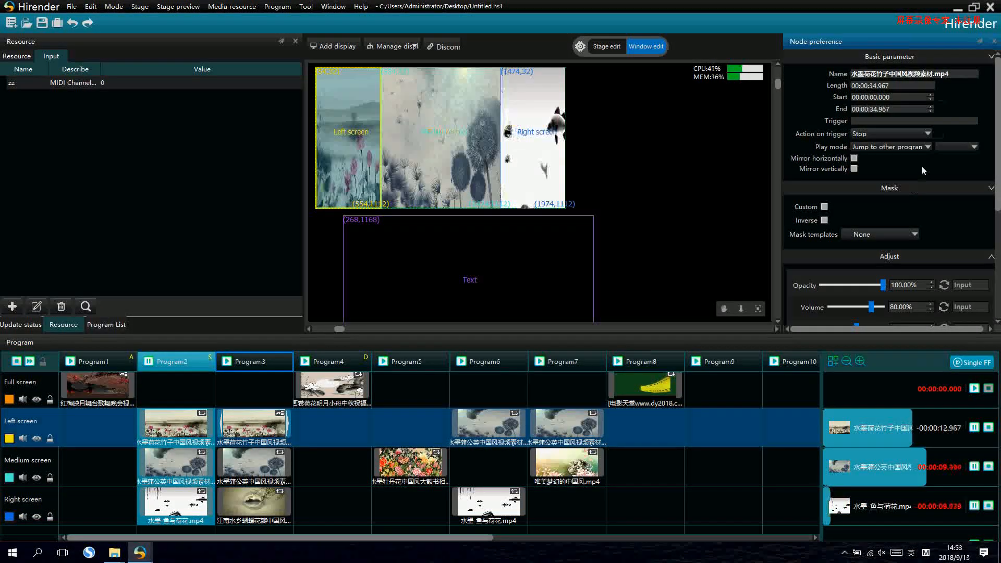
click(955, 146)
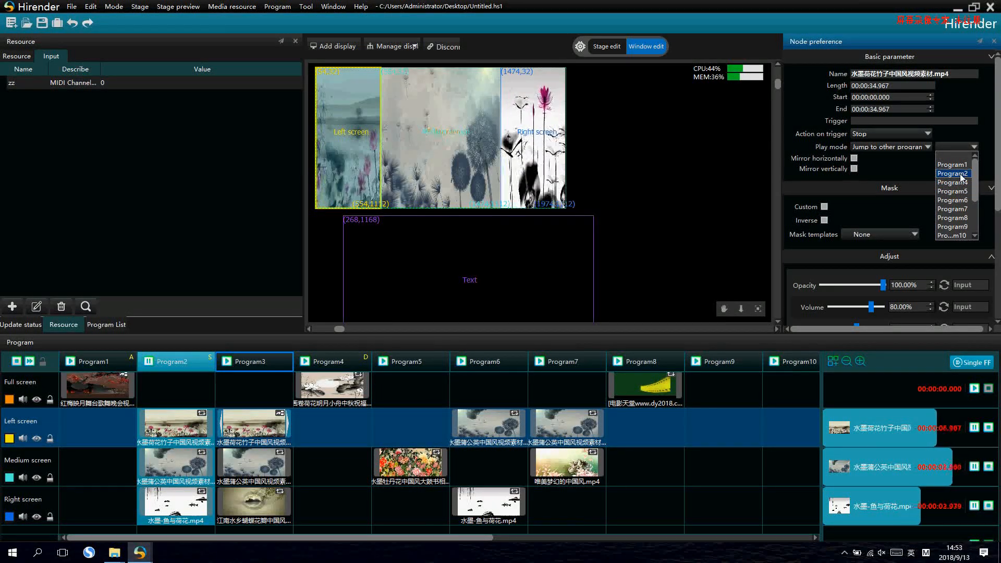
click(951, 173)
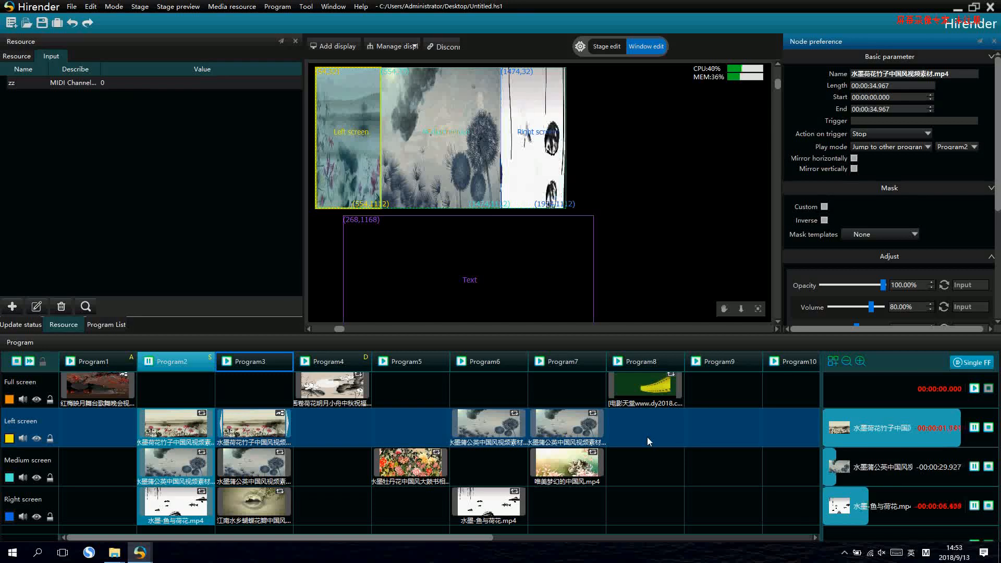
Start playback and seek the clip near its end to confirm it jumps to Program2.
click(146, 361)
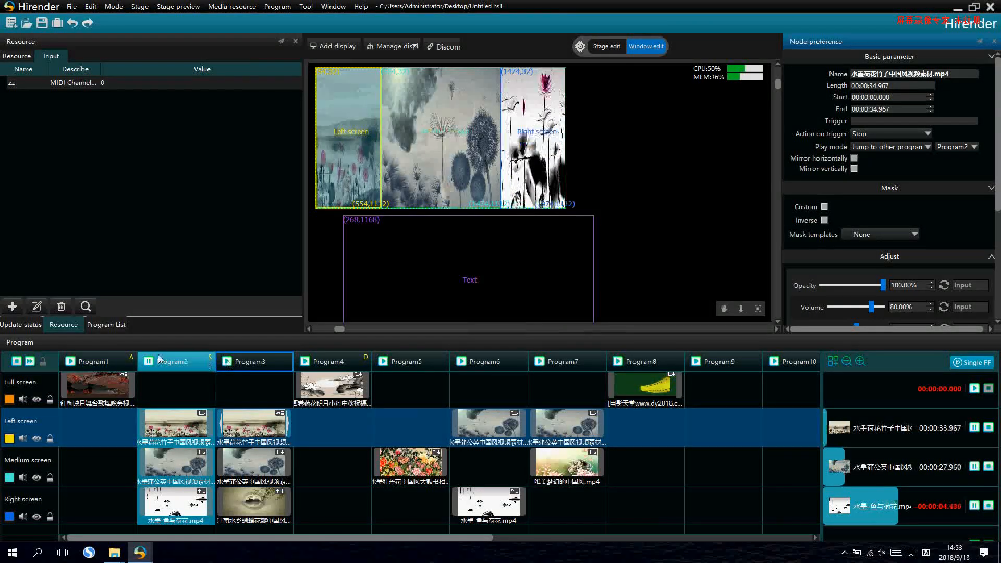
click(254, 362)
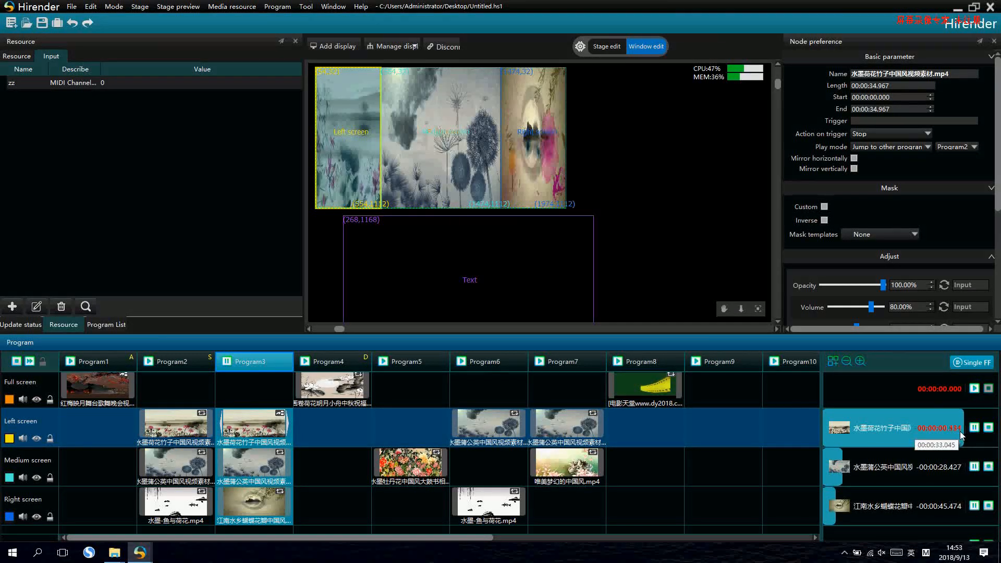
click(172, 361)
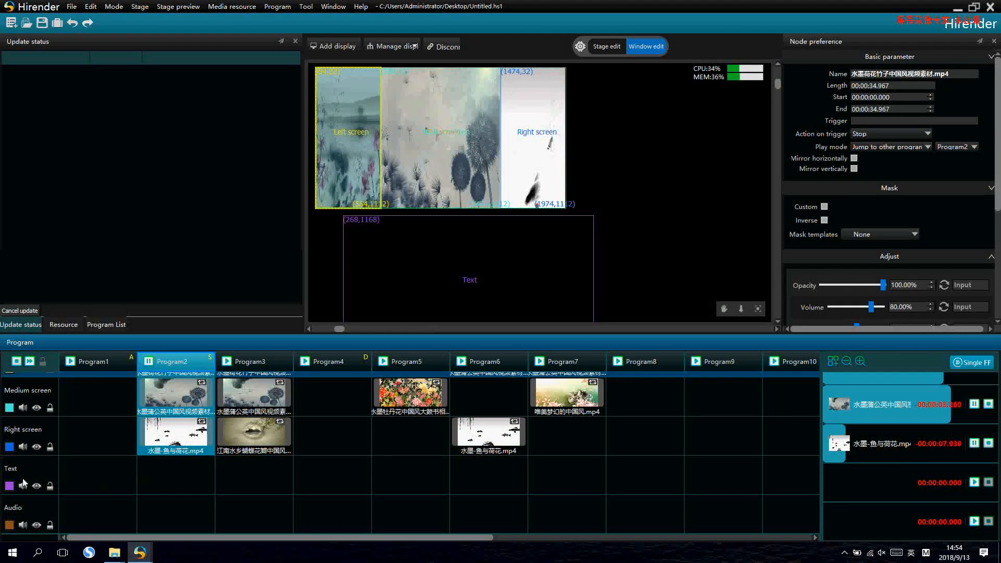
Create a new text resource reading 123456 and select all of its text.
click(64, 324)
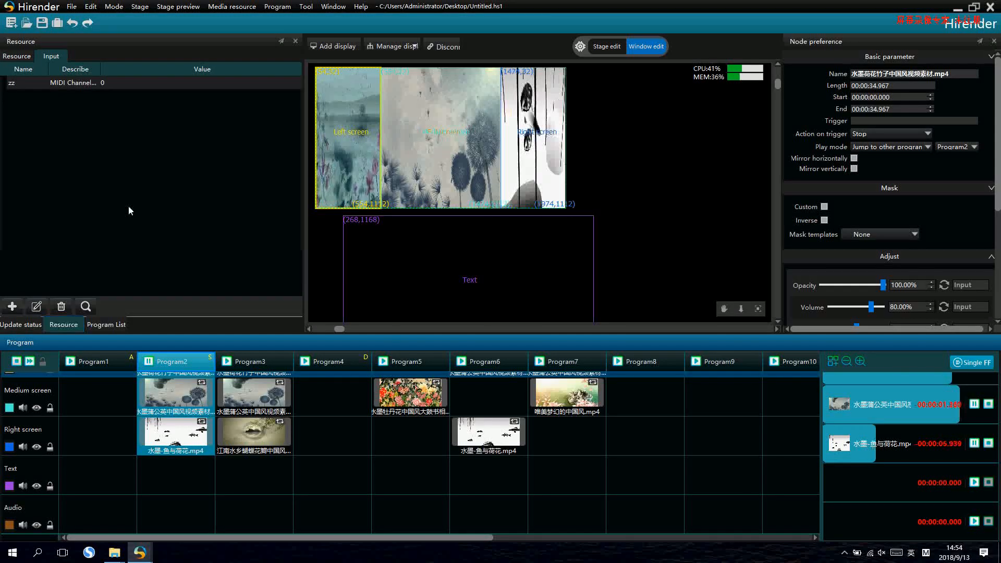
click(12, 306)
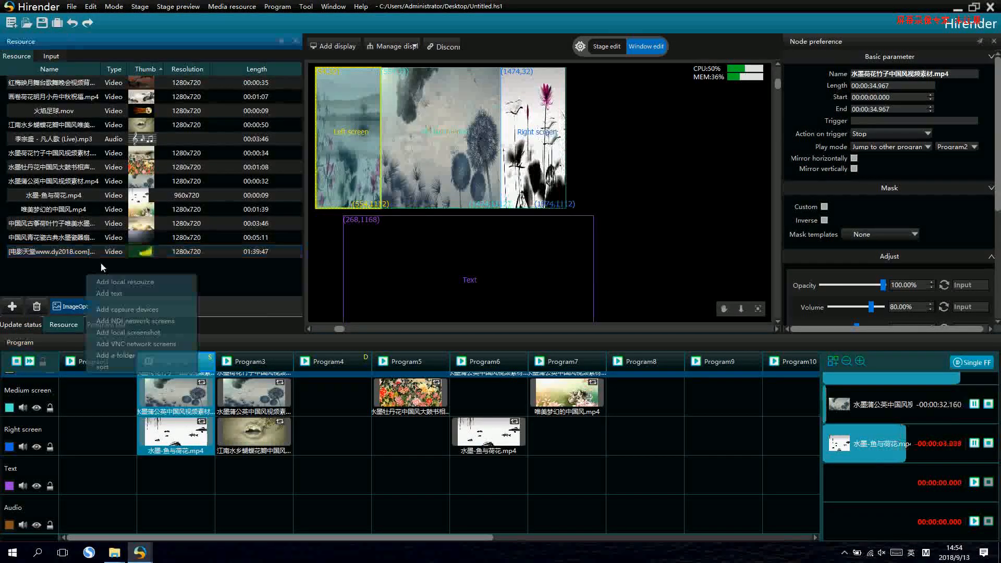
click(108, 293)
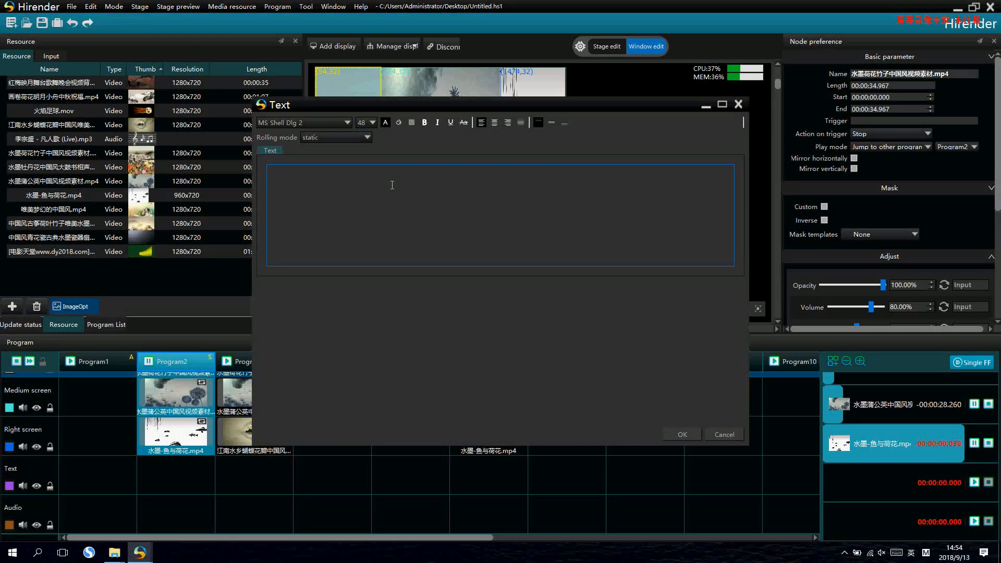
text(123)
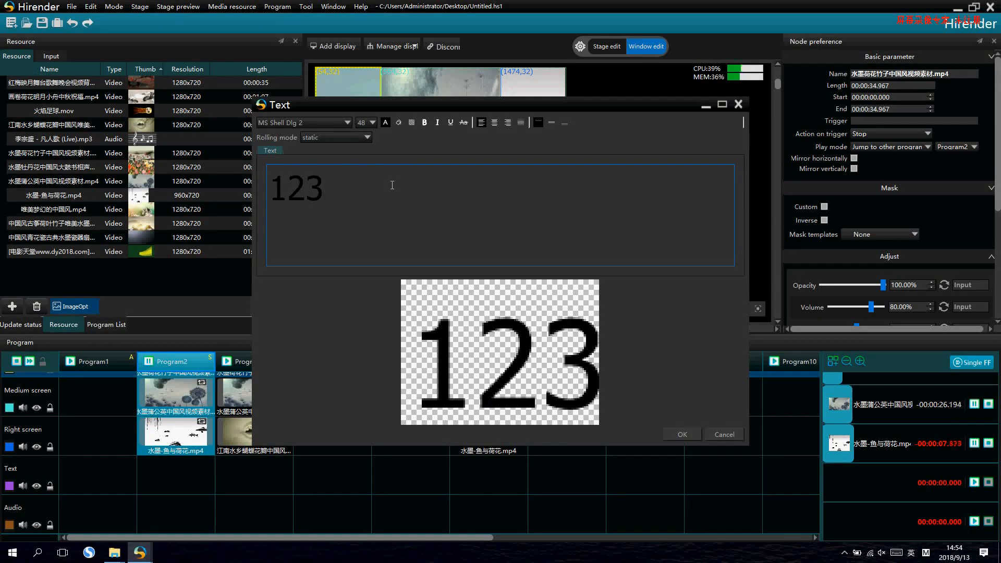
text(456)
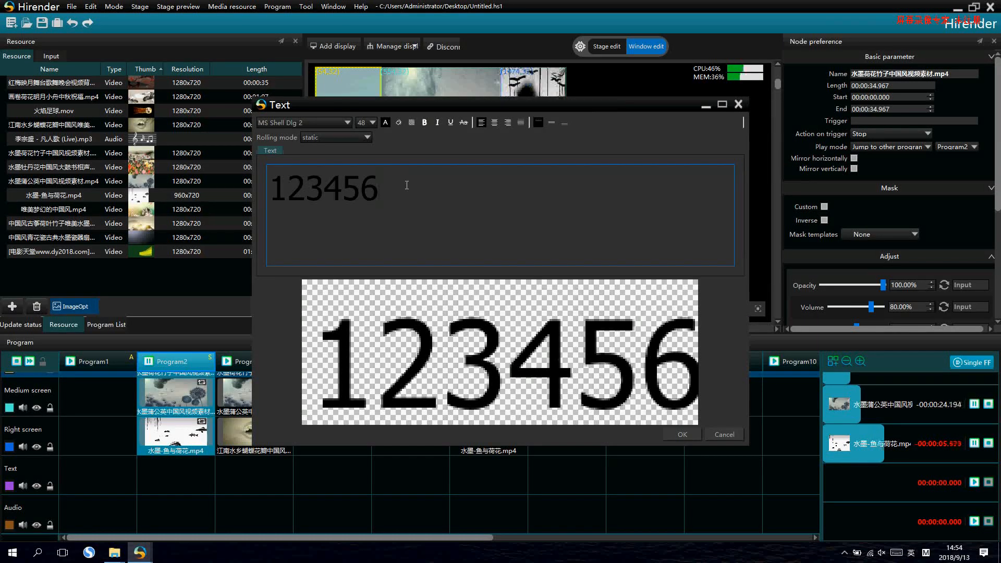
triple_click(322, 188)
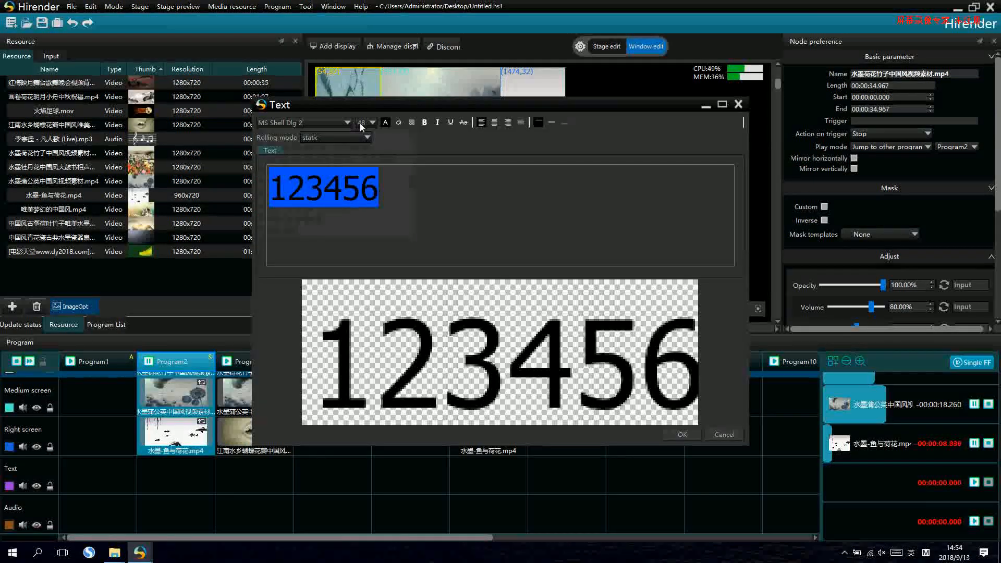
Colour the text red, set rolling mode 'From top to bottom' at speed 4, and confirm.
click(384, 122)
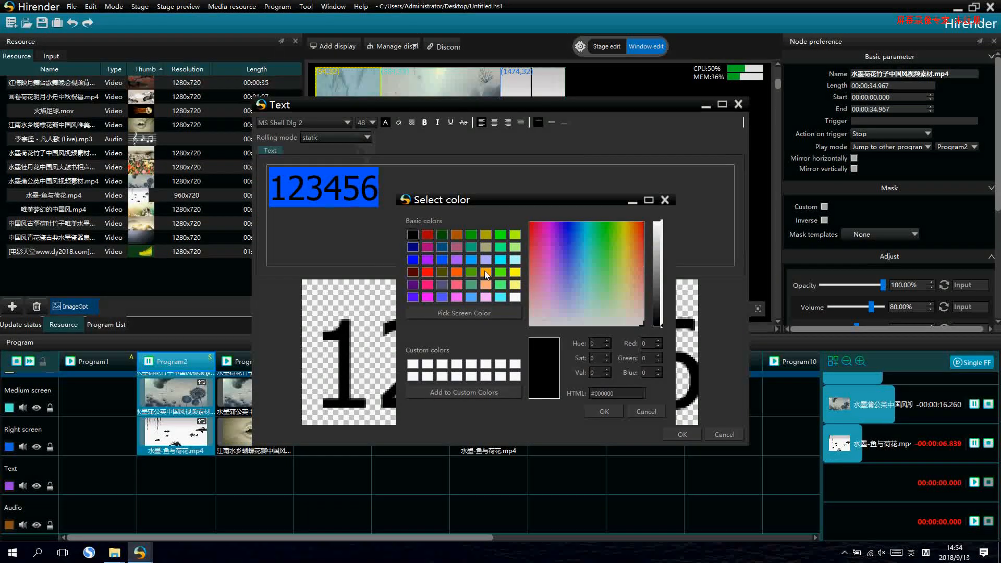
click(602, 411)
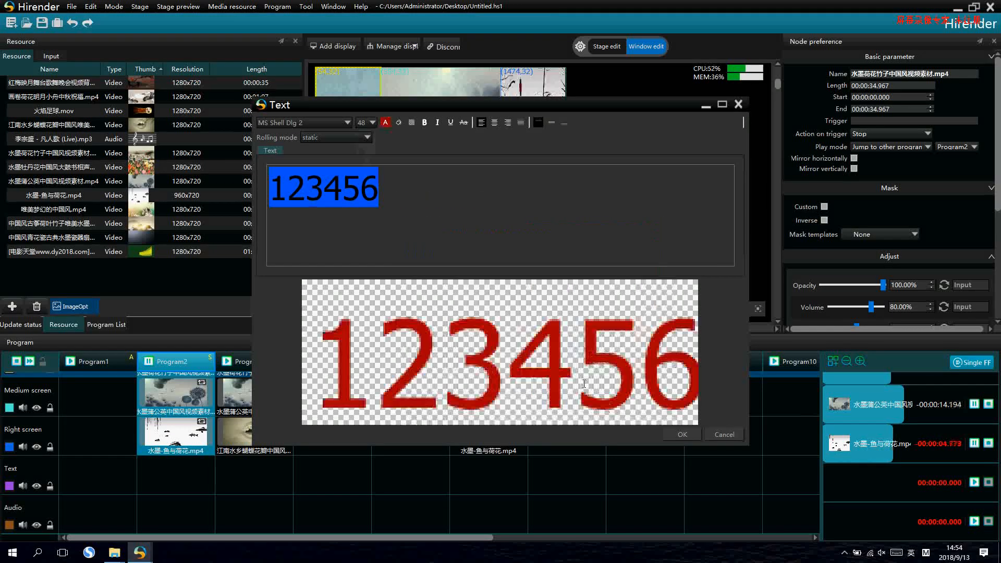
click(369, 138)
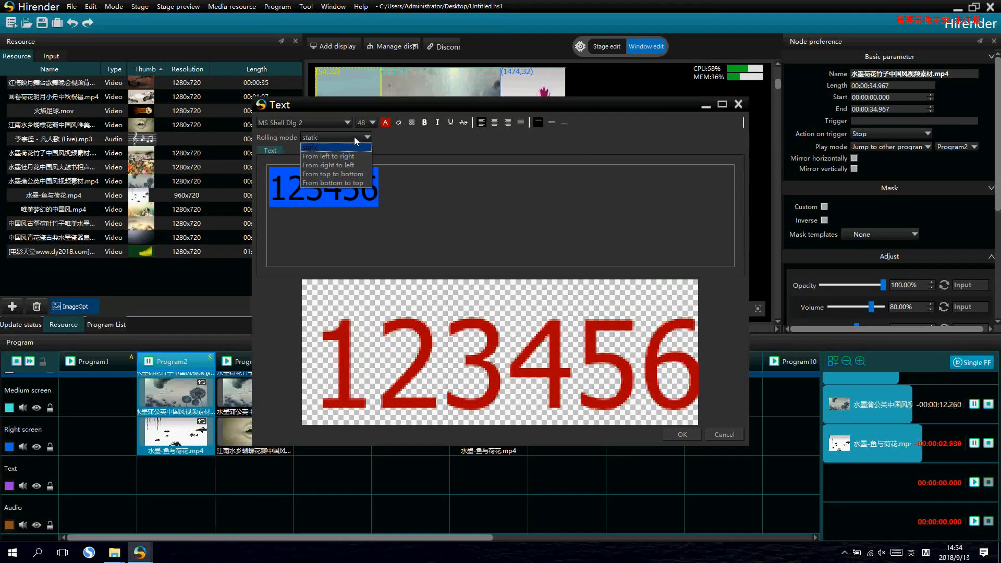
click(327, 156)
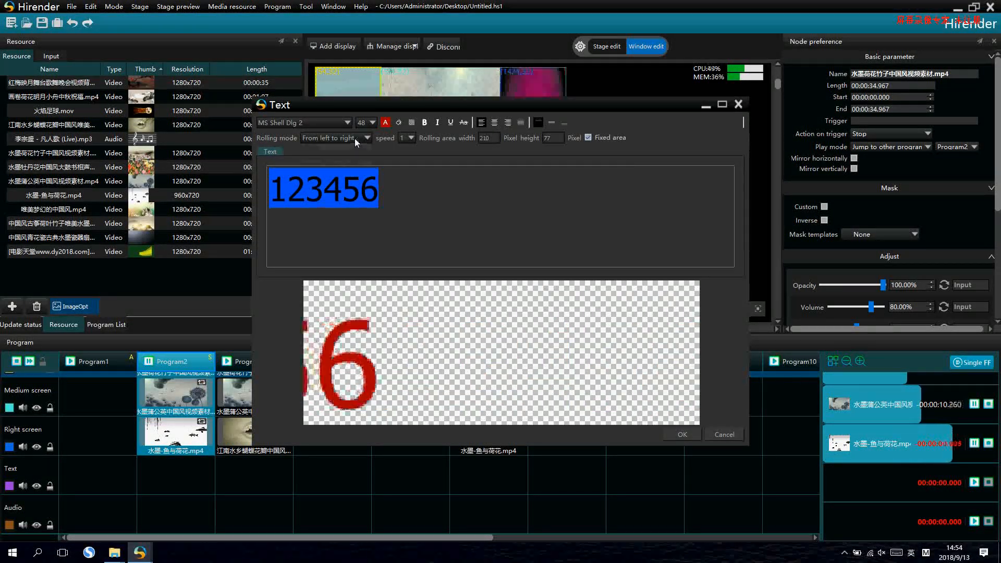
click(356, 138)
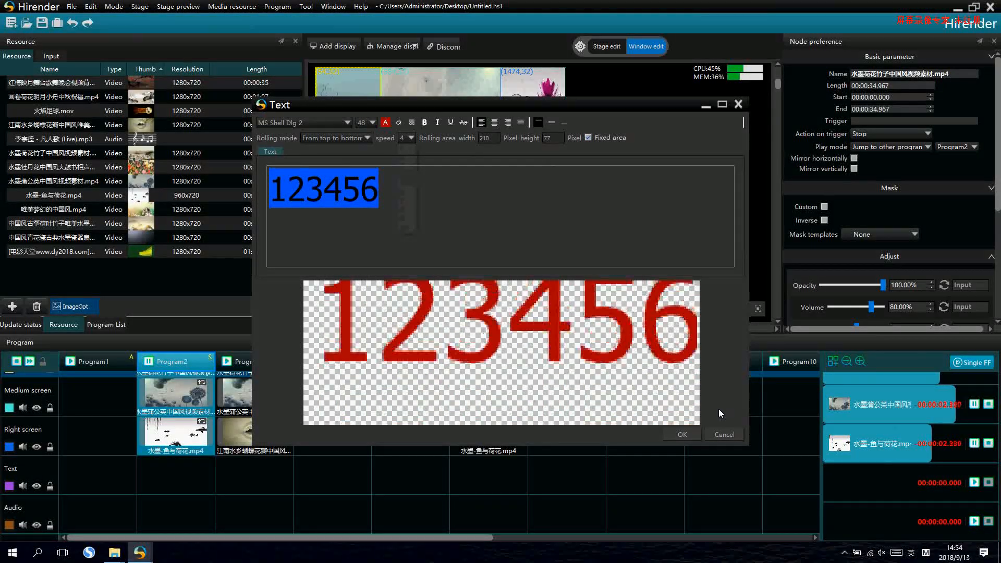
click(681, 433)
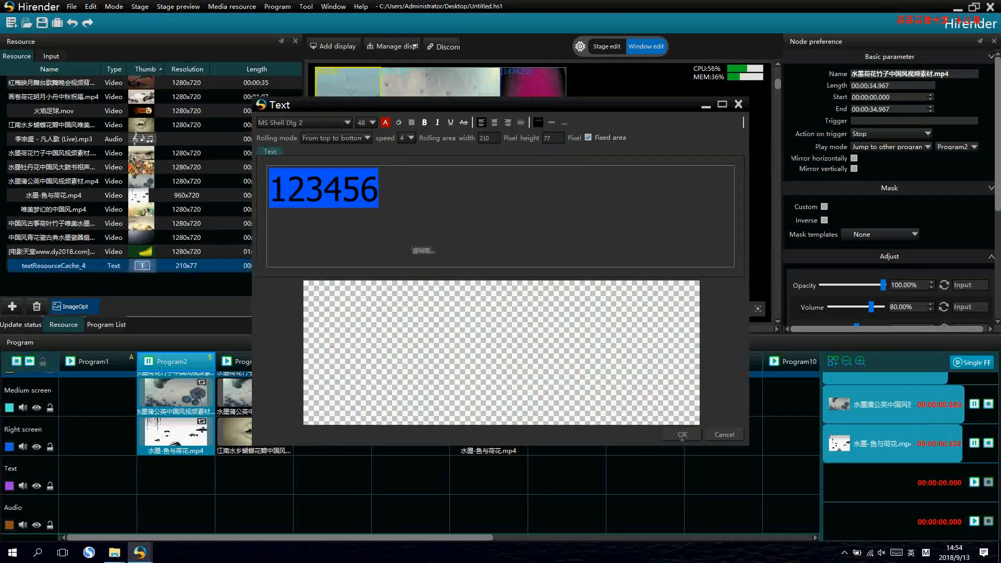
Select the Text layer to show its 200,284 position and 1920×1080 size, ready to edit the height.
click(681, 434)
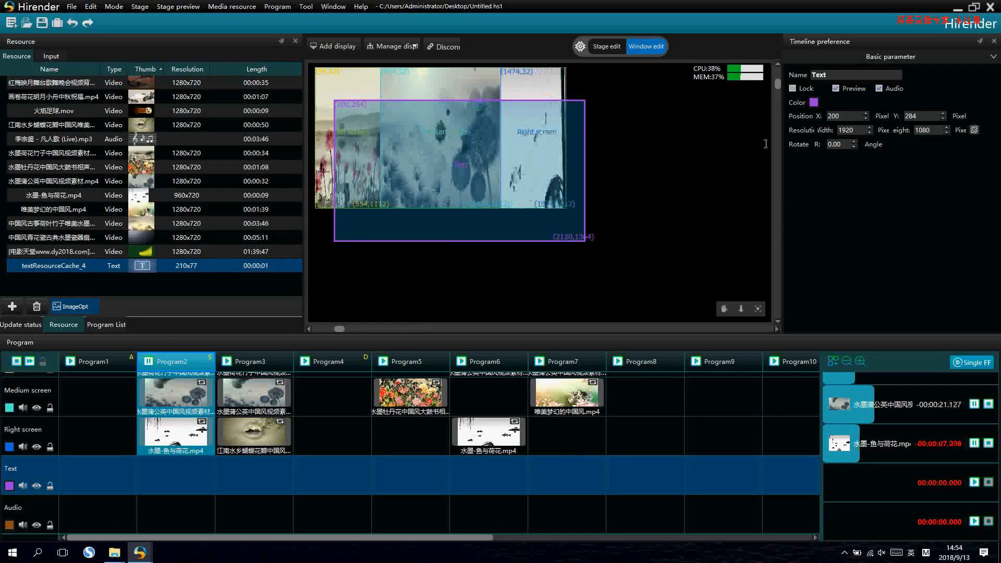
triple_click(928, 130)
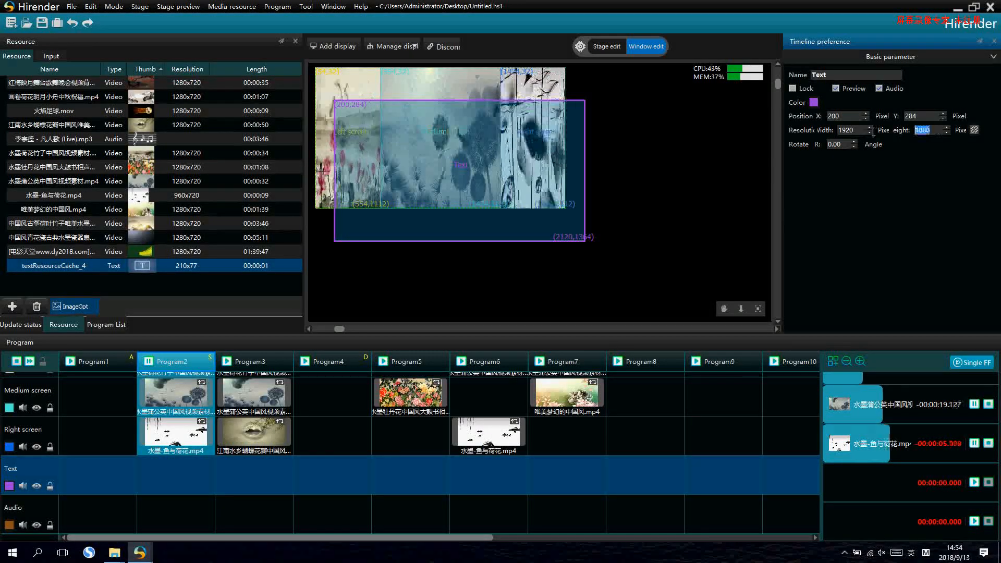